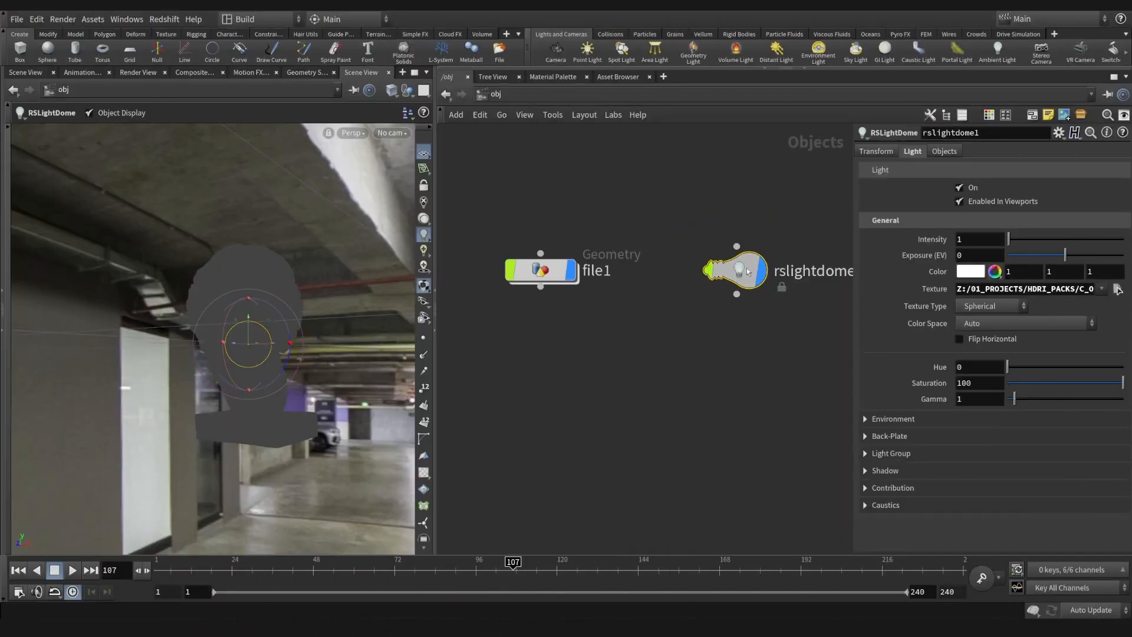
Turn off rslightdome1's viewport display and its Environment background.
left_click(959, 200)
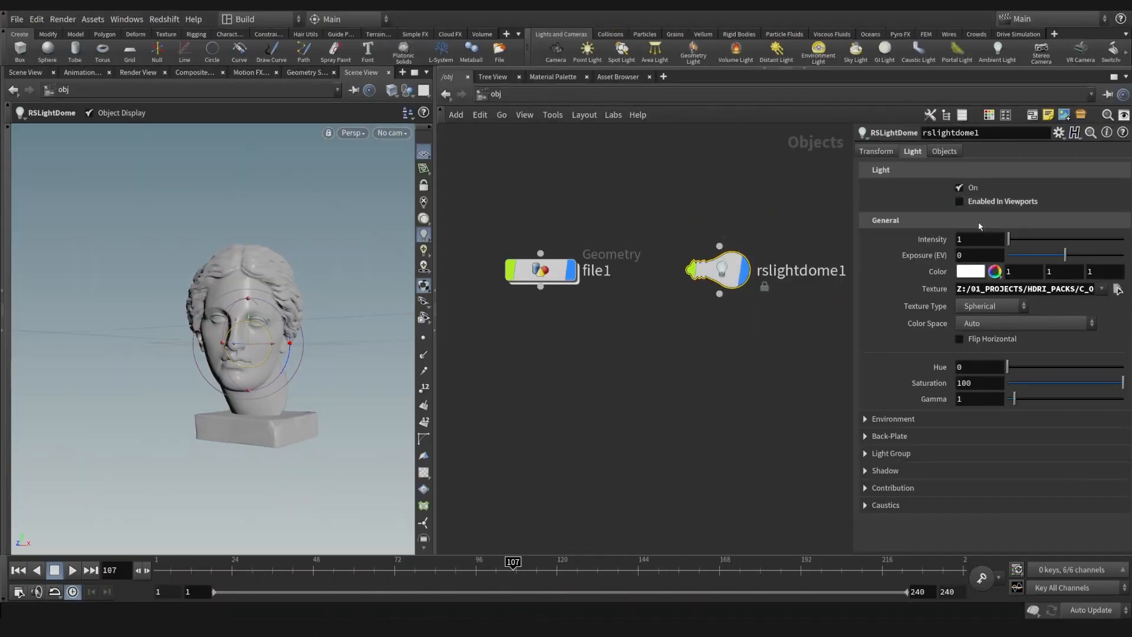
left_click(892, 418)
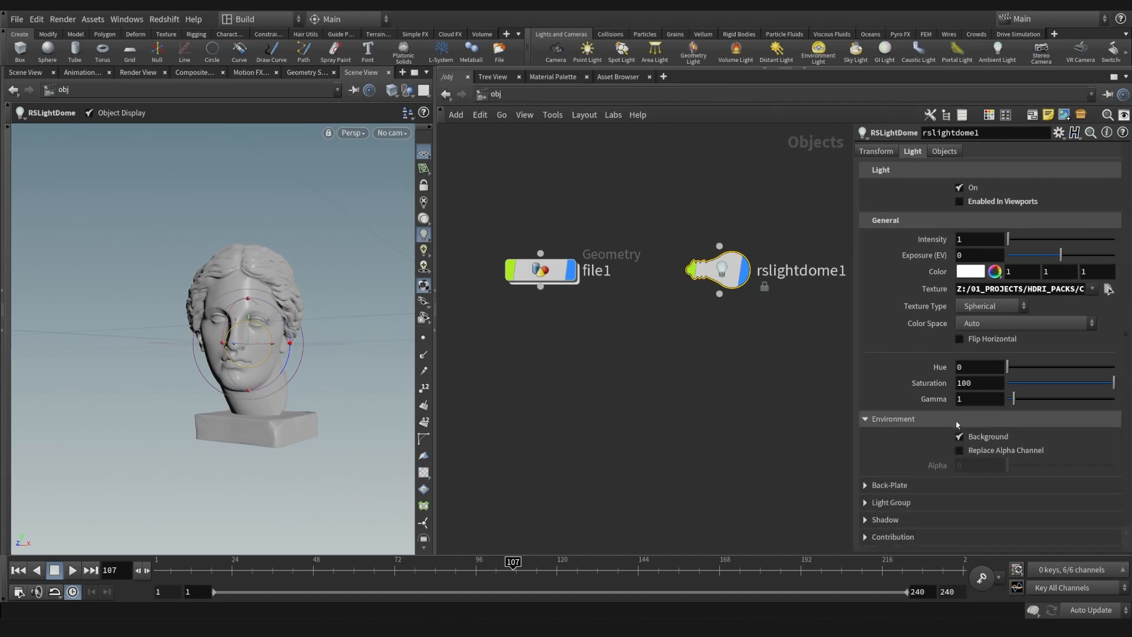
left_click(959, 436)
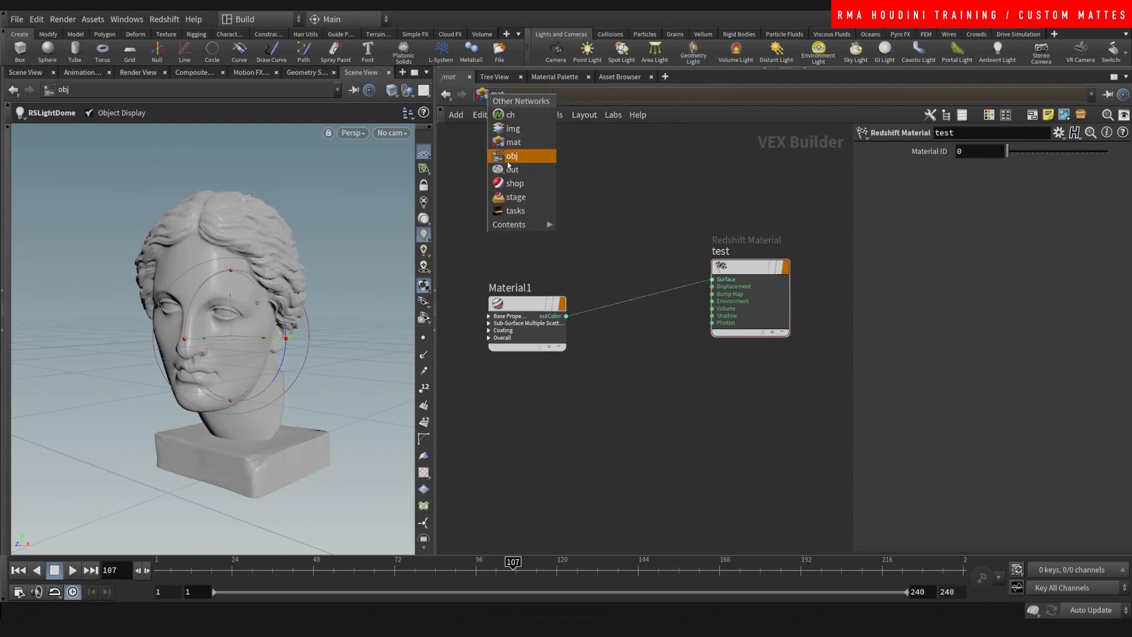
Launch the Redshift RenderView from Redshift_ROP1 in /out, then return to /obj.
left_click(512, 169)
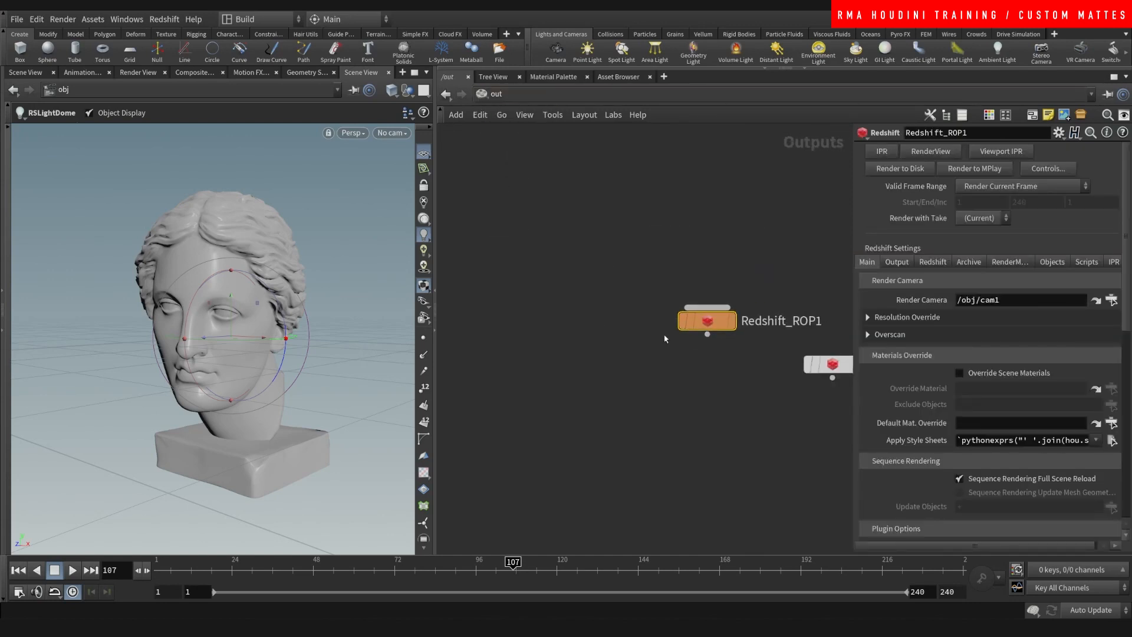
left_click(930, 151)
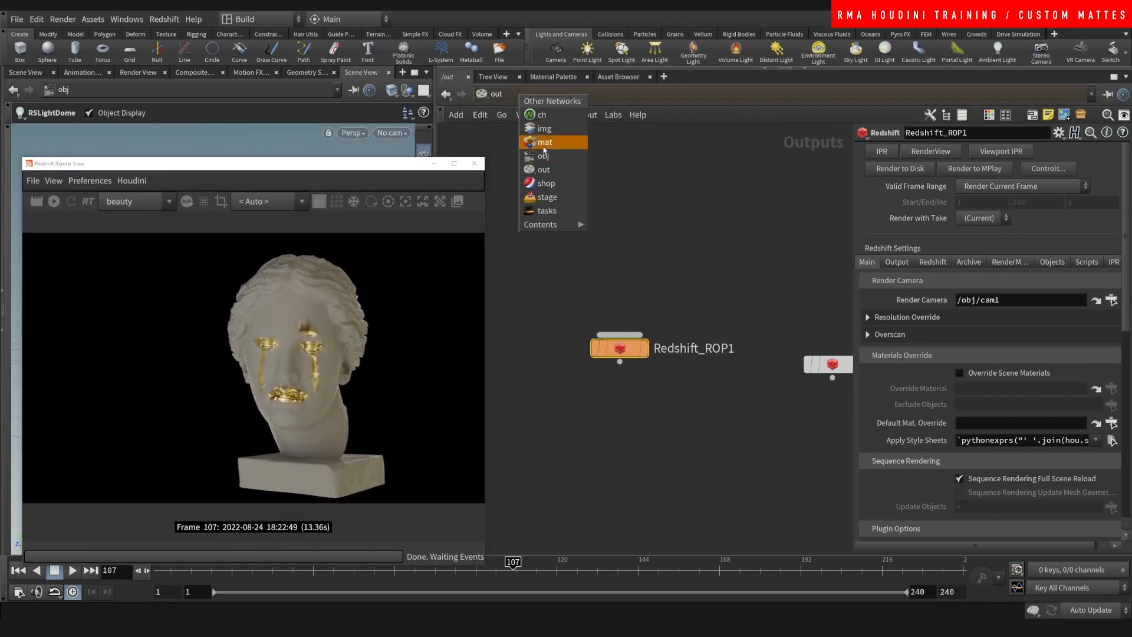
left_click(542, 156)
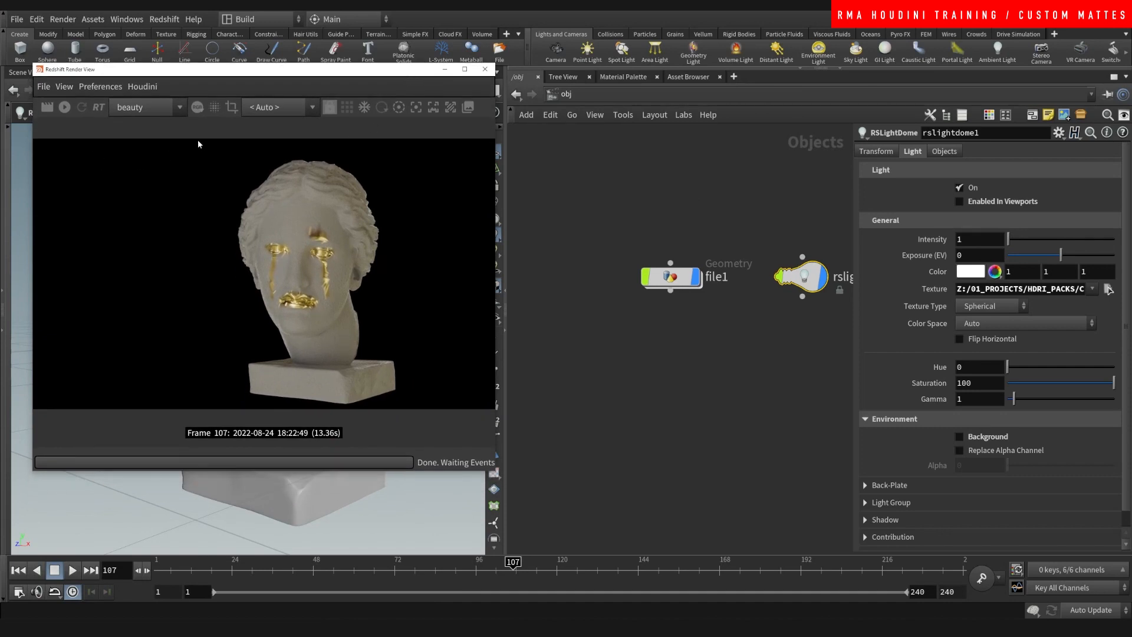
mouse_move(65, 118)
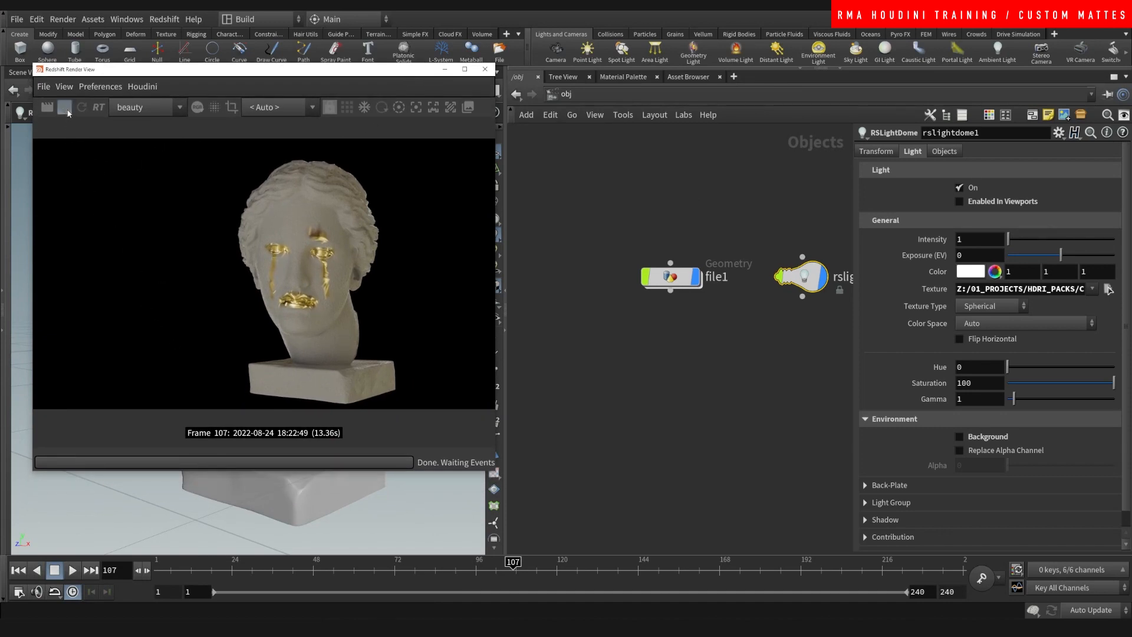
Restart the render, create cam1 from the current view, and set dome light Intensity to 3.
left_click(65, 107)
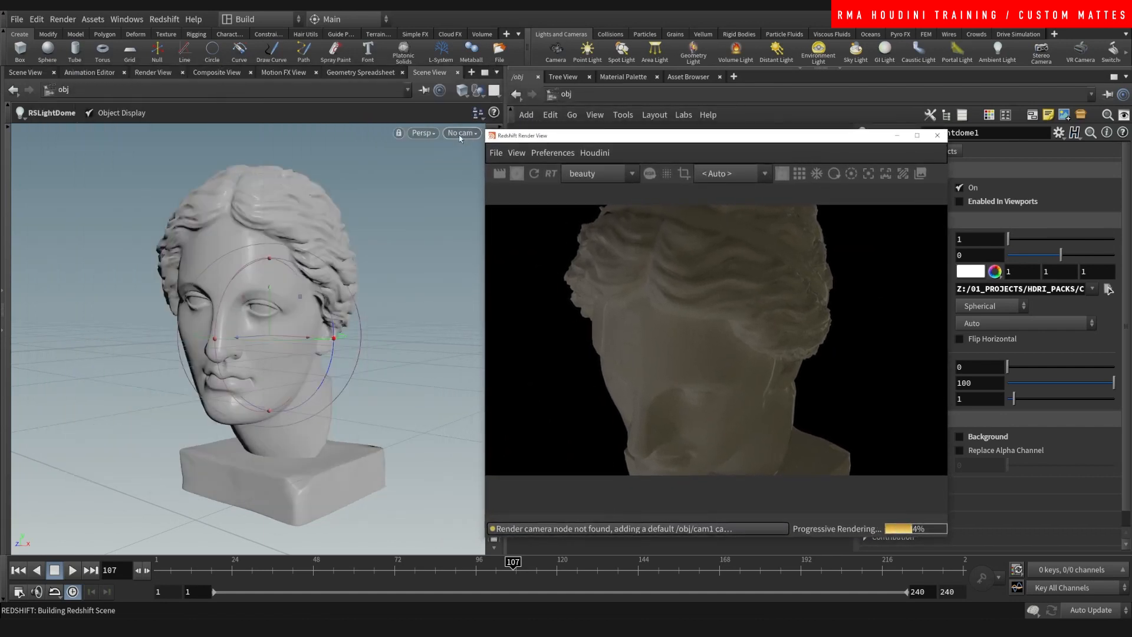
left_click(462, 133)
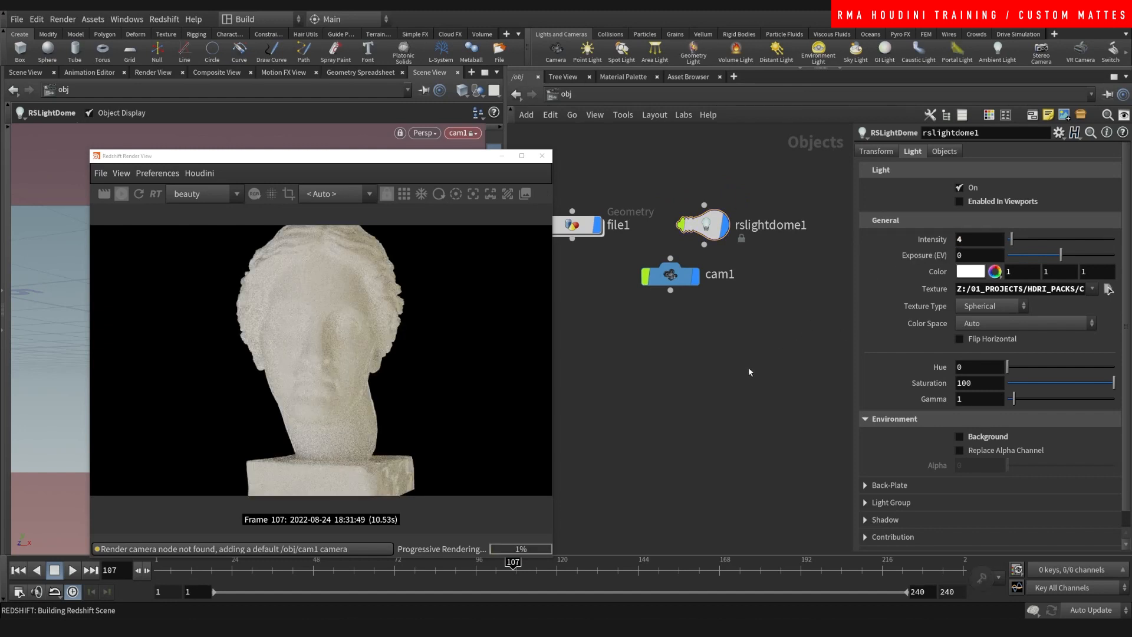
left_click(979, 239)
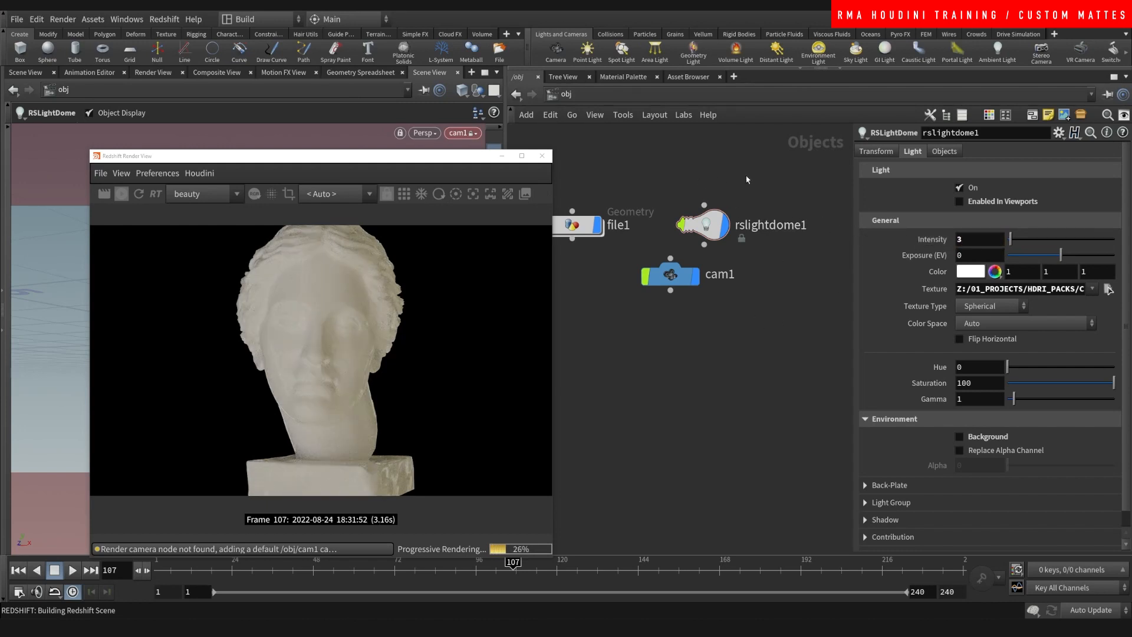
left_click(875, 150)
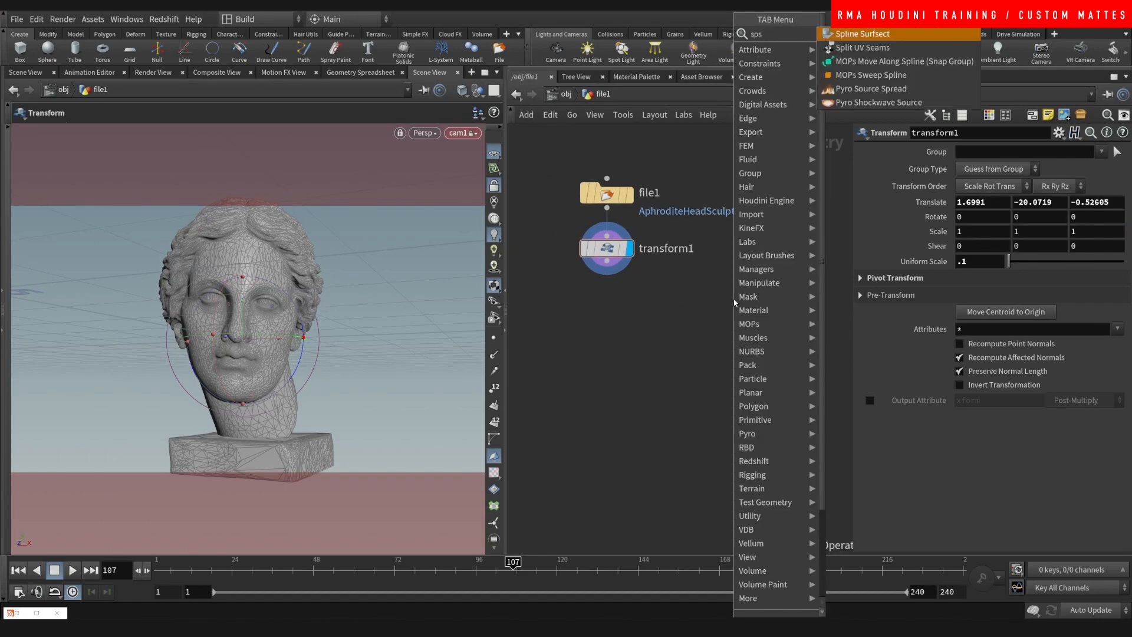
Add Sphere nodes inside file1 and merge them, then merge with transform1.
type("sher")
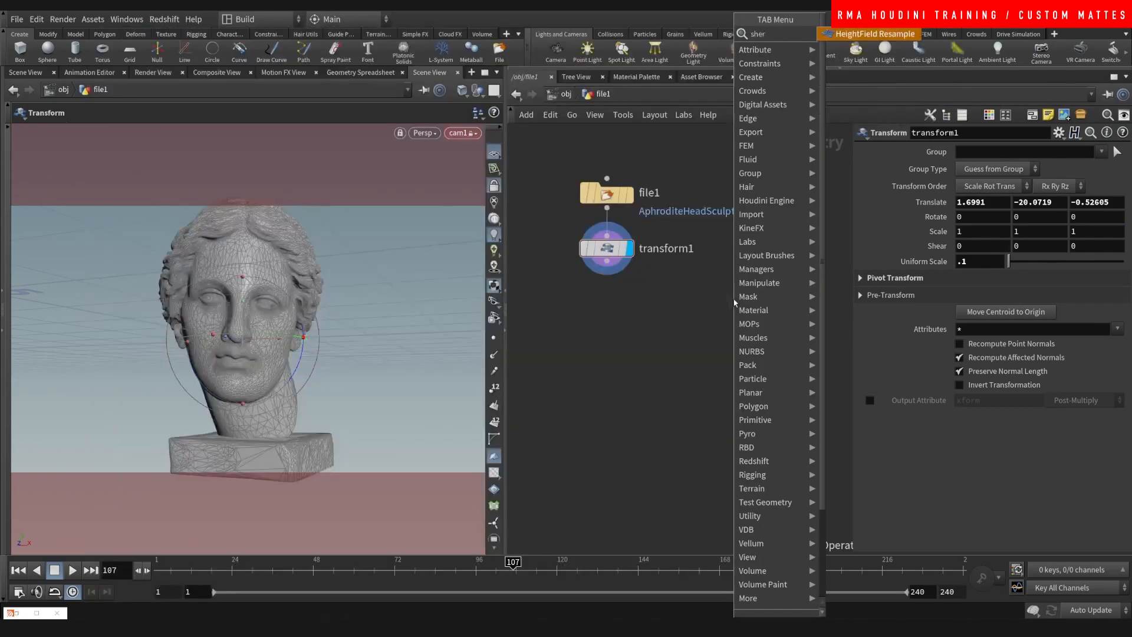
type("phere")
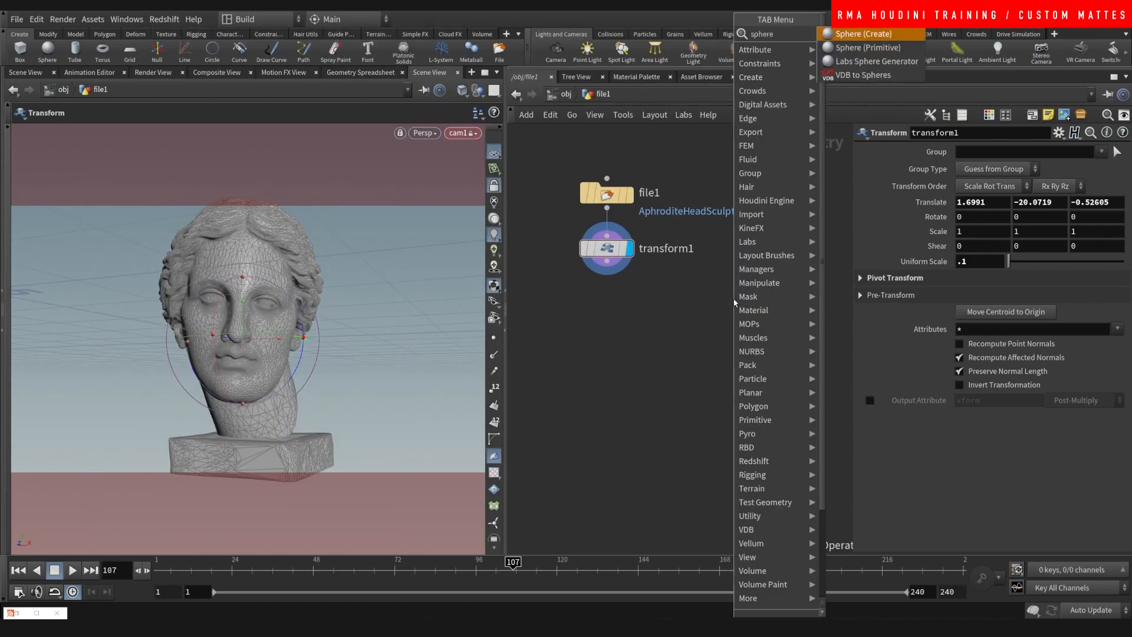
left_click(859, 33)
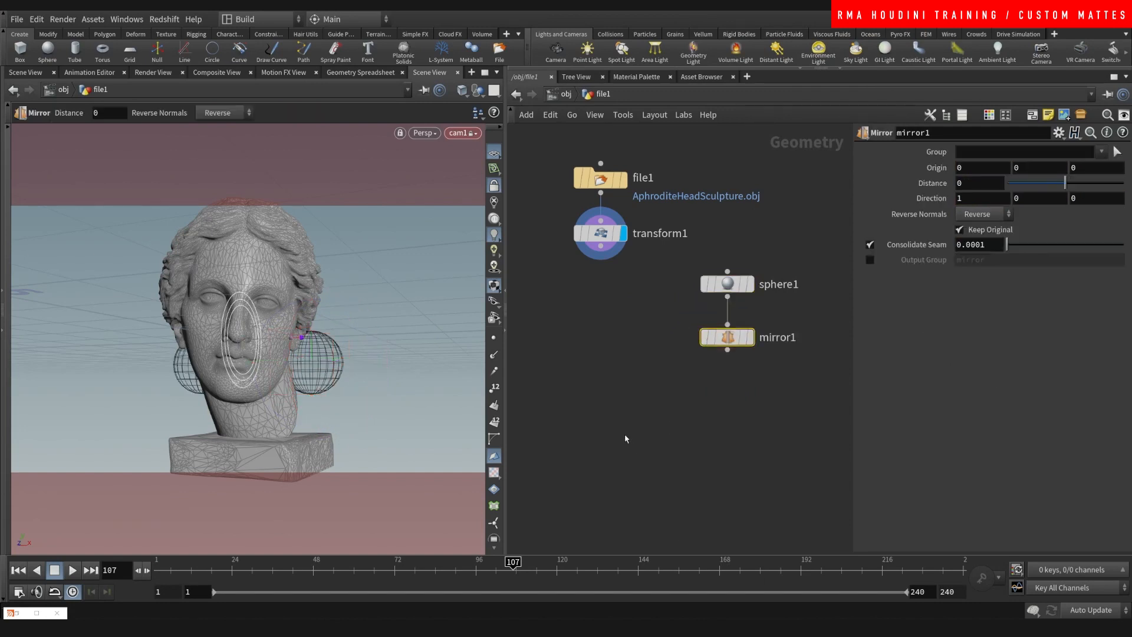
mouse_move(643, 337)
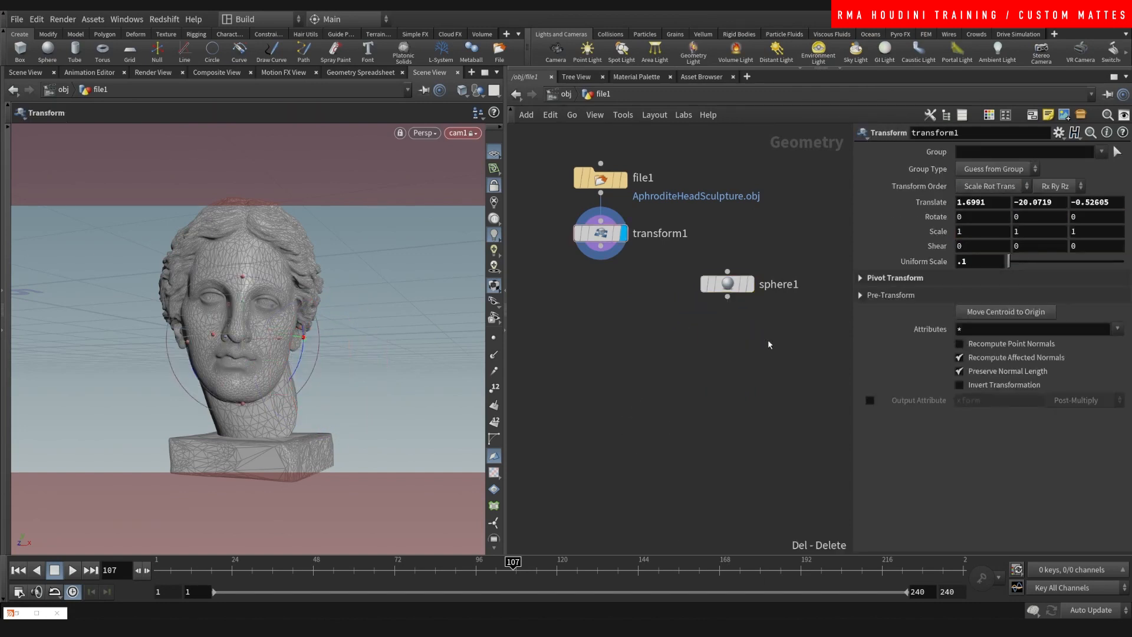
left_click(727, 283)
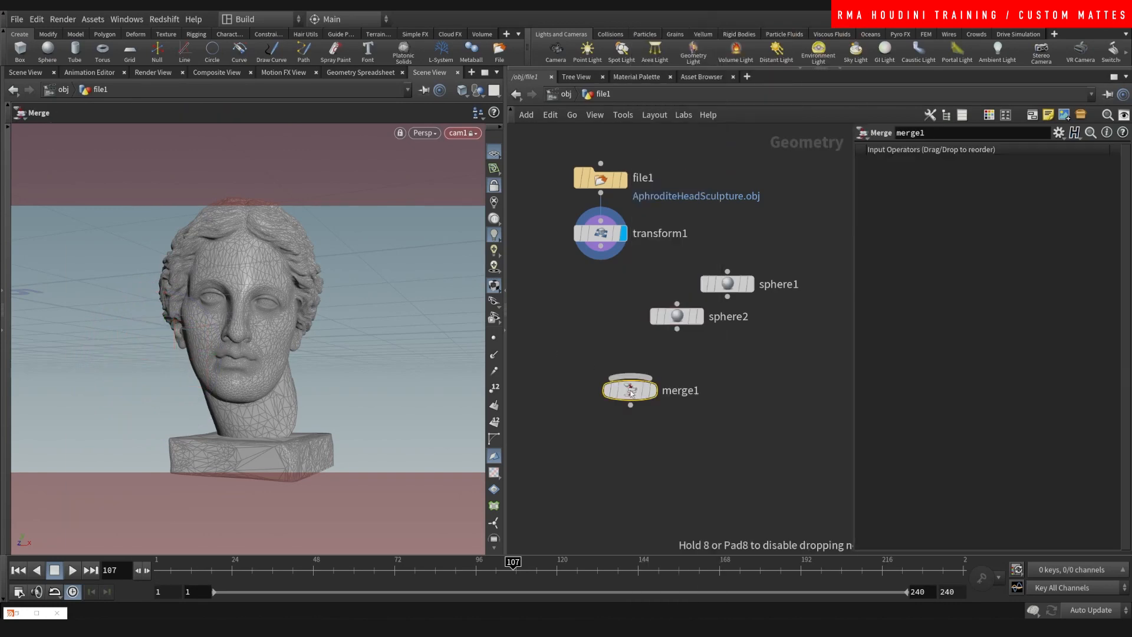
left_click(676, 316)
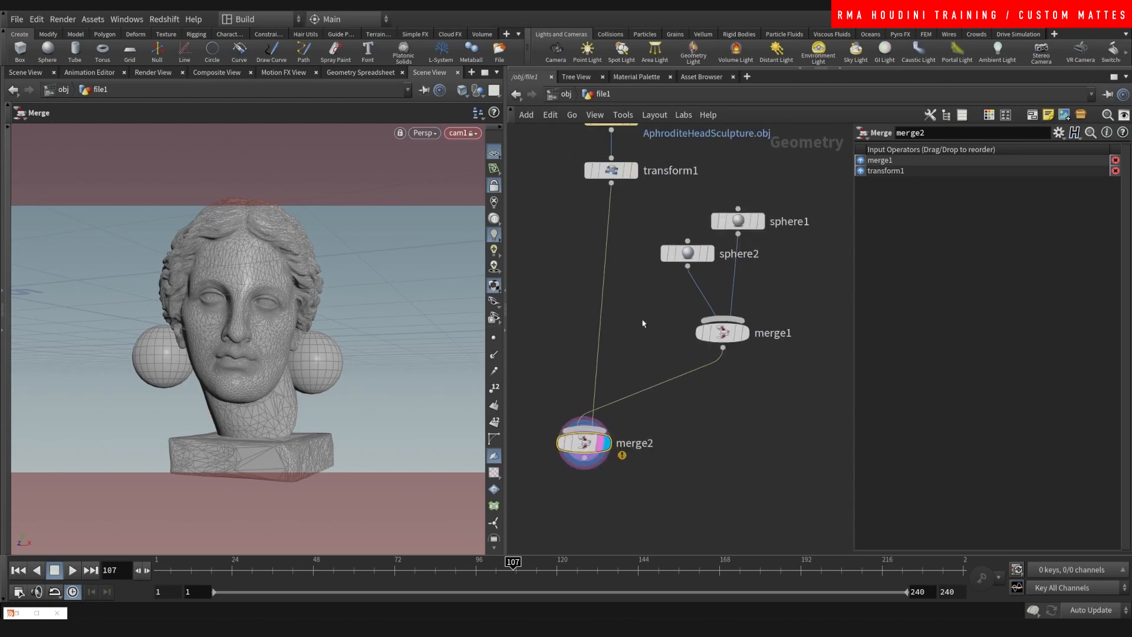
key("Tab")
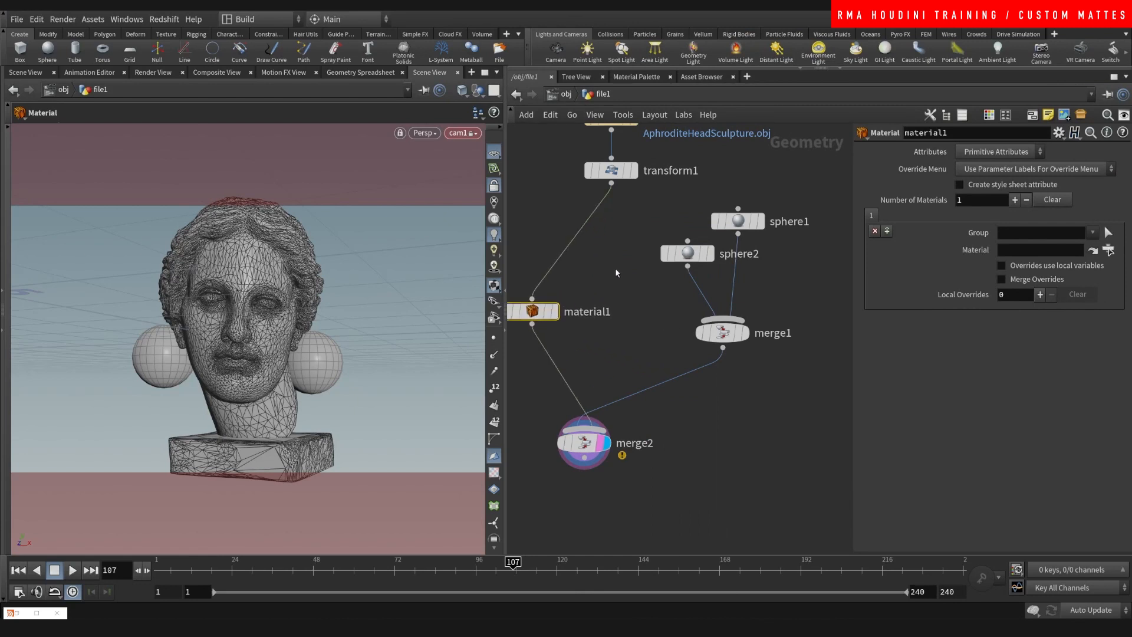
Assign /mat/test to the head's Material SOP and add material2 after merge1.
left_click(1108, 249)
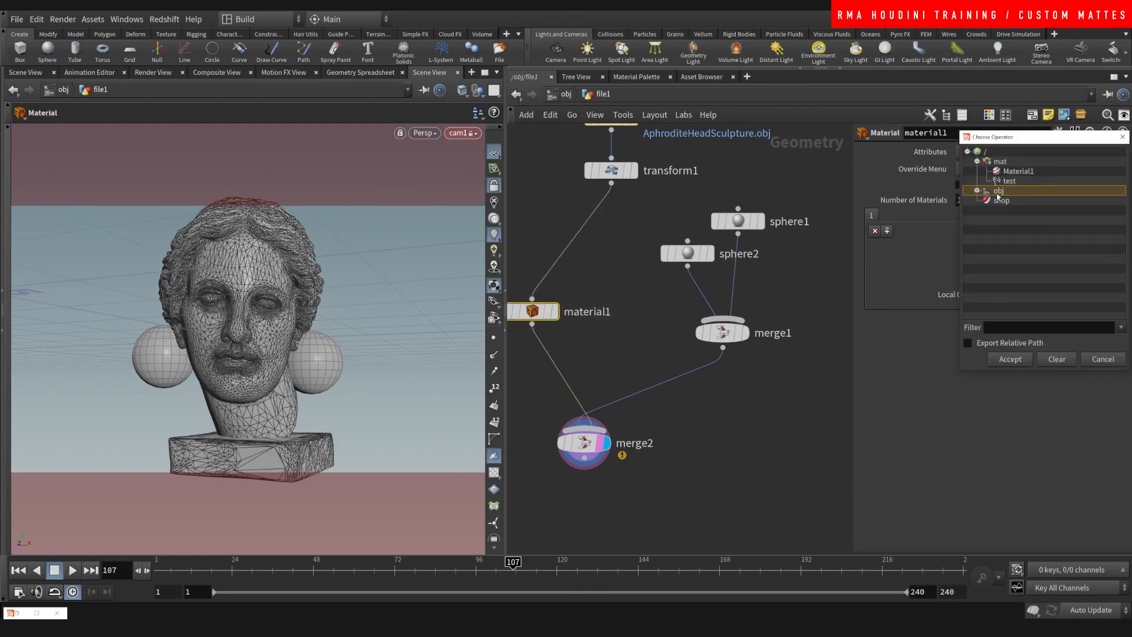
left_click(1008, 358)
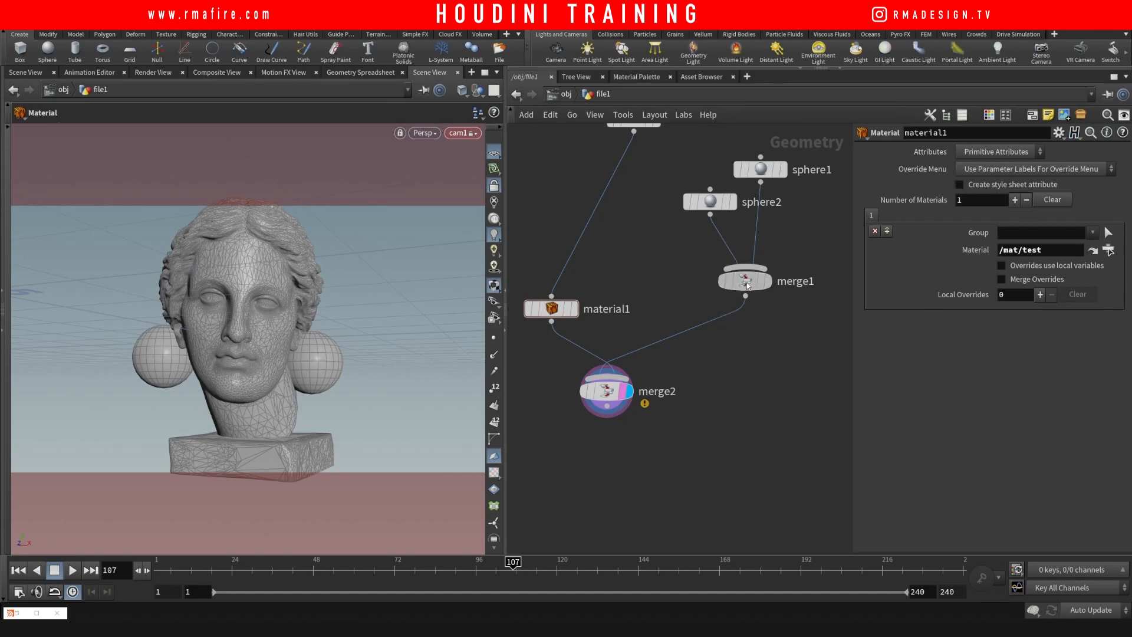
left_click(681, 302)
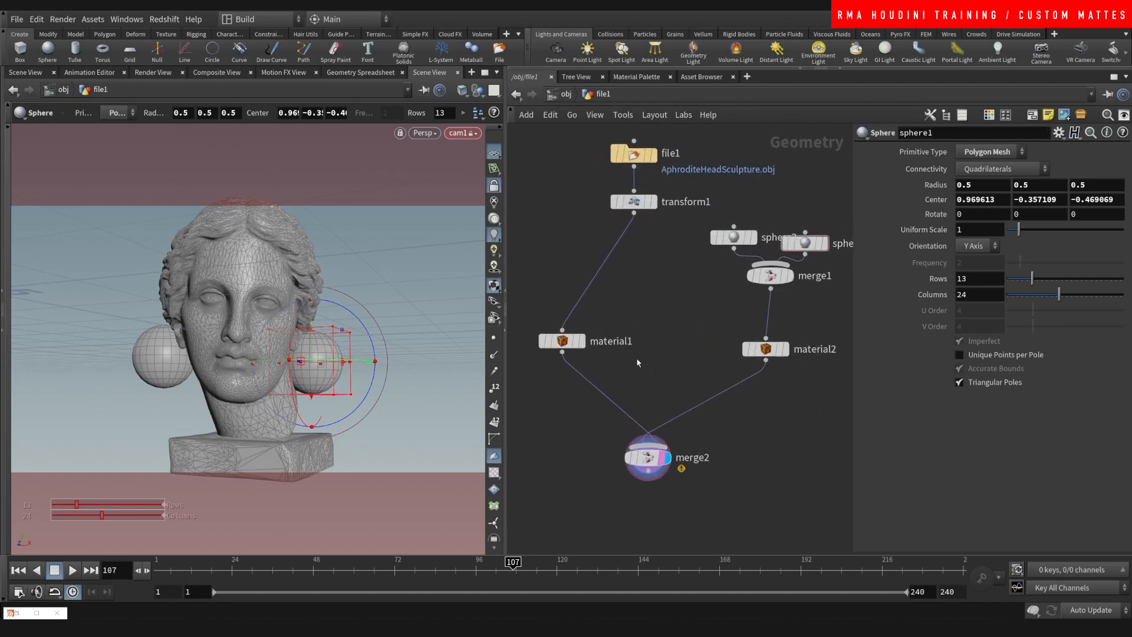
Copy the Redshift material in /mat, rename it ear_rings, and pick a preset for it.
left_click(764, 349)
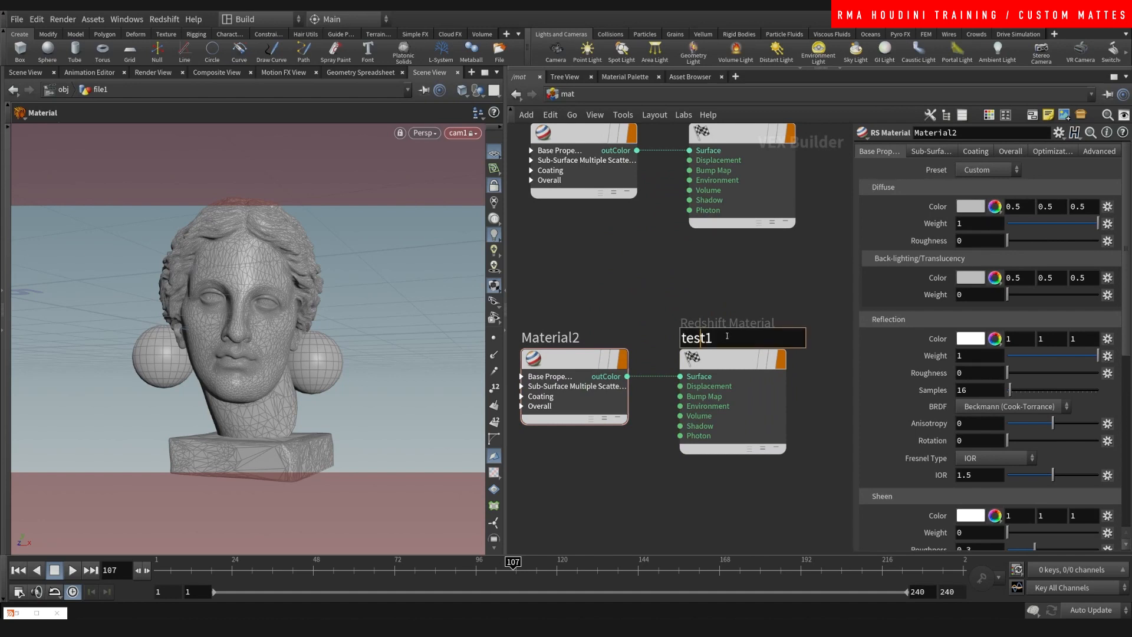
type("ear")
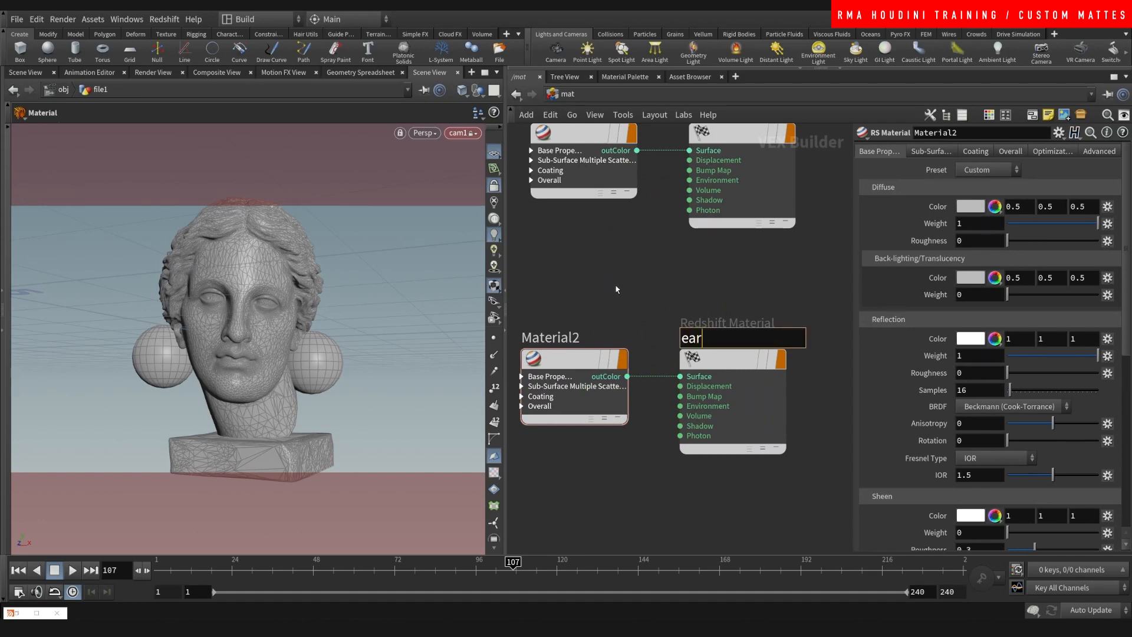
key("Backspace")
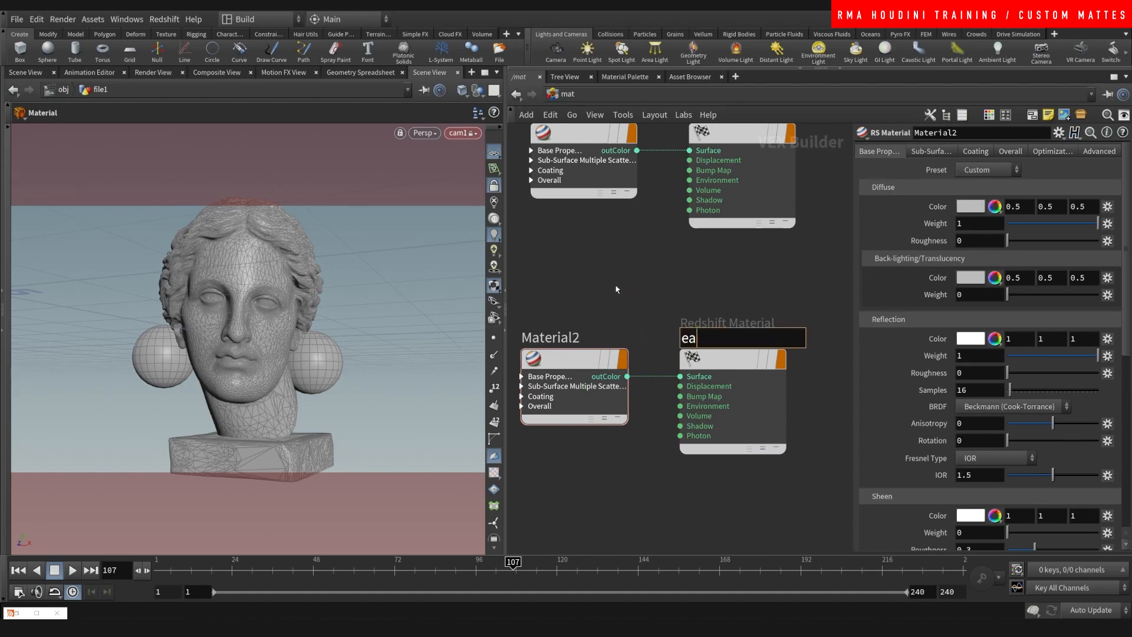
type("ear_rings")
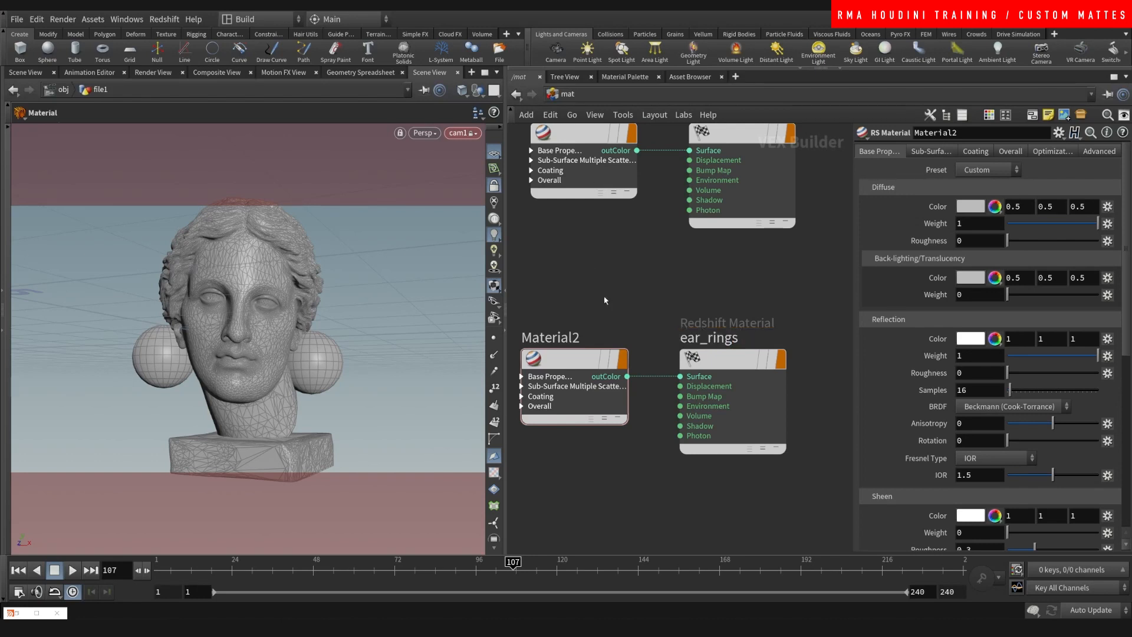
left_click(988, 168)
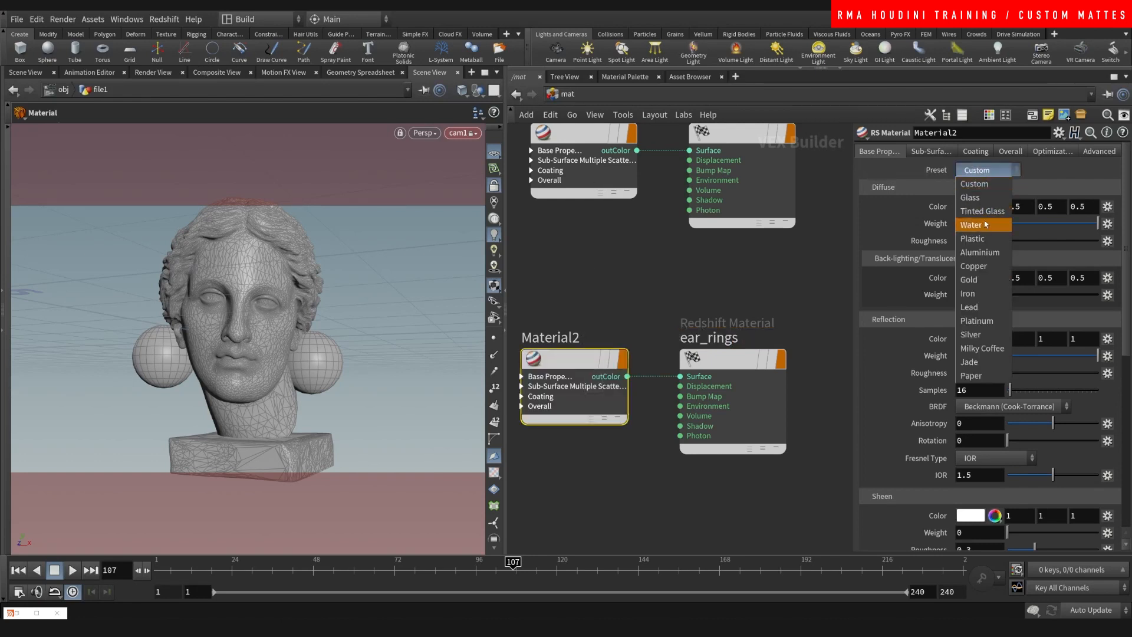
left_click(969, 279)
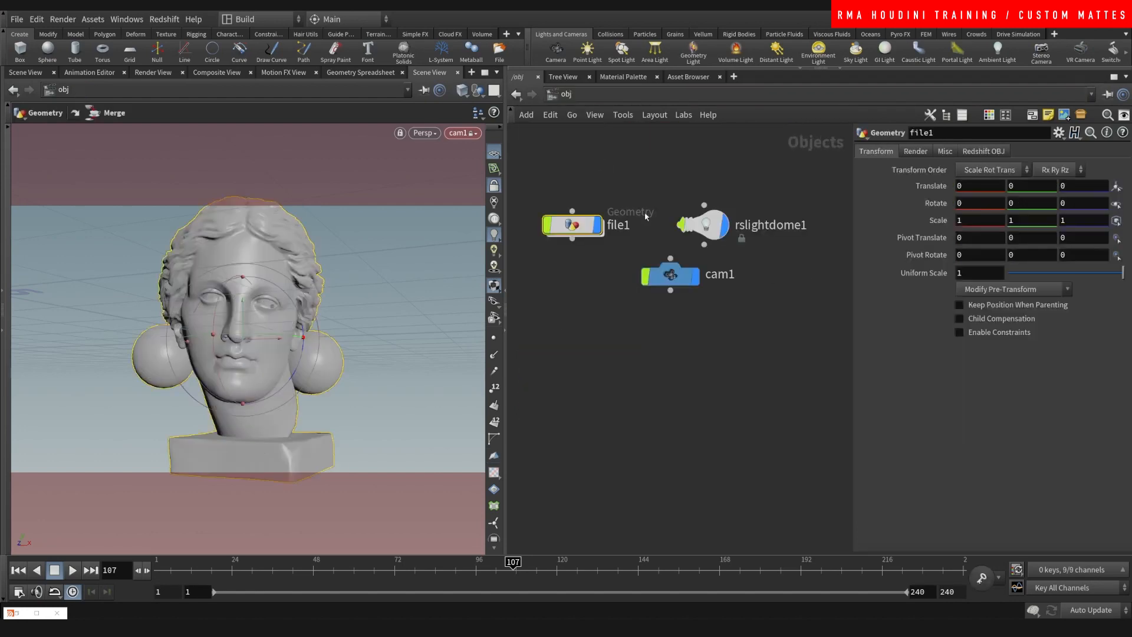
Set material2's Material path to /mat/ear_rings inside file1.
double_click(572, 224)
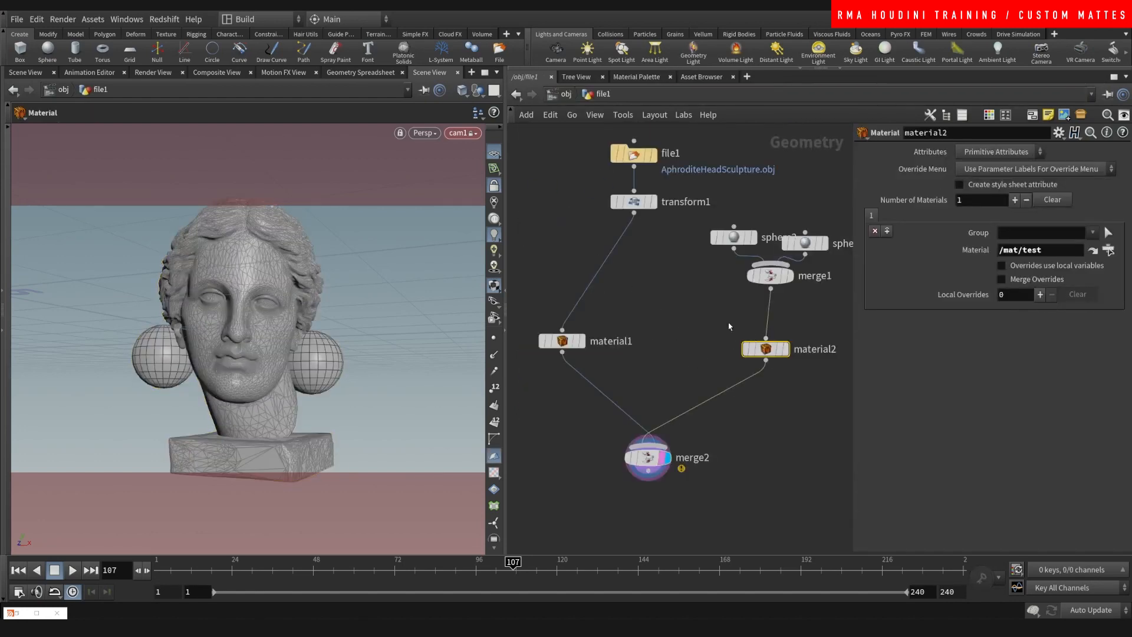
left_click(1110, 250)
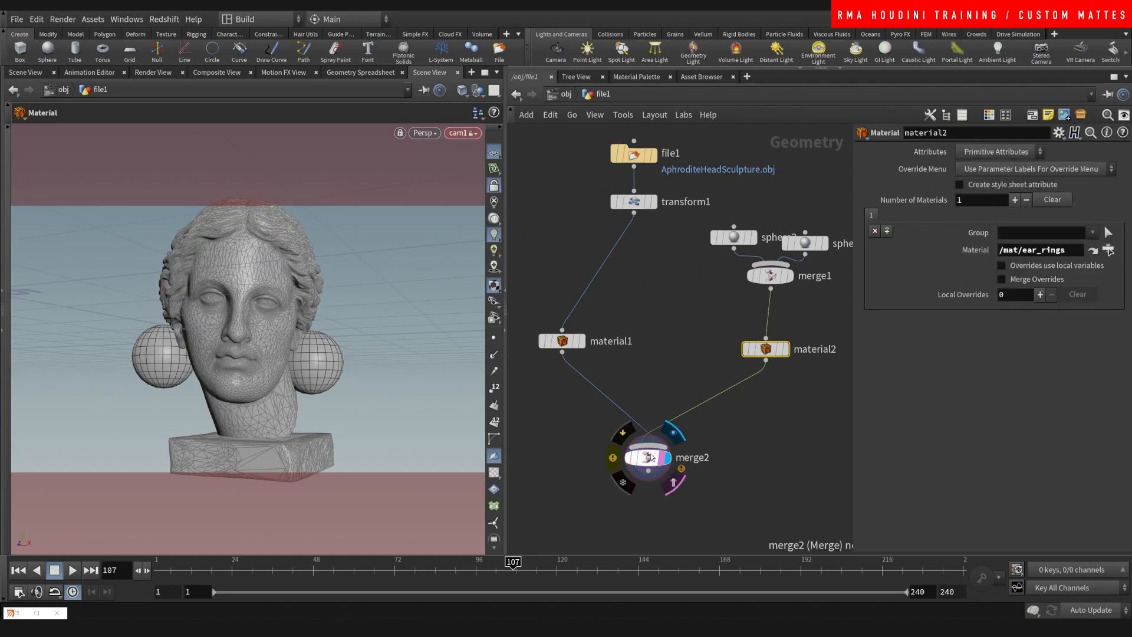
left_click(587, 167)
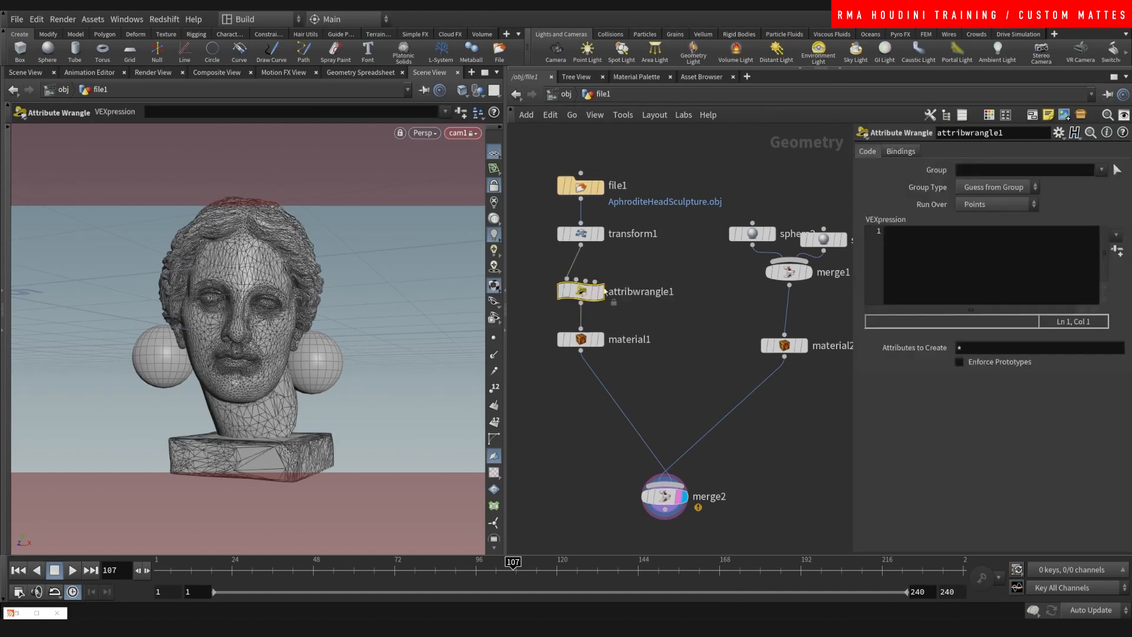
Write v@face = 1; on the head wrangle and v@ear = 1; on the spheres wrangle.
left_click(948, 278)
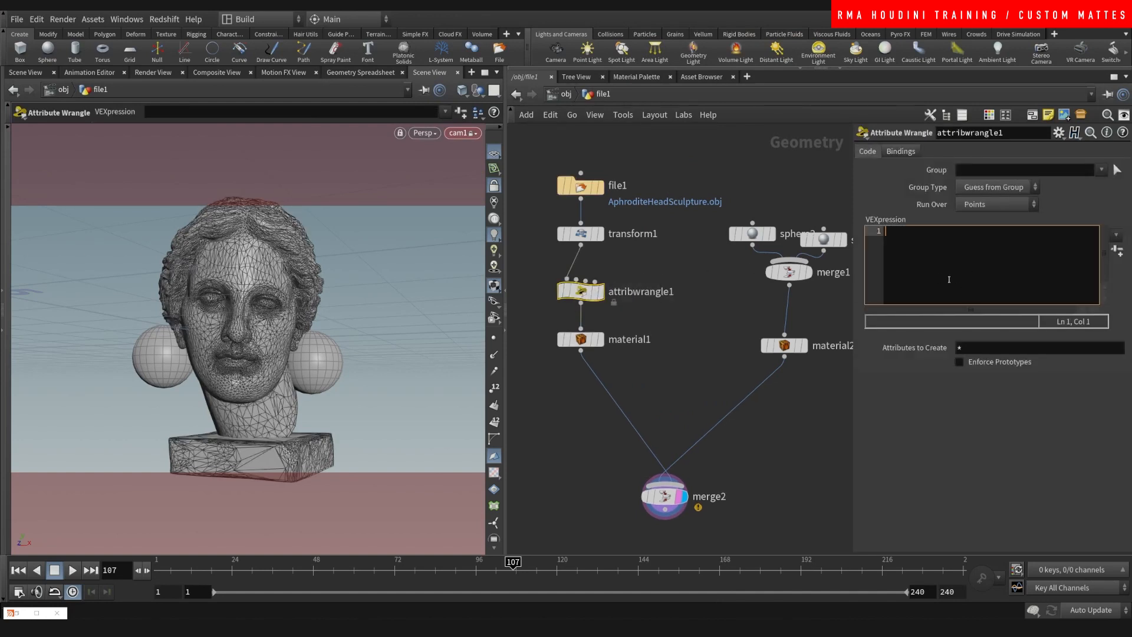
type("v")
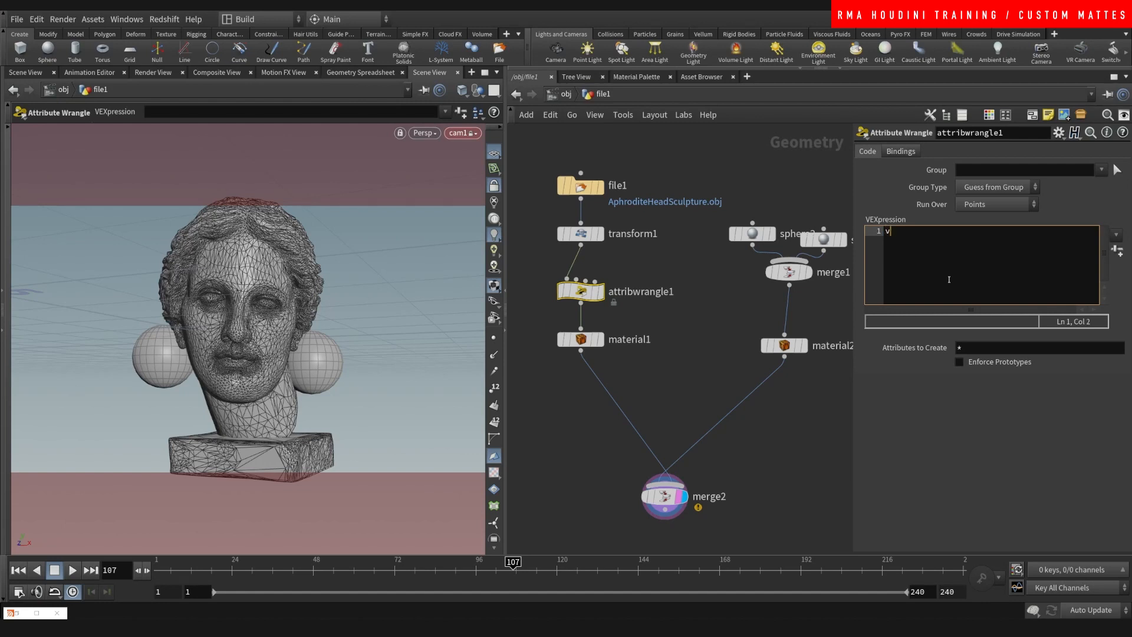
type("@")
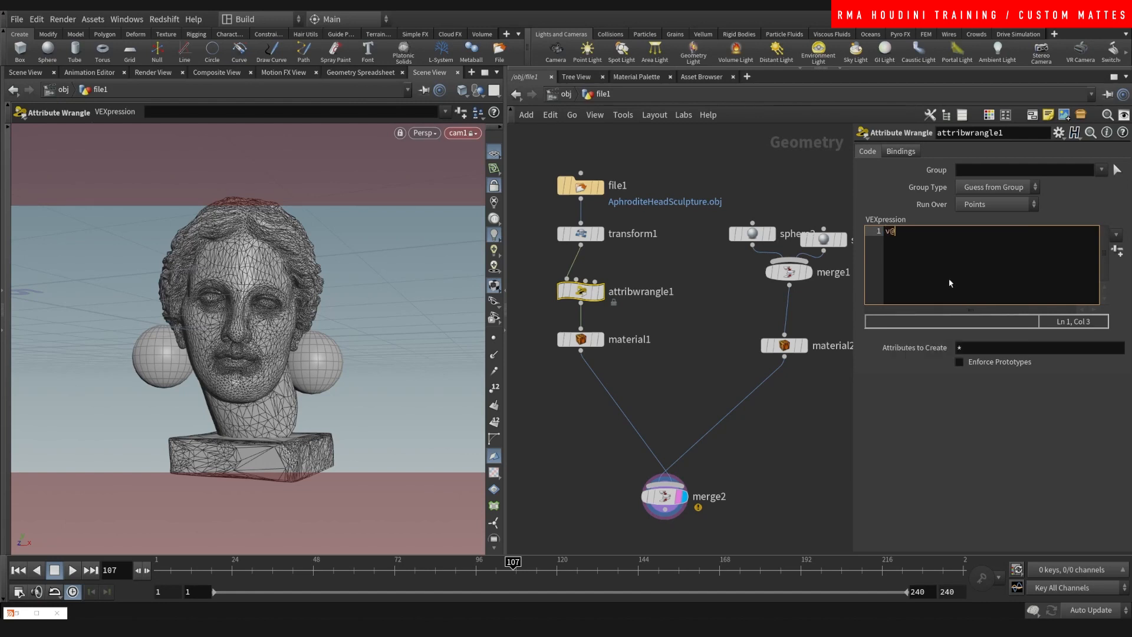
type("face")
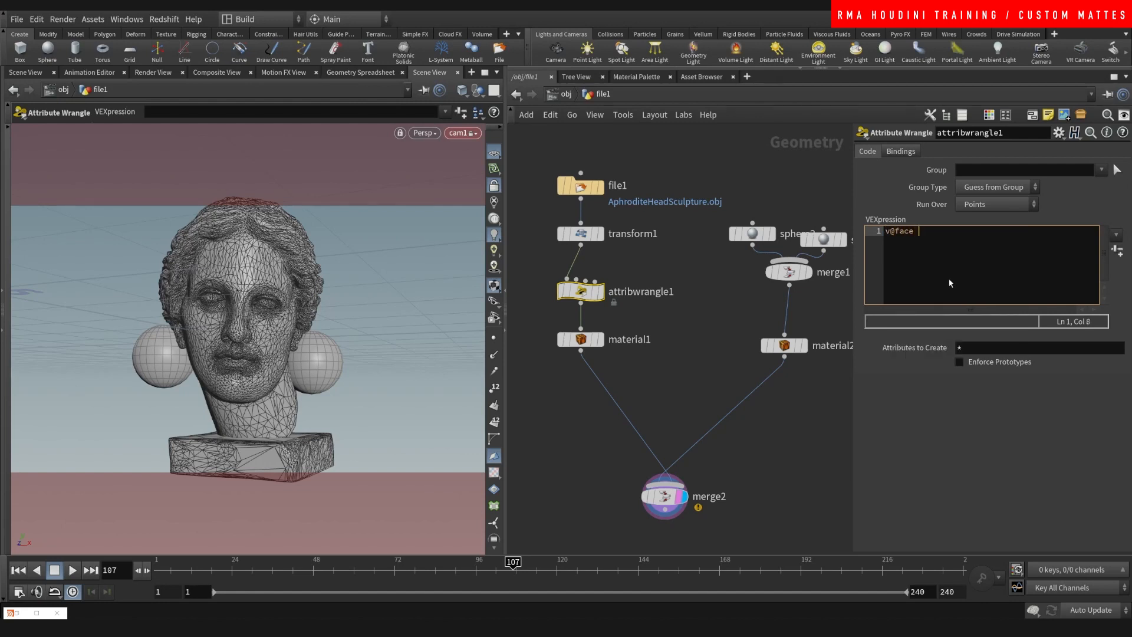
type("= 1;")
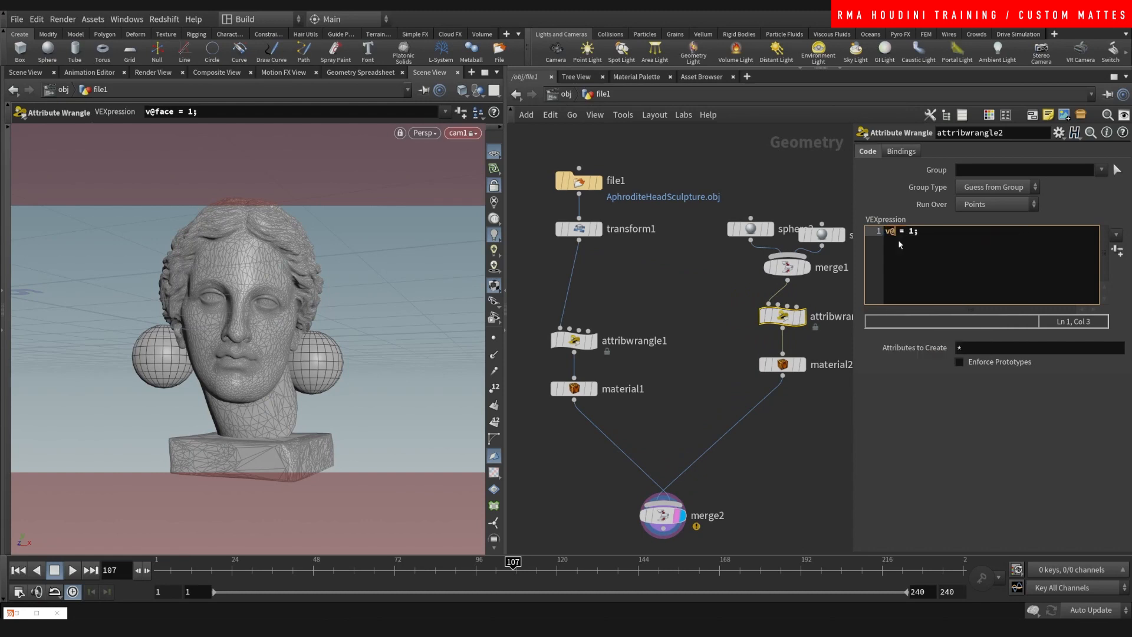
type("ear")
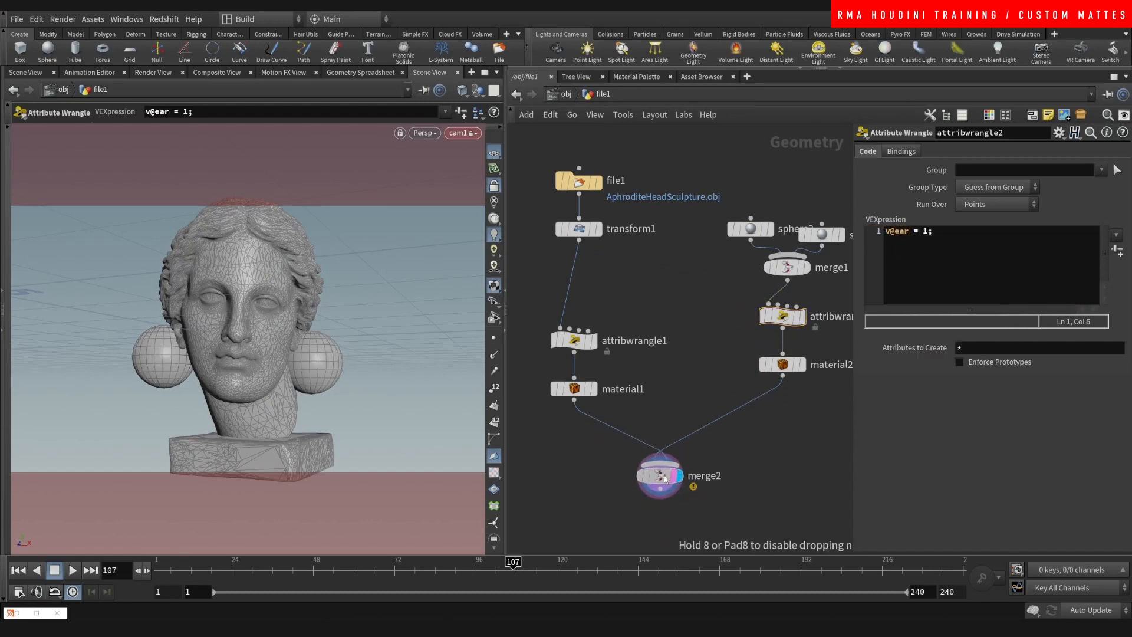
left_click(573, 388)
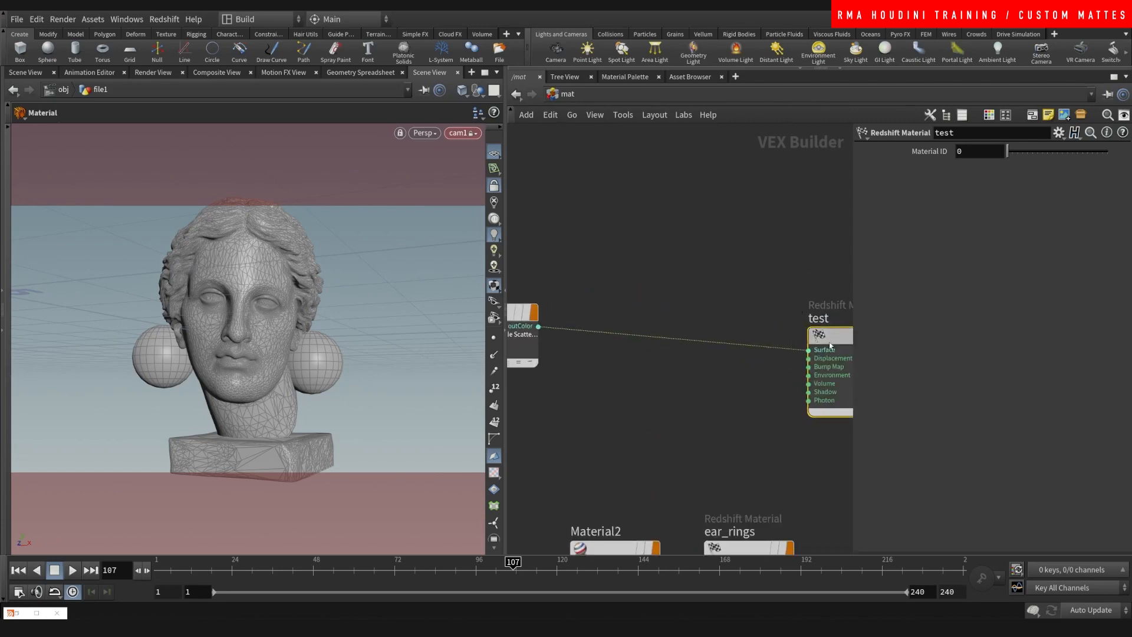
Wire an RS Point Attribute reading face into a Store Color To AOV named face.
key("tab")
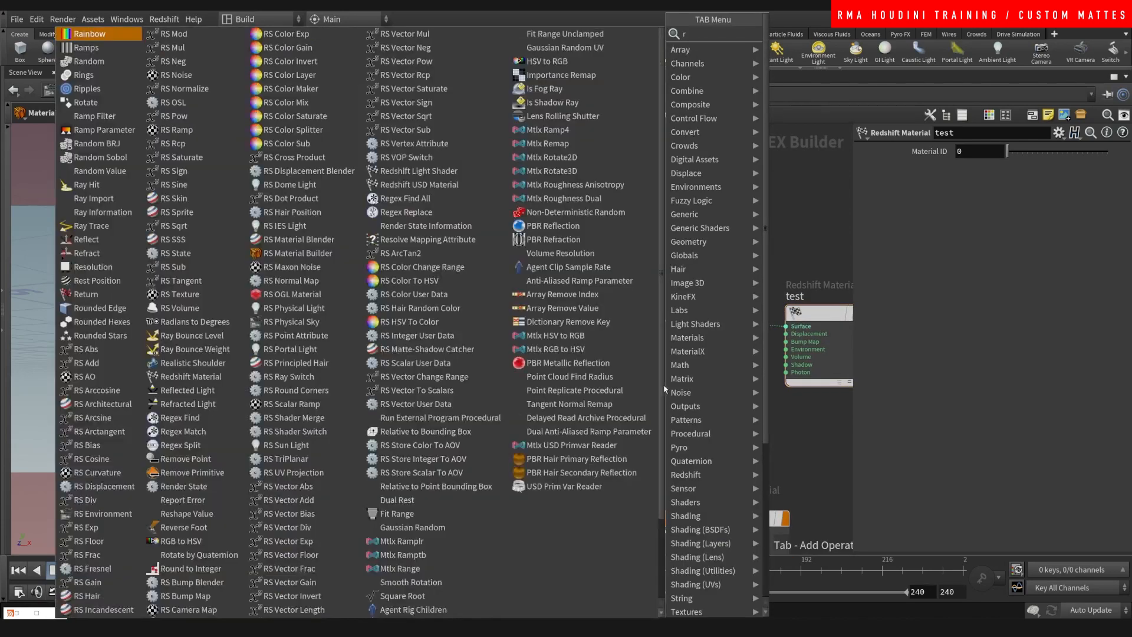
type("s")
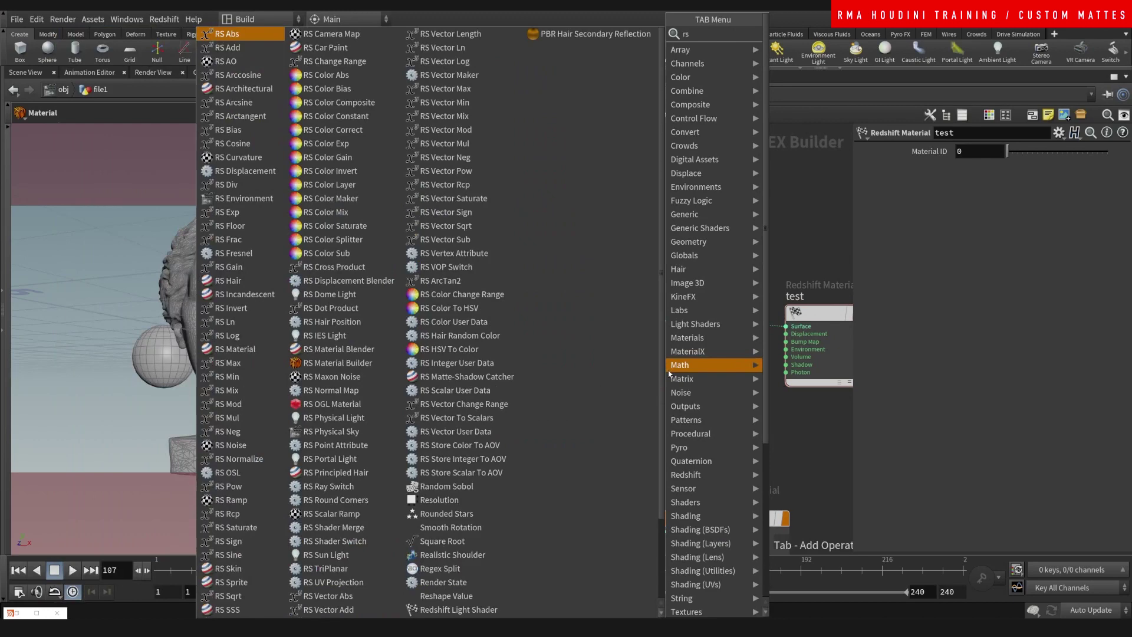
left_click(335, 444)
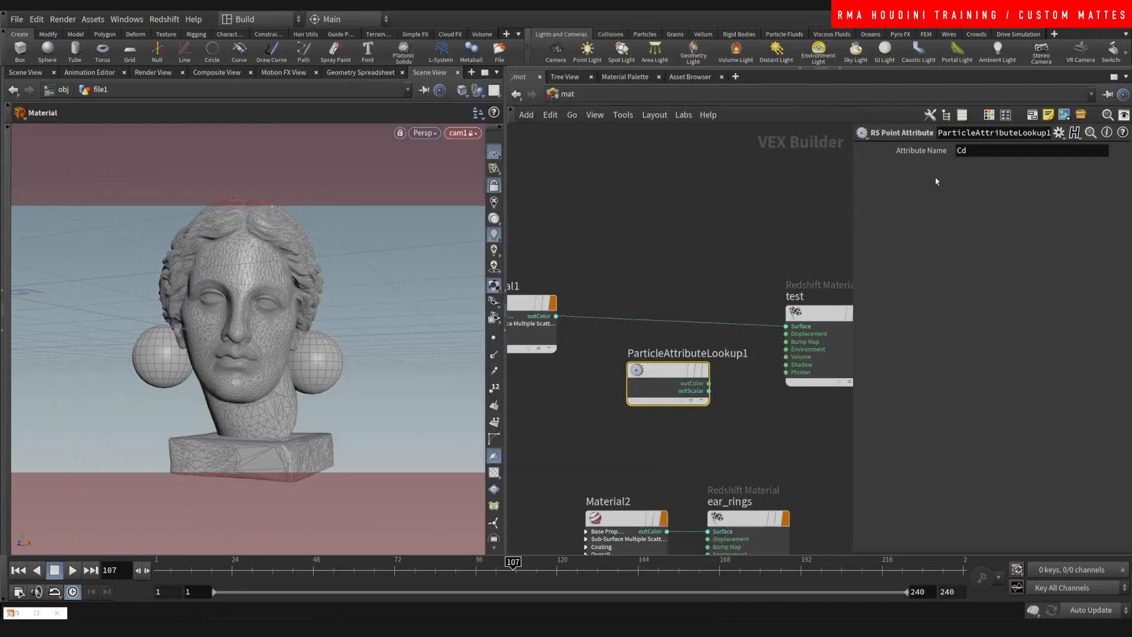
mouse_move(921, 150)
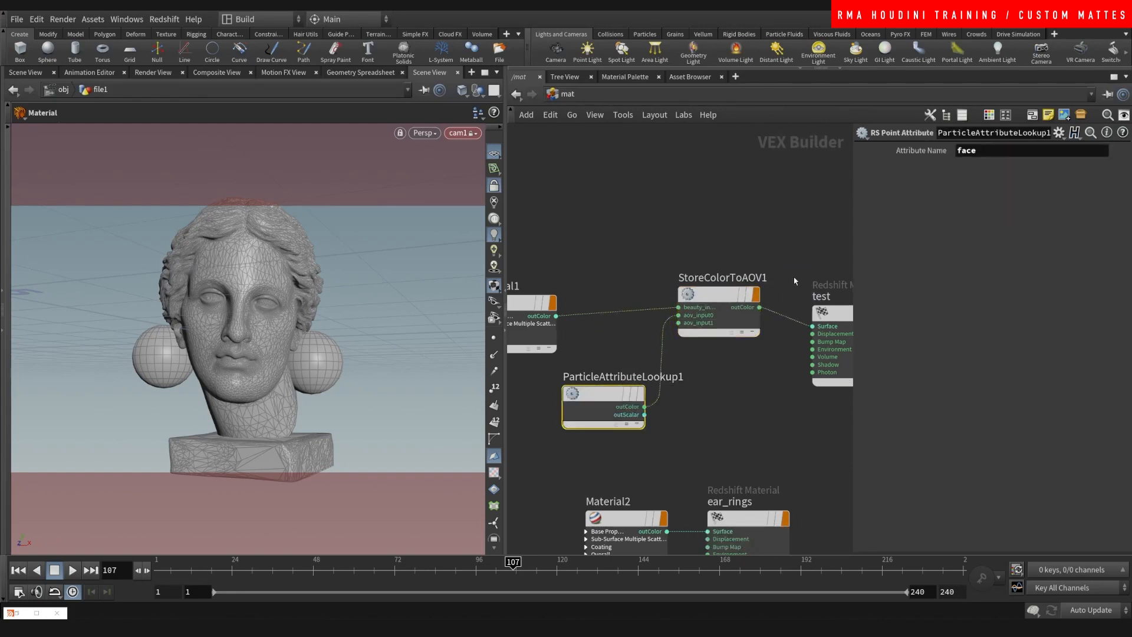
left_click(717, 293)
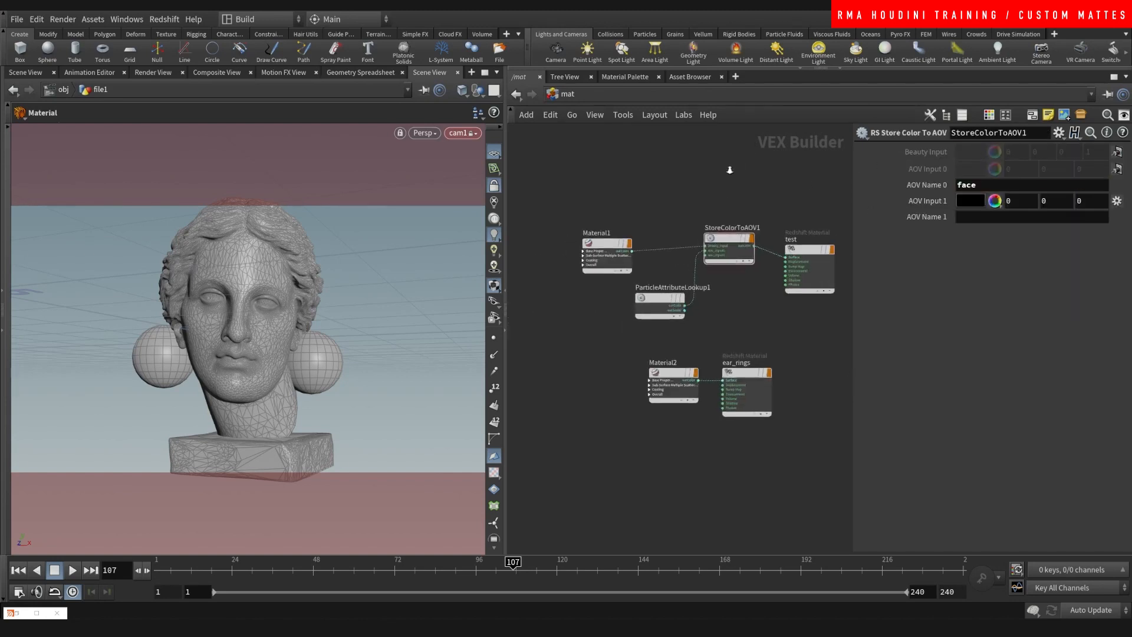
left_click(568, 93)
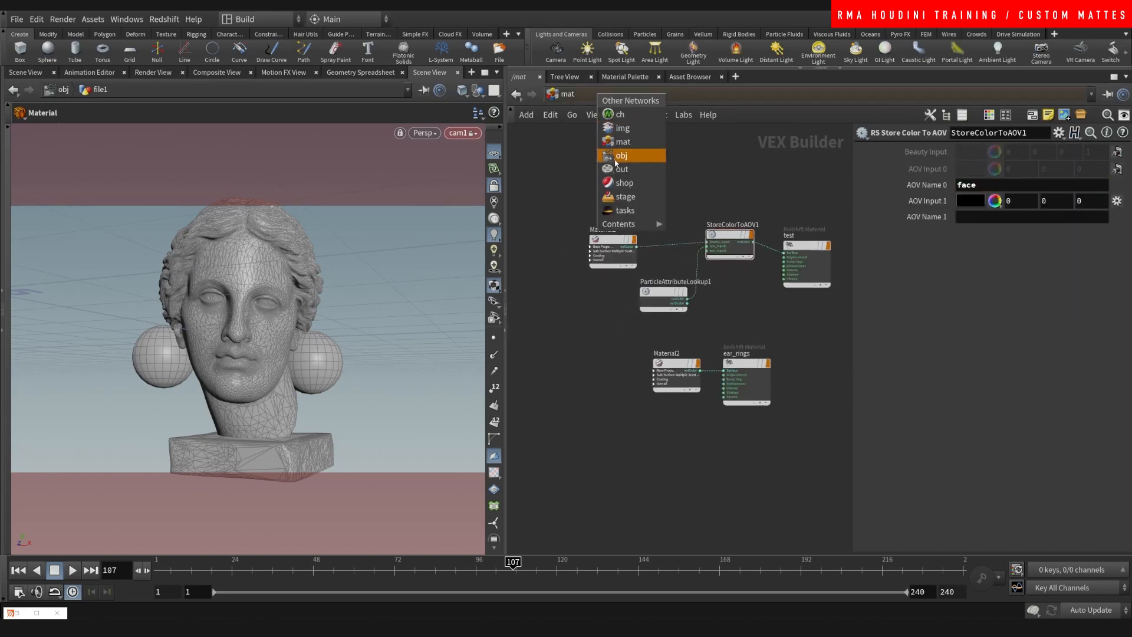
Add two Custom-type AOVs named face and ear on Redshift_ROP1's AOV Manager.
left_click(620, 168)
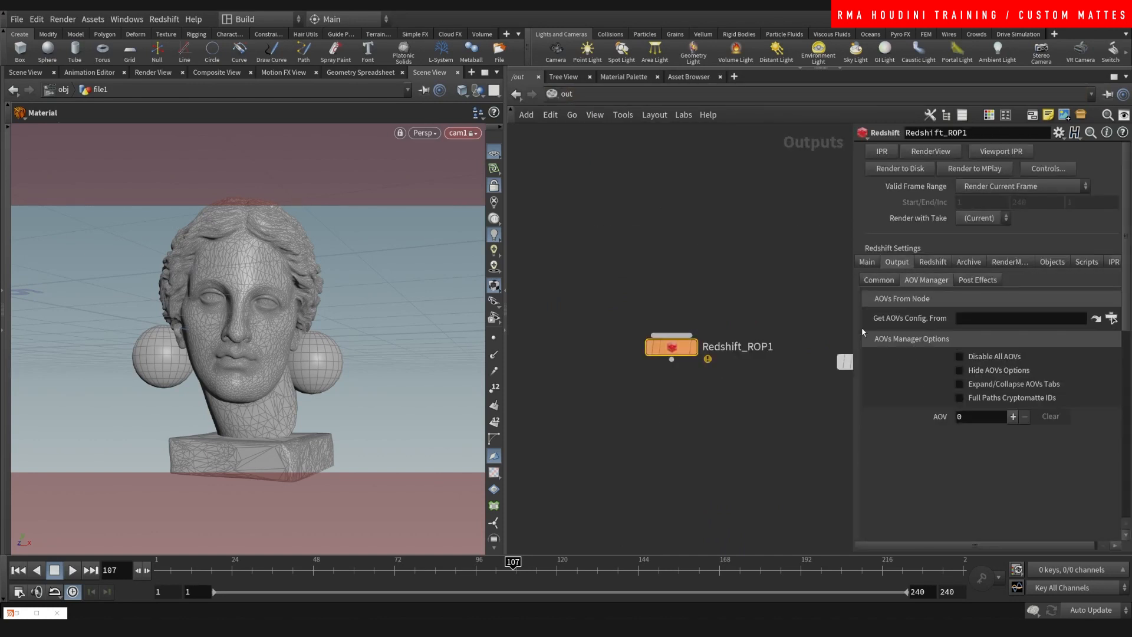
left_click(1013, 416)
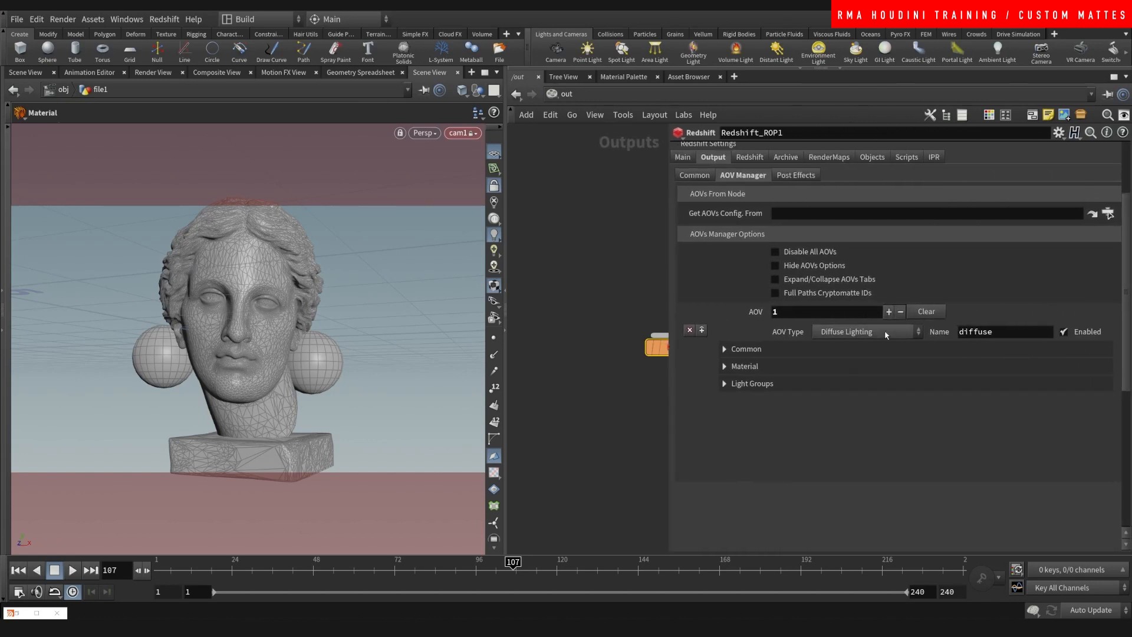
left_click(864, 331)
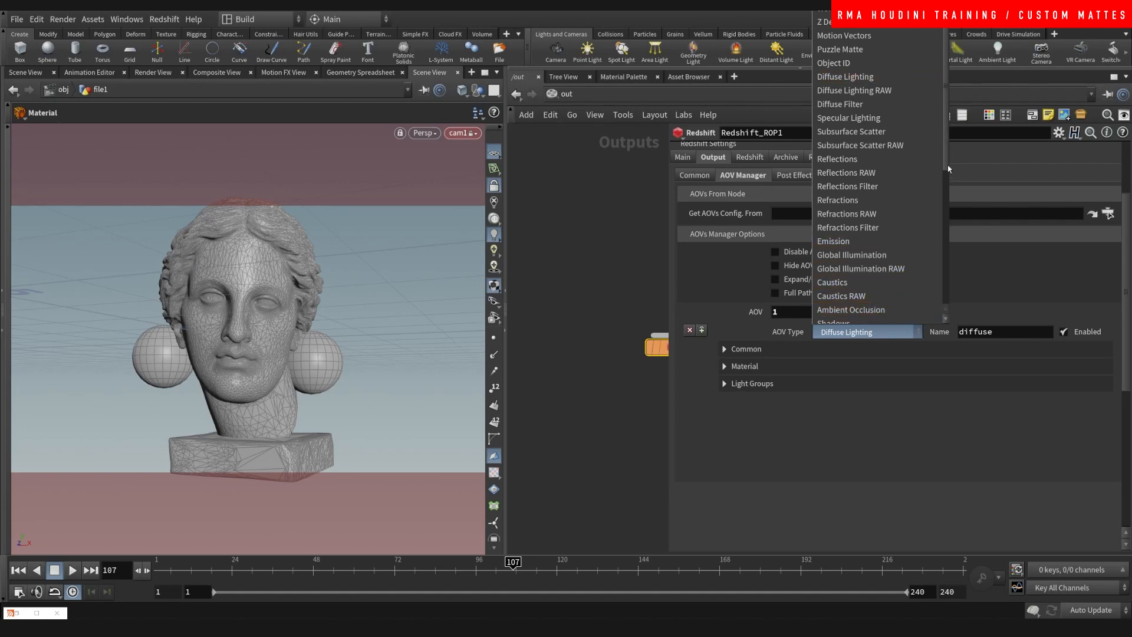
scroll("down", 3)
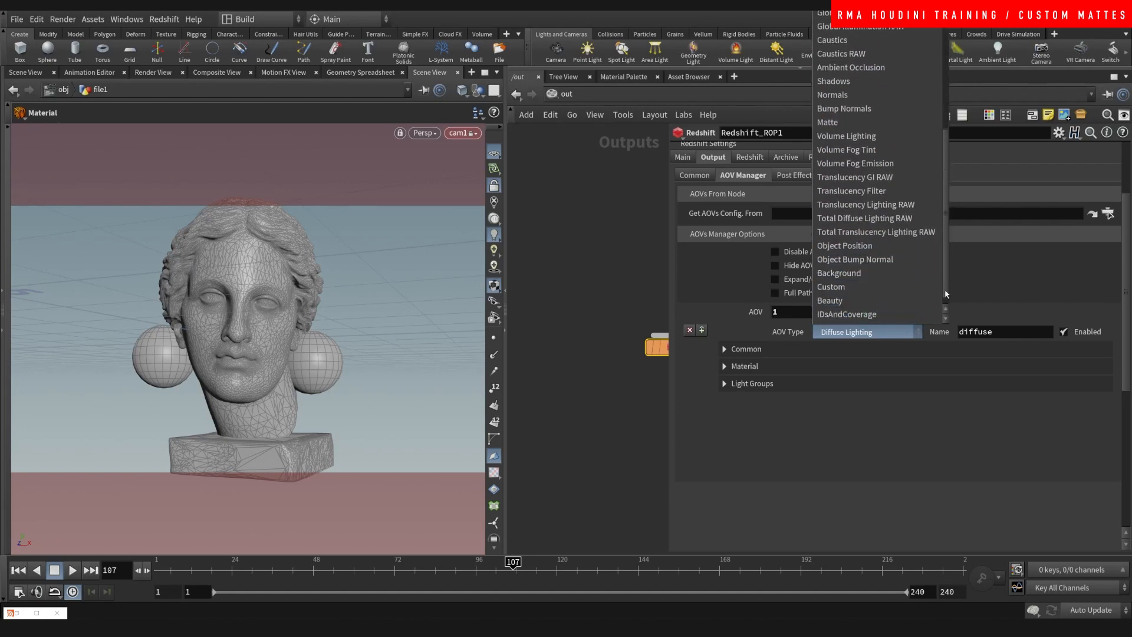
left_click(830, 287)
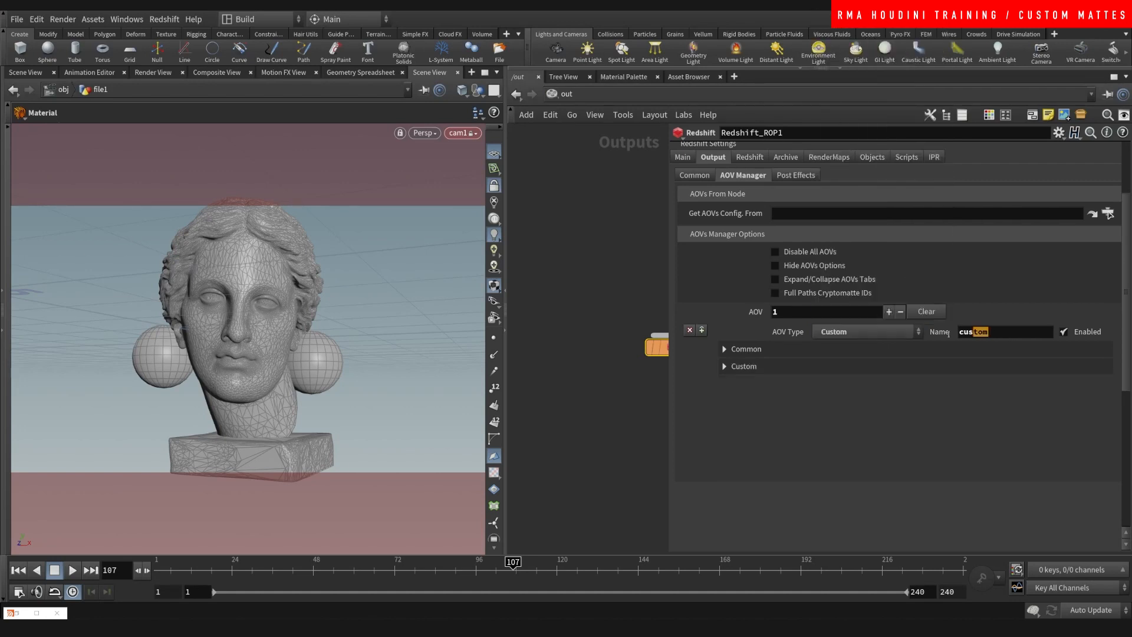
type("face")
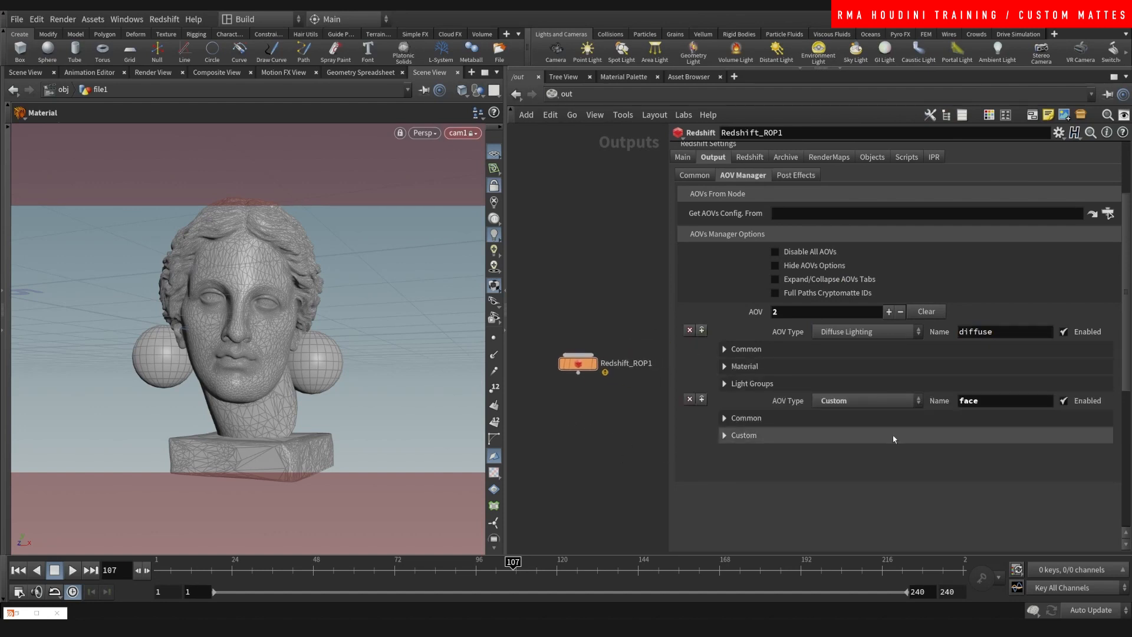
left_click(864, 332)
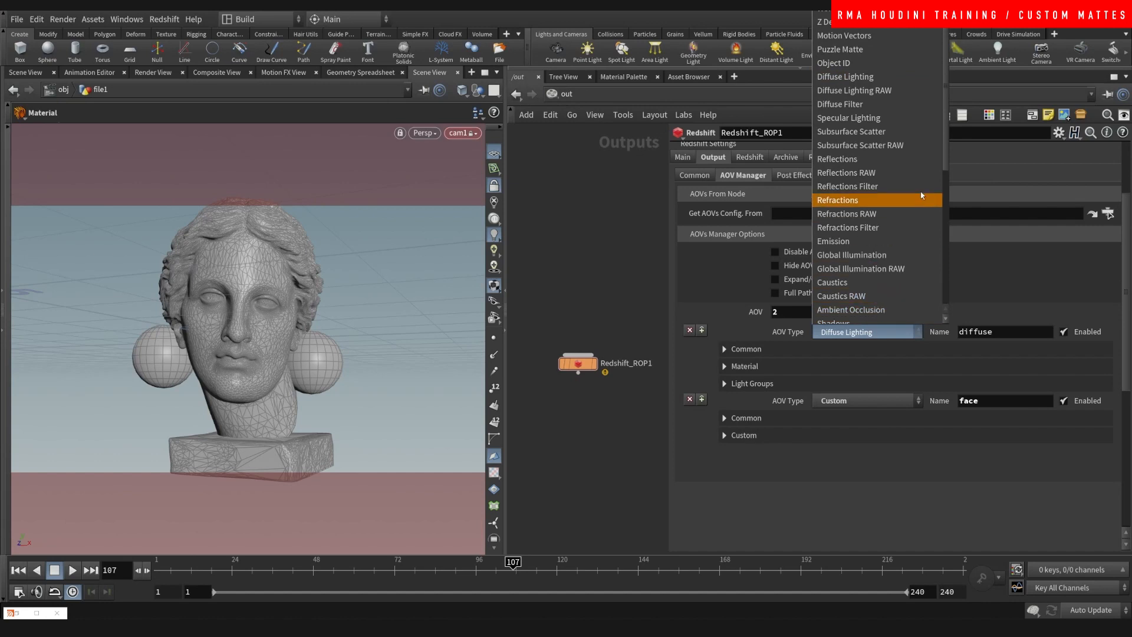
scroll("down", 3)
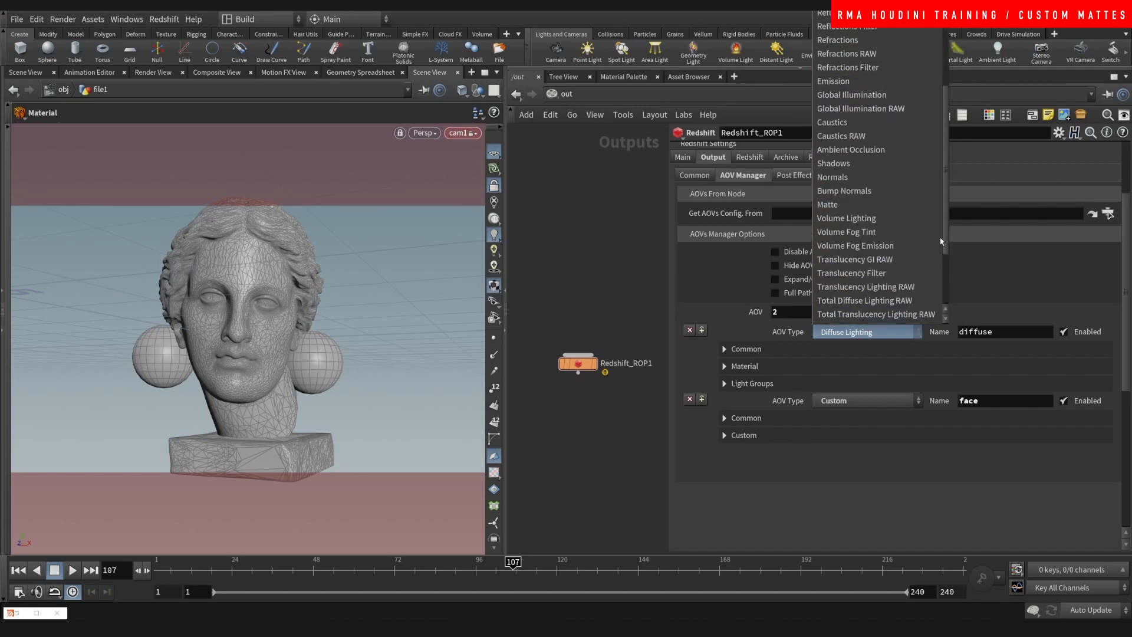
scroll("down", 3)
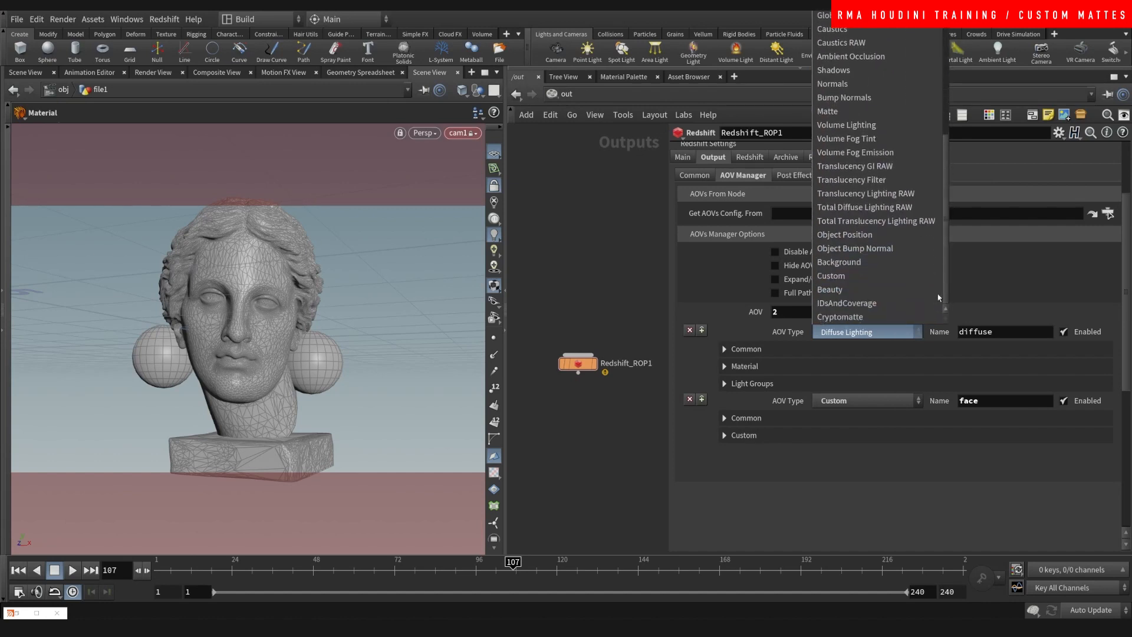
left_click(830, 275)
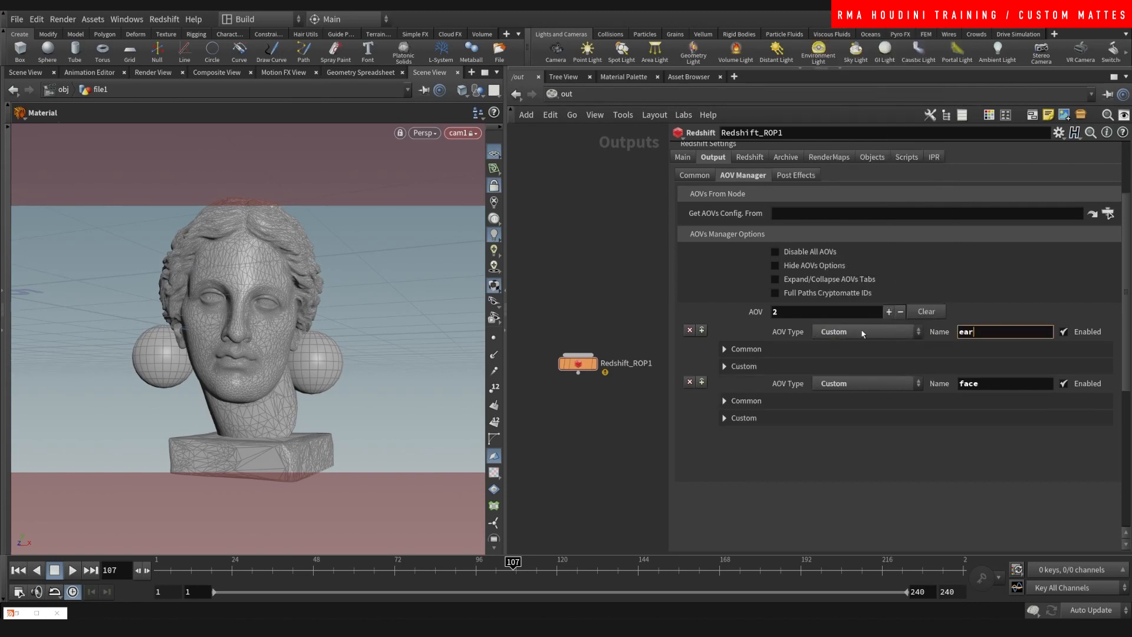
left_click(567, 93)
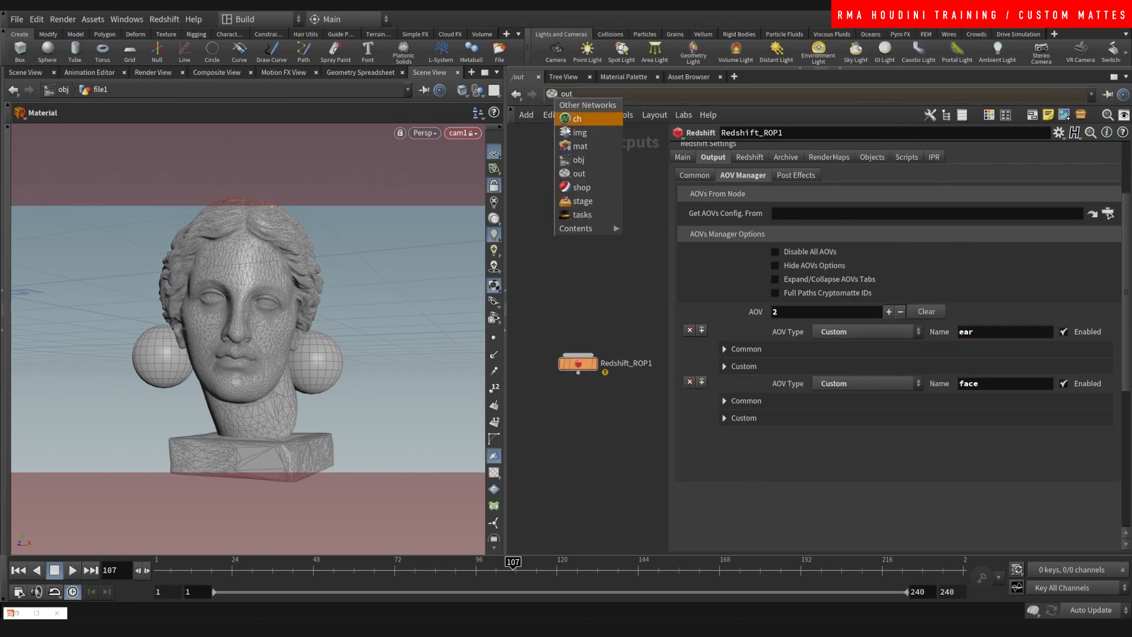
Duplicate the face lookup and store nodes onto ear_rings, using attribute ear and AOV Name ear.
left_click(579, 147)
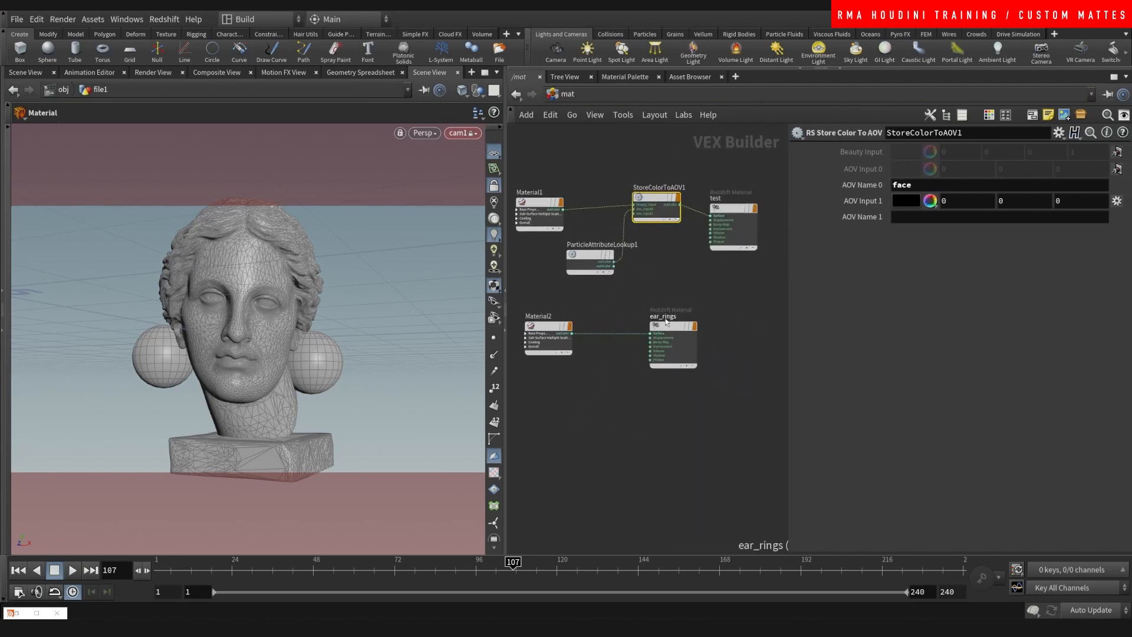
key("Tab")
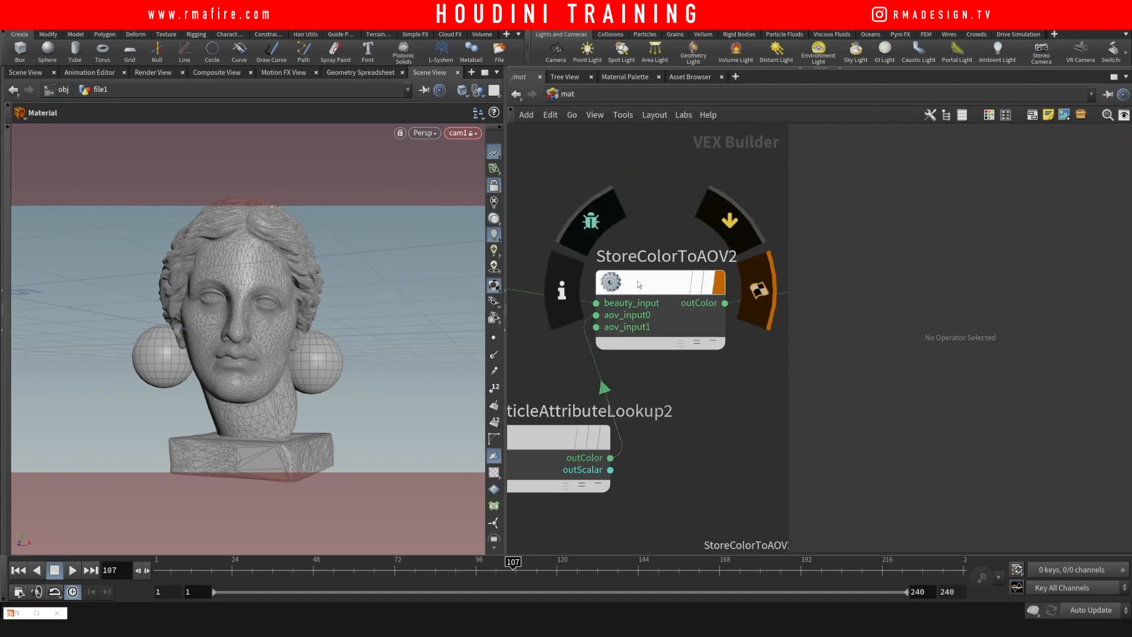
left_click(558, 436)
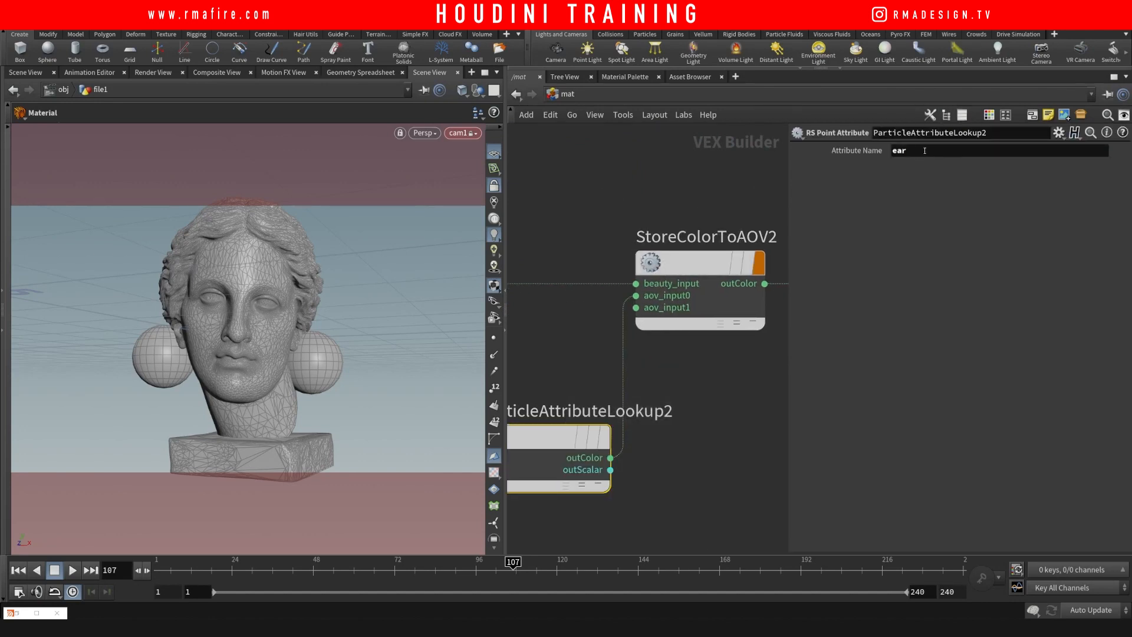
left_click(699, 289)
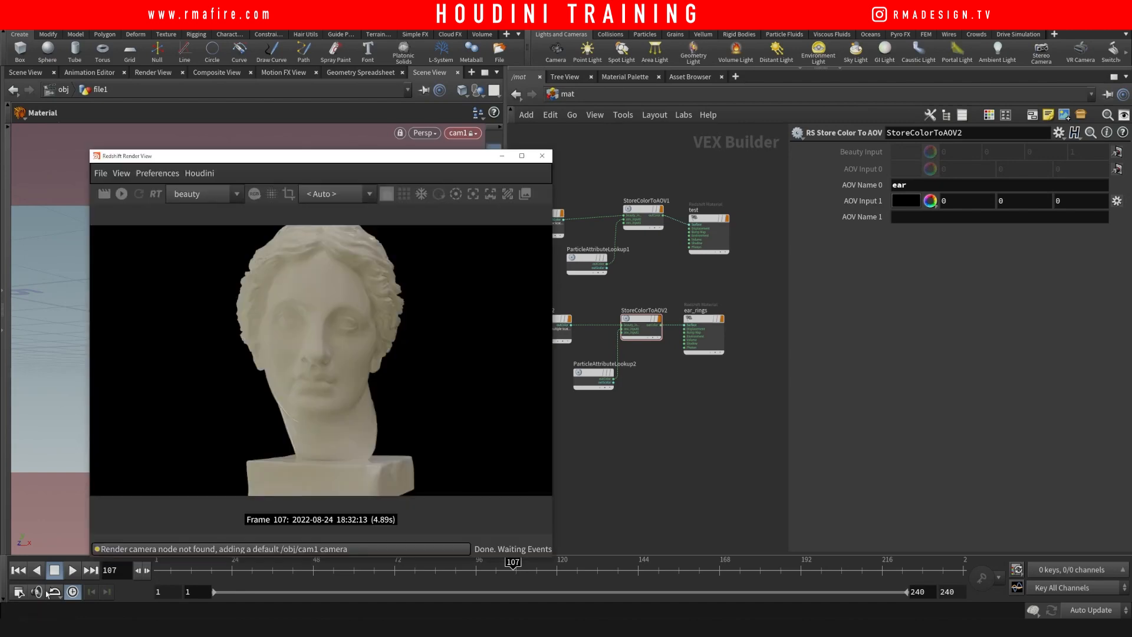
Re-render with the earrings, inspect the ear and face matte channels, then close the render window.
left_click(120, 194)
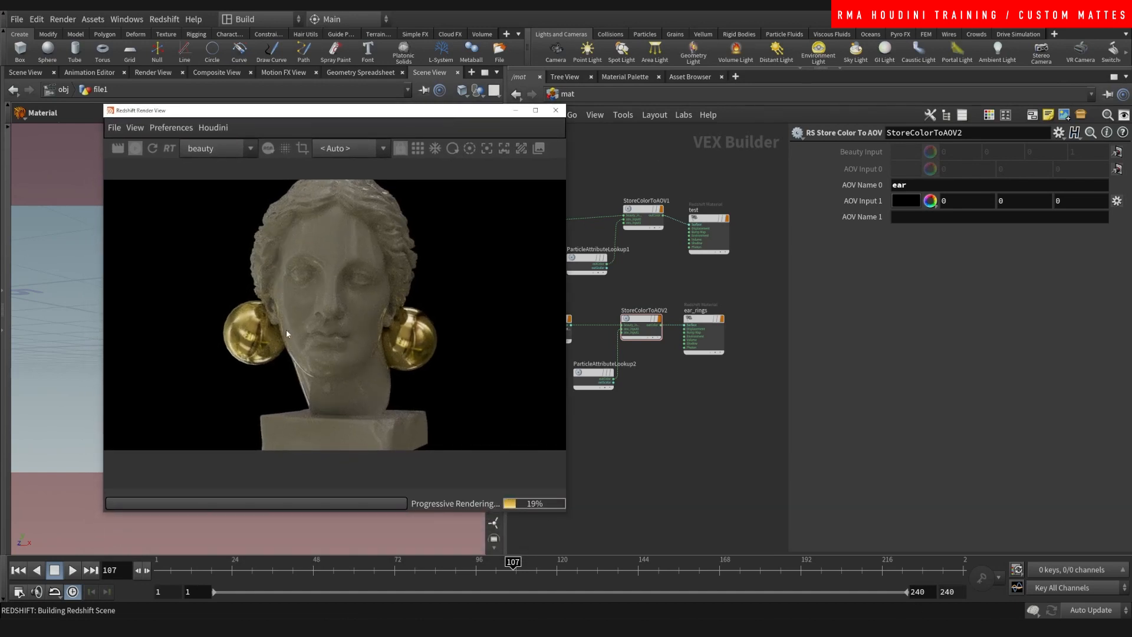
left_click(217, 148)
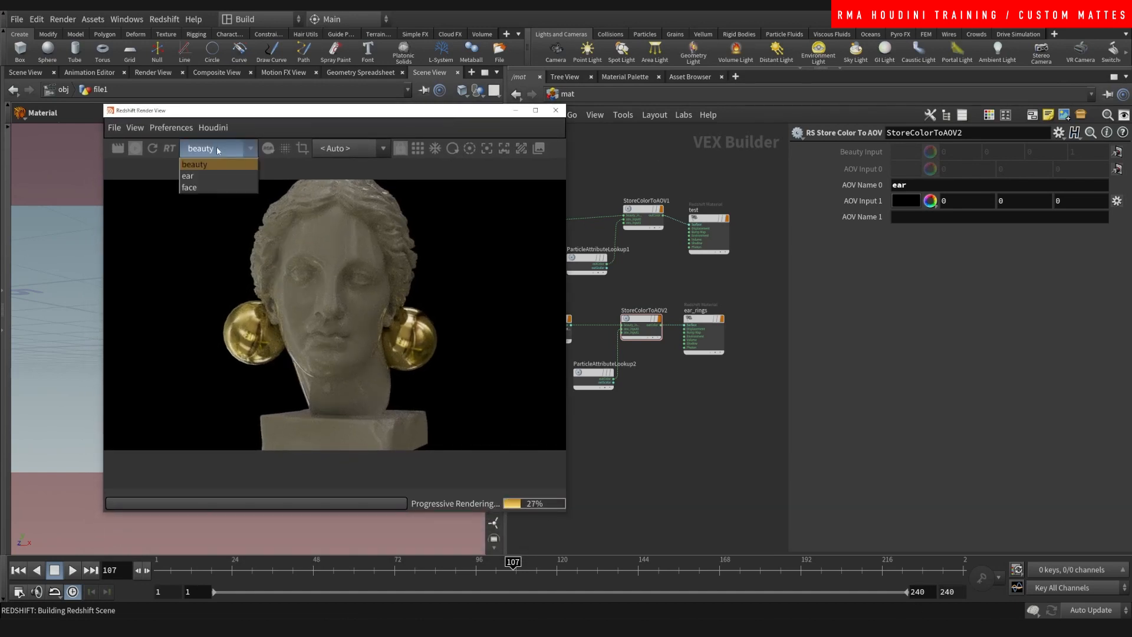
left_click(187, 176)
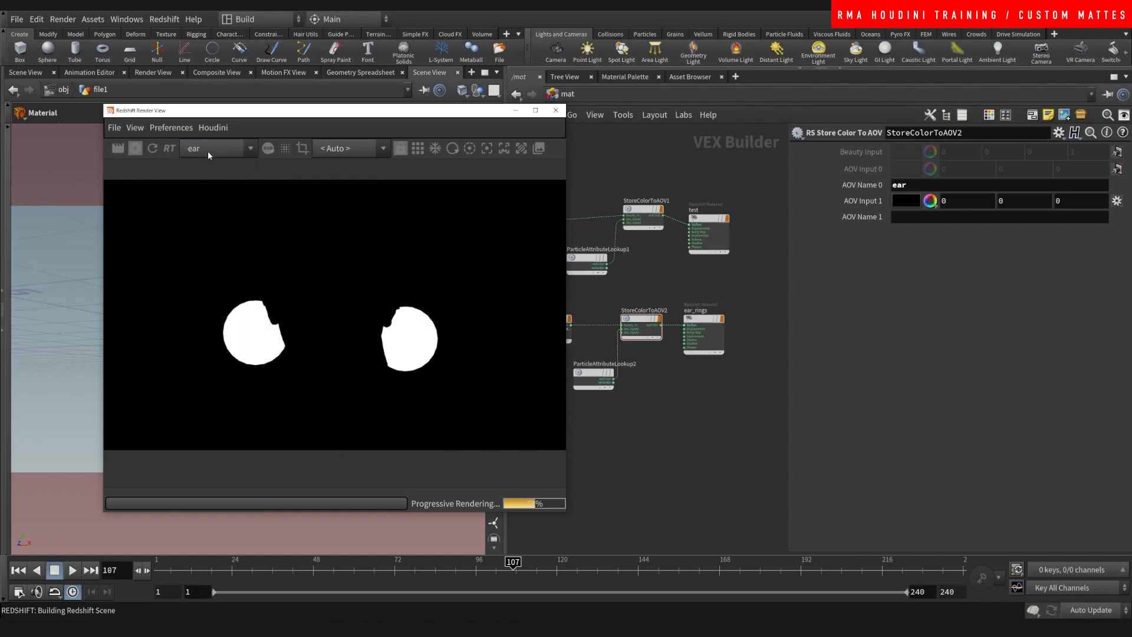
left_click(192, 149)
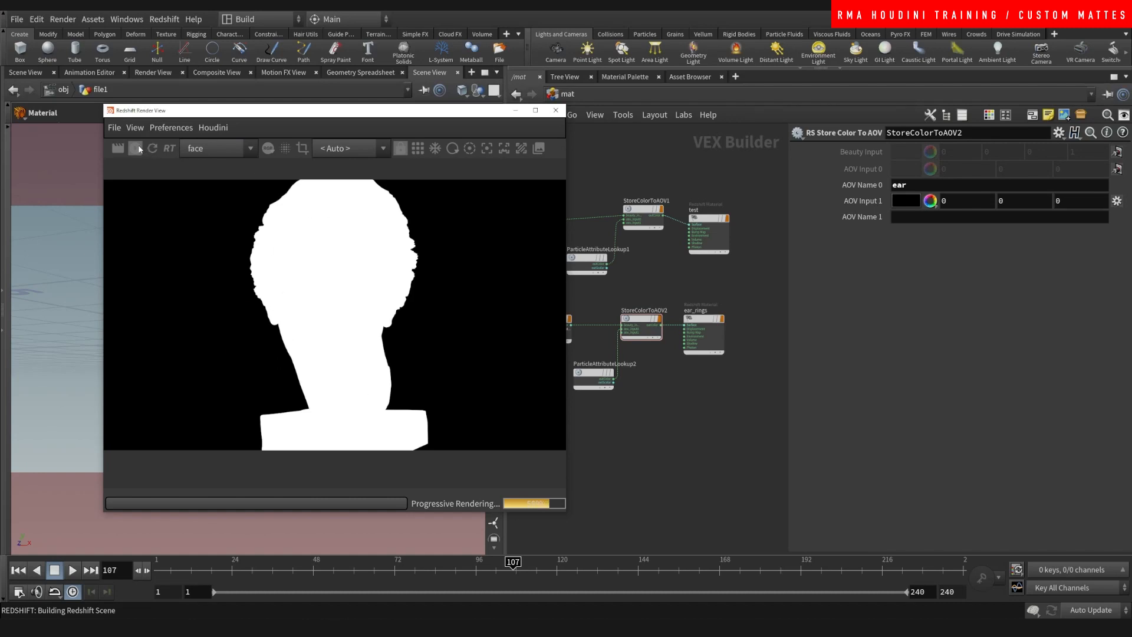
left_click(554, 110)
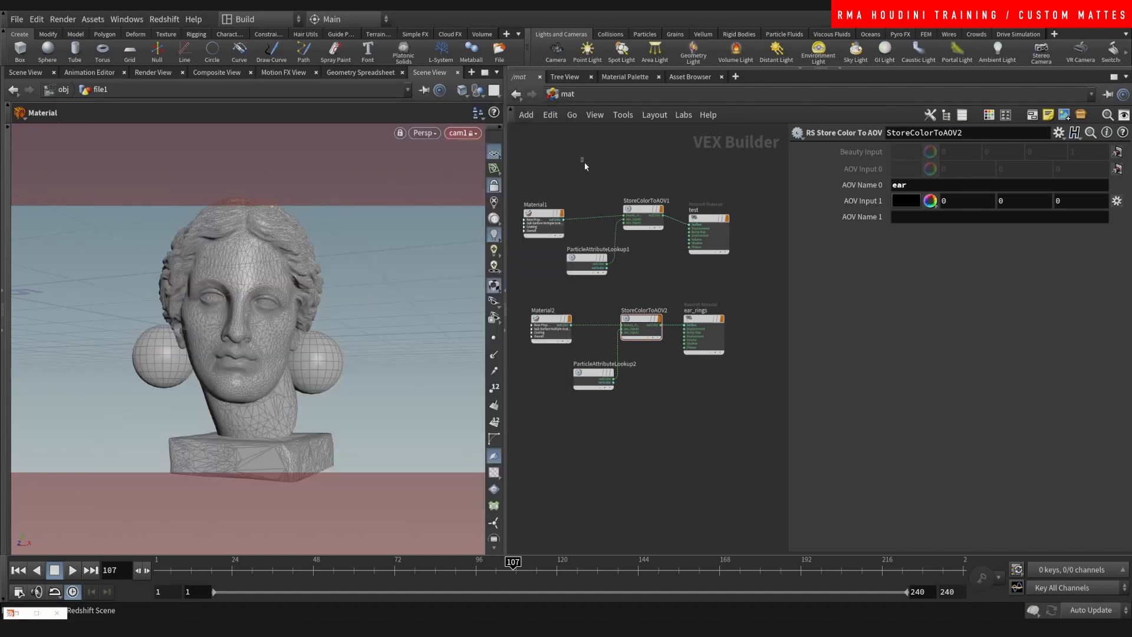
In /obj/file1 connect a material2 node after merge2 assigning /mat/ear_rings, then jump to that material.
left_click(553, 92)
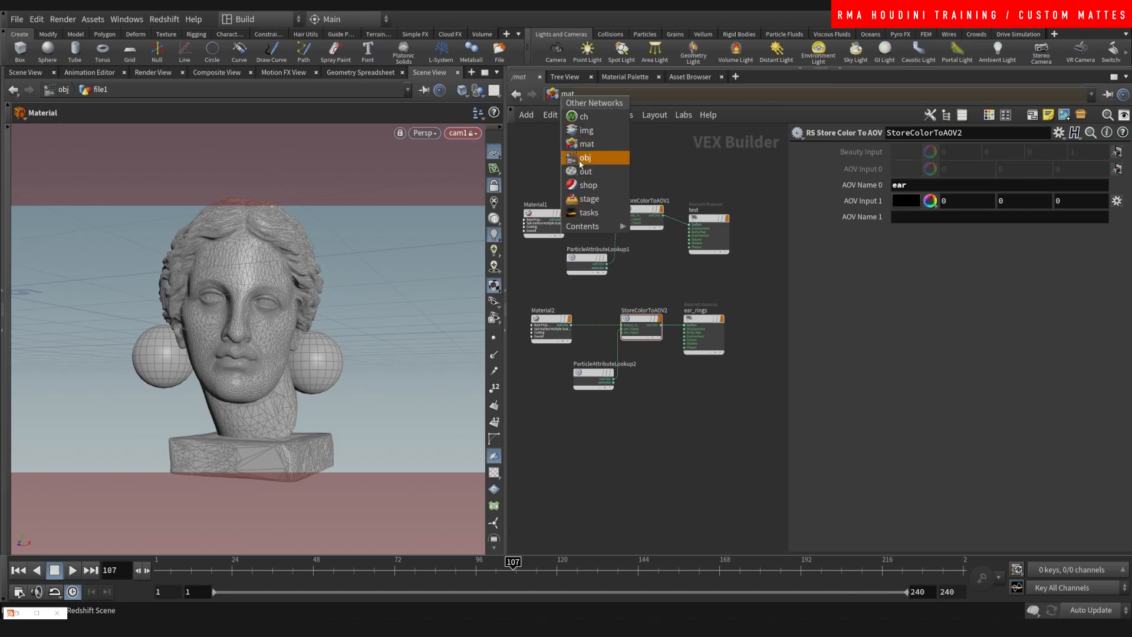
left_click(585, 156)
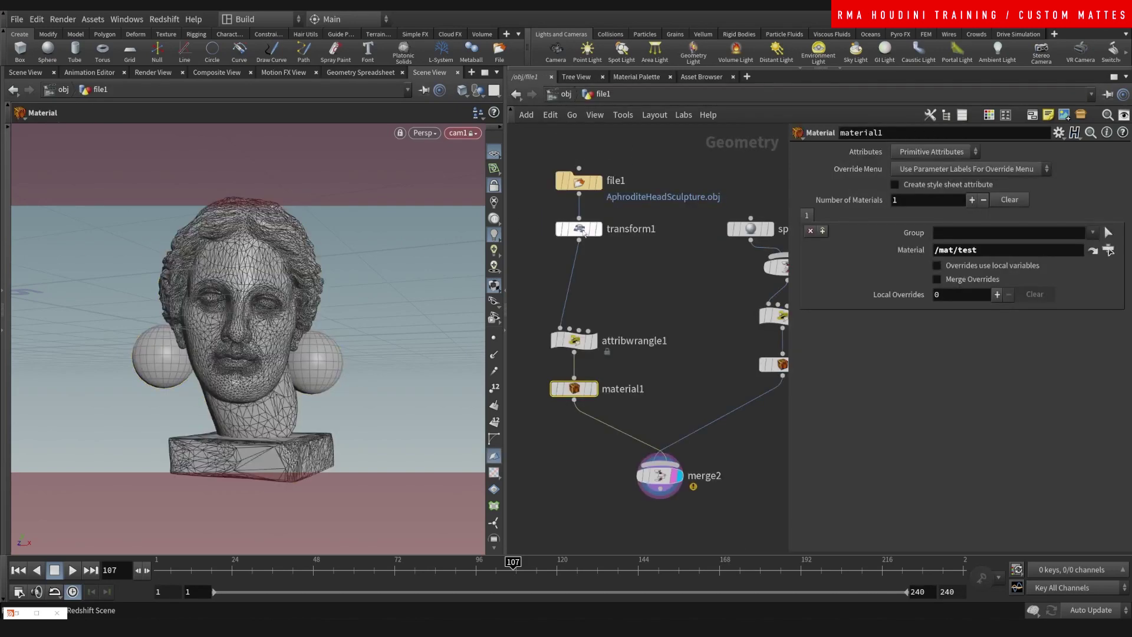
scroll("down", 3)
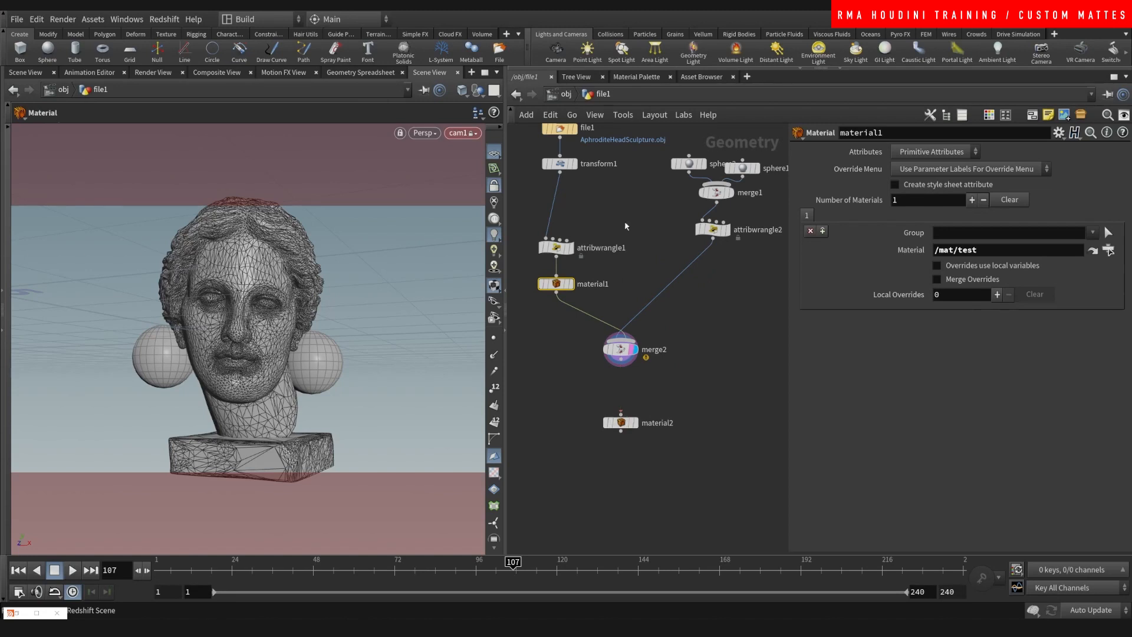
left_click(618, 422)
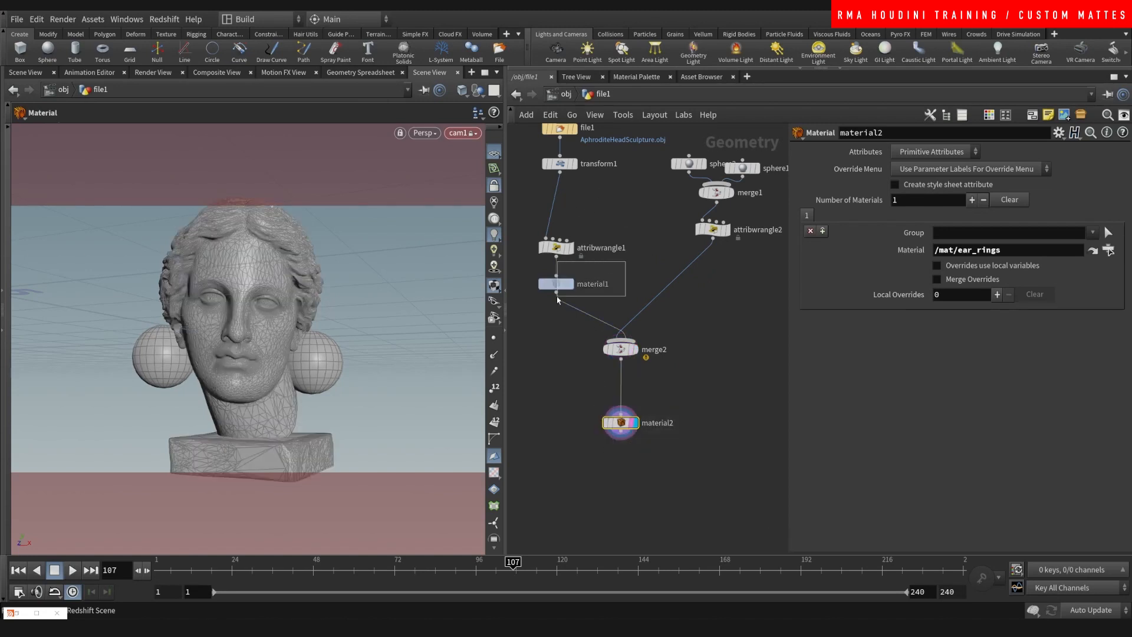
left_click(590, 283)
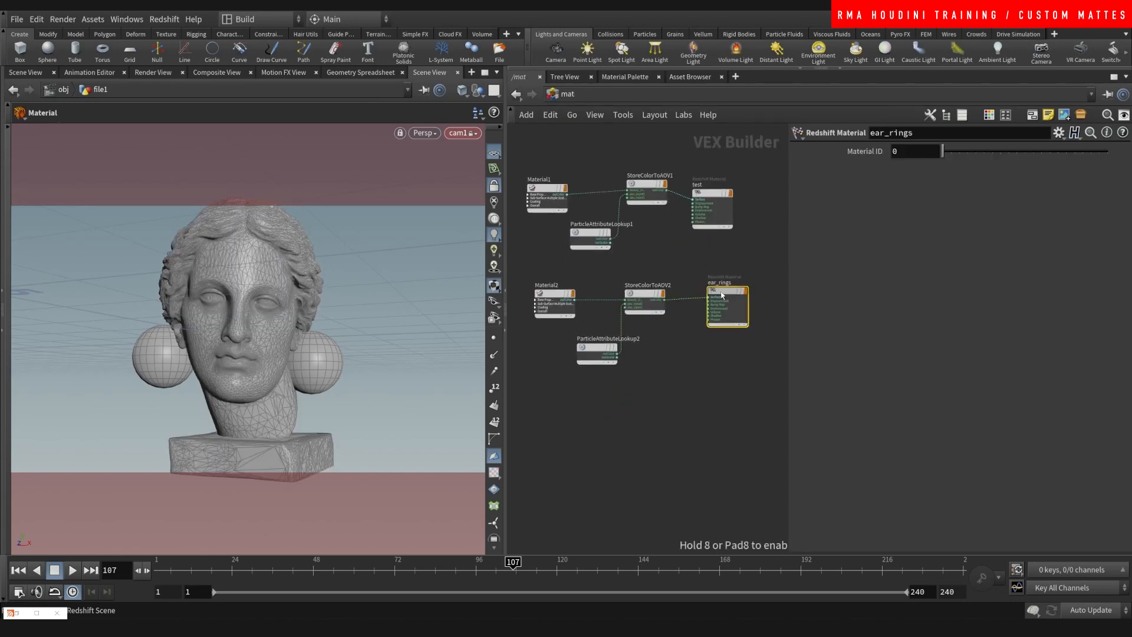
Set AOV Name 1 on StoreColorToAOV2 to 'face', fed by a new ParticleAttributeLookup3.
left_click(590, 344)
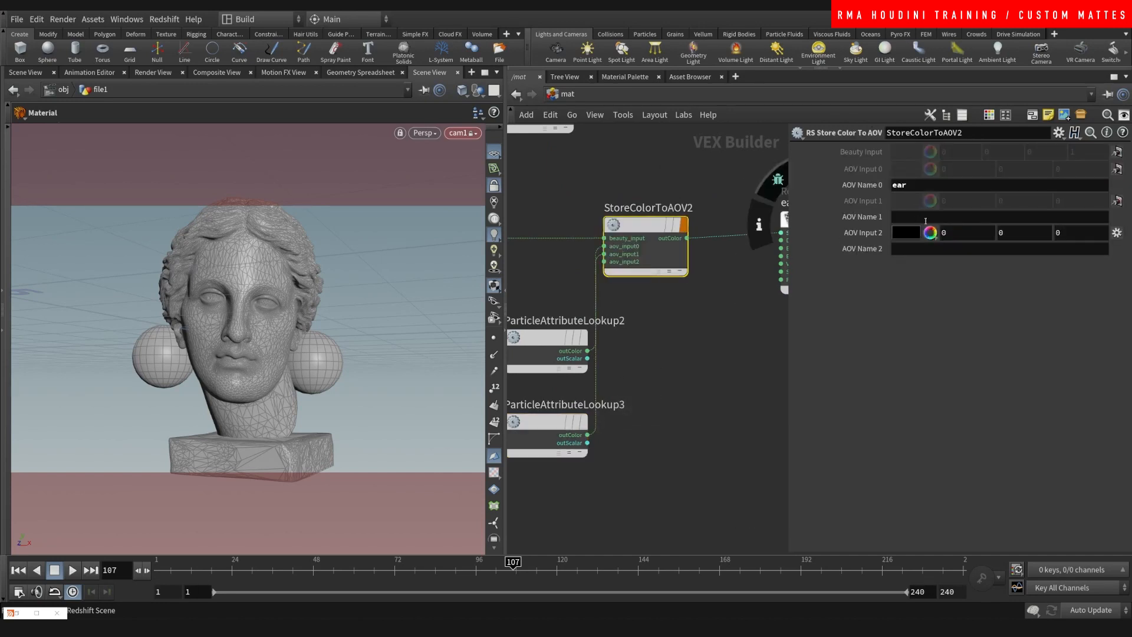
type("face")
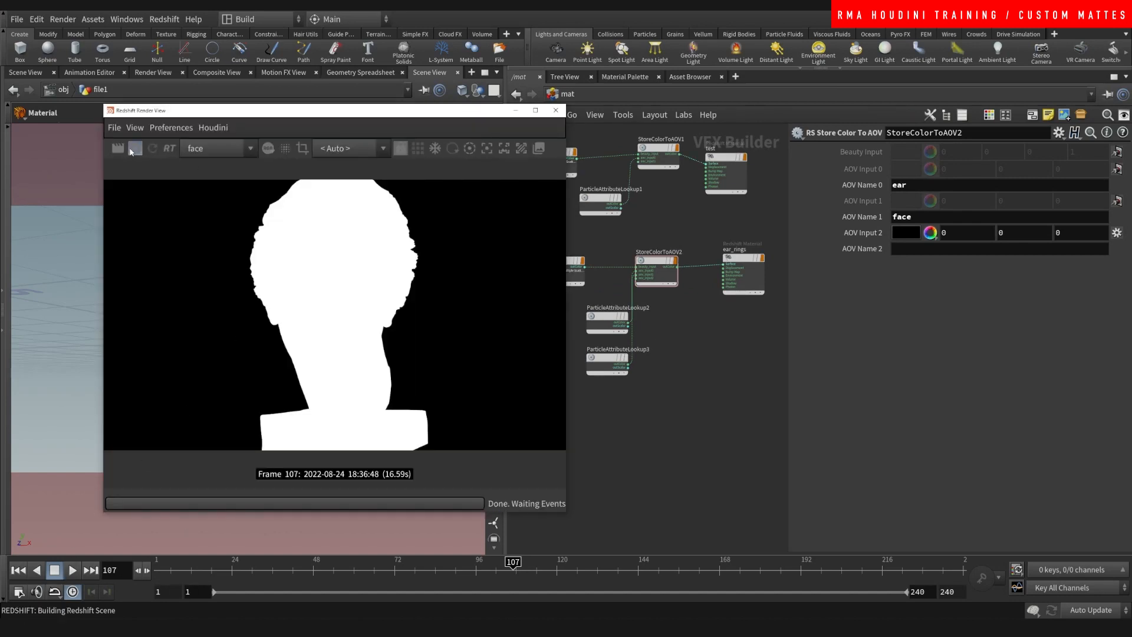
Render a fresh frame and switch between the beauty pass, face and ear matte channels.
left_click(135, 148)
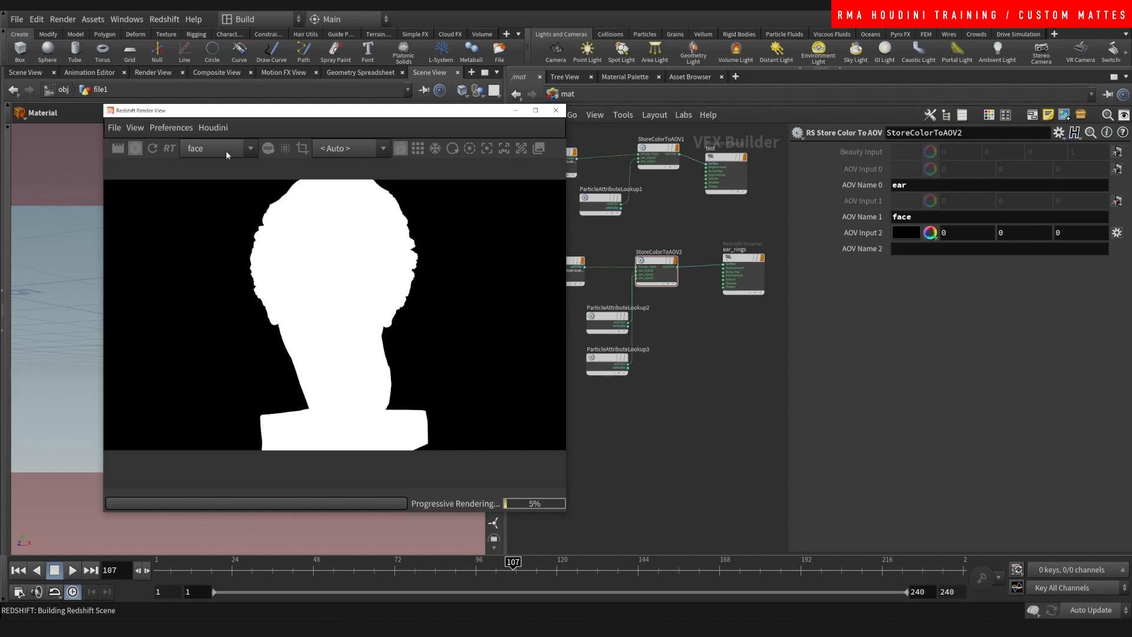
left_click(250, 149)
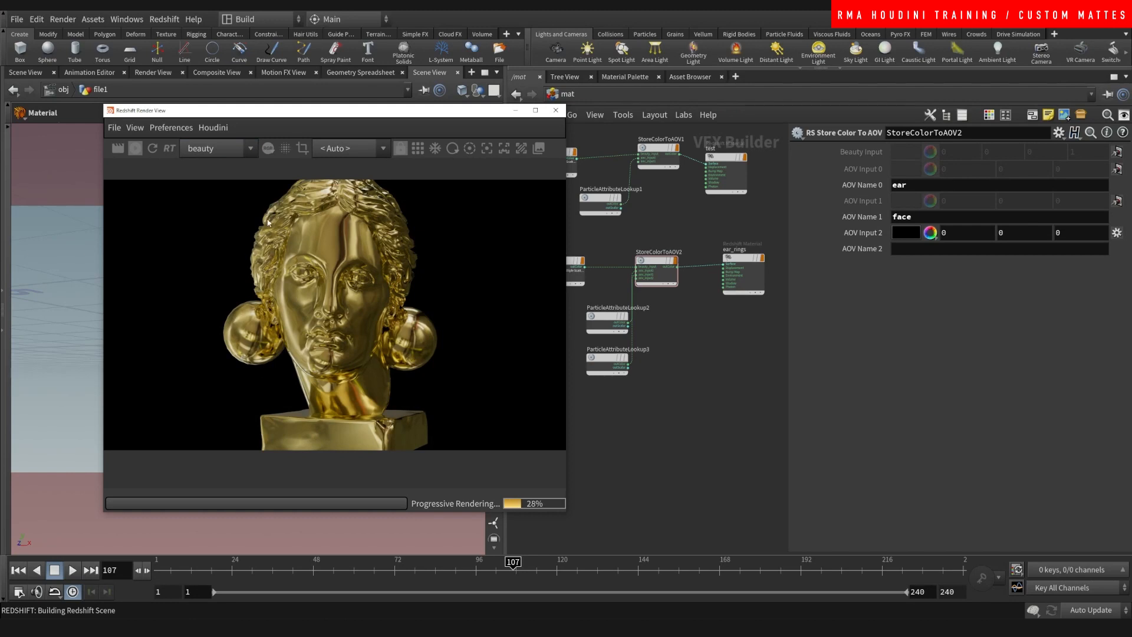
left_click(213, 149)
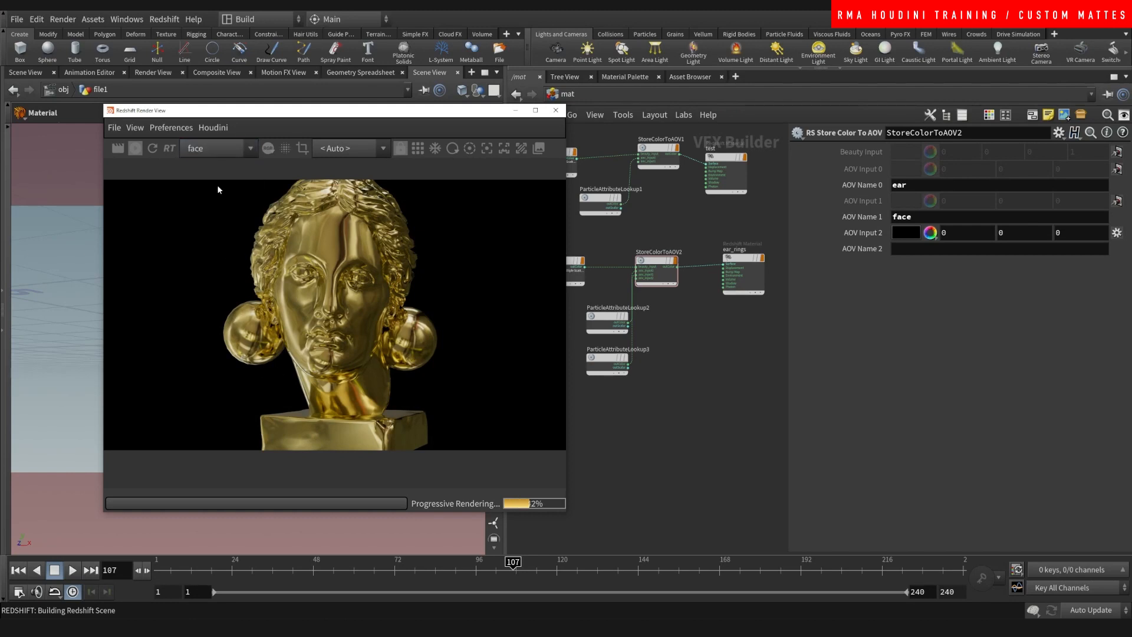
left_click(217, 149)
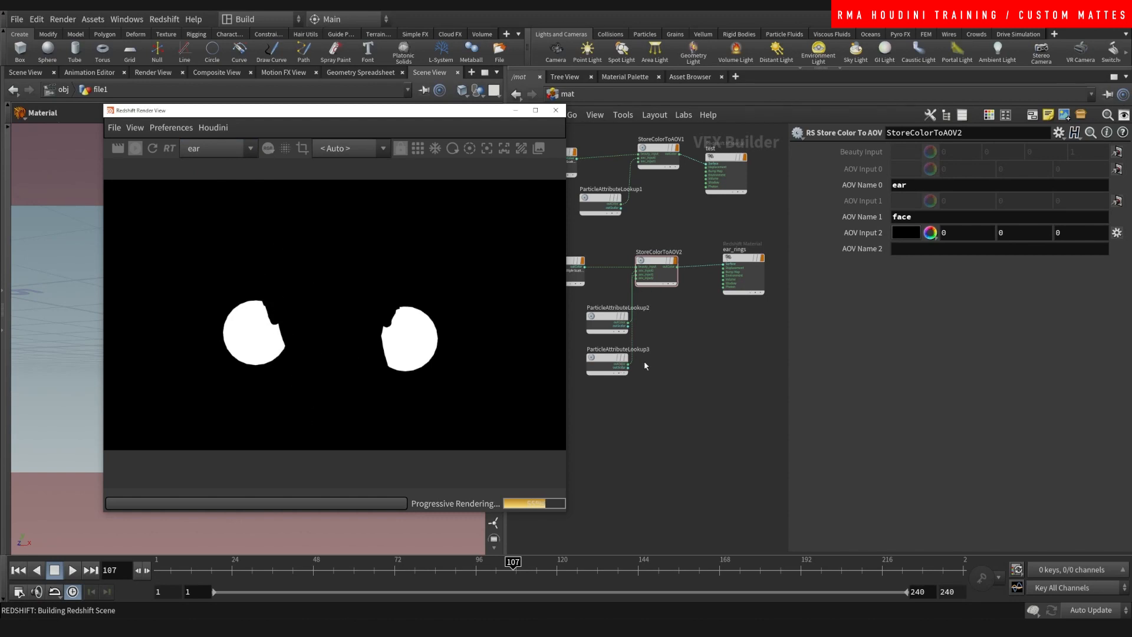
mouse_move(361, 433)
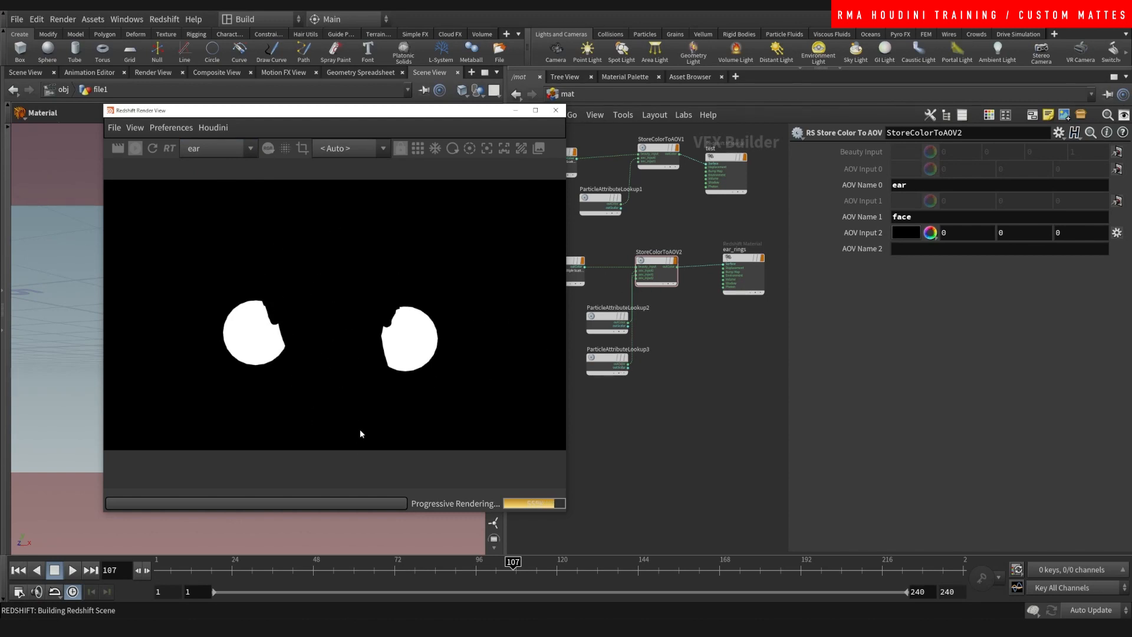
mouse_move(275, 264)
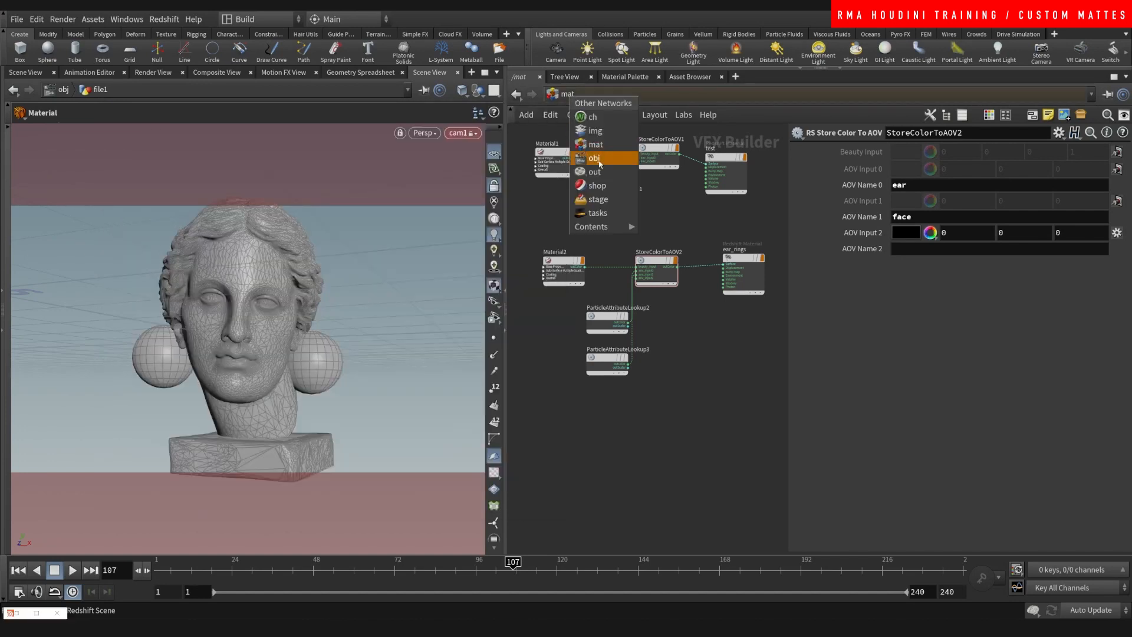
In file1 add scatter1 and a popnet whose POP Source Emission Type is All Points.
left_click(593, 157)
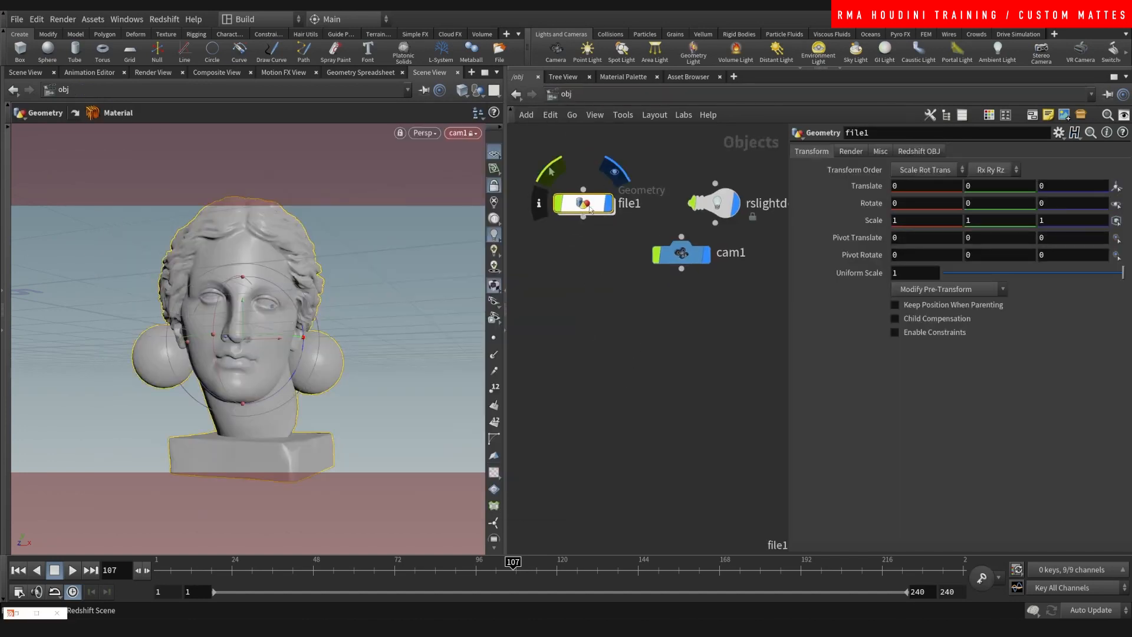
double_click(584, 203)
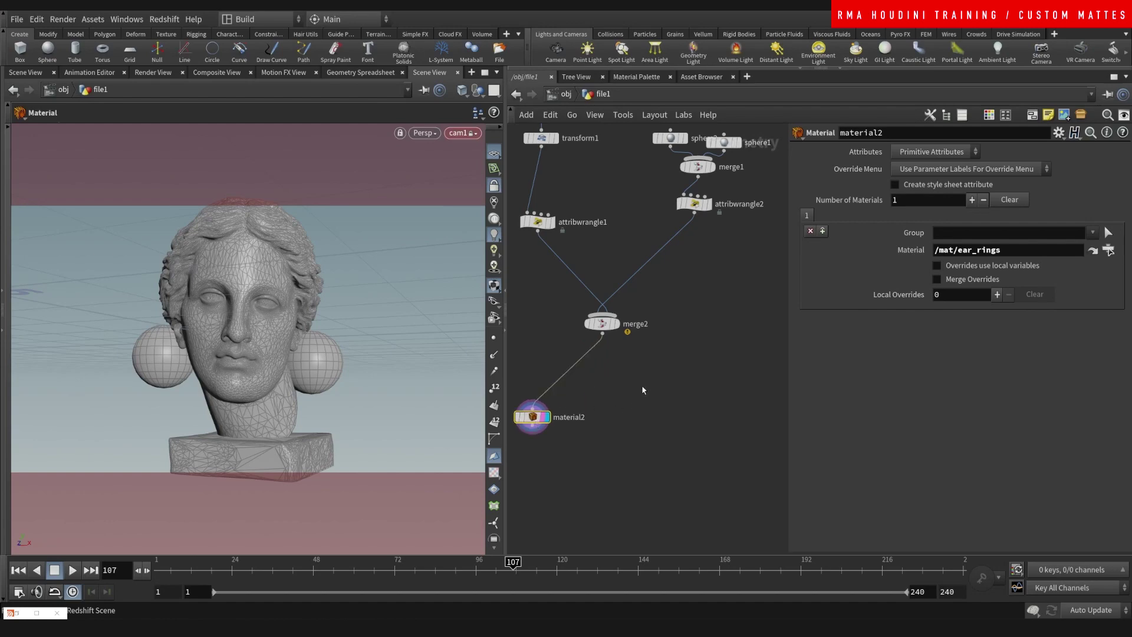
left_click(653, 384)
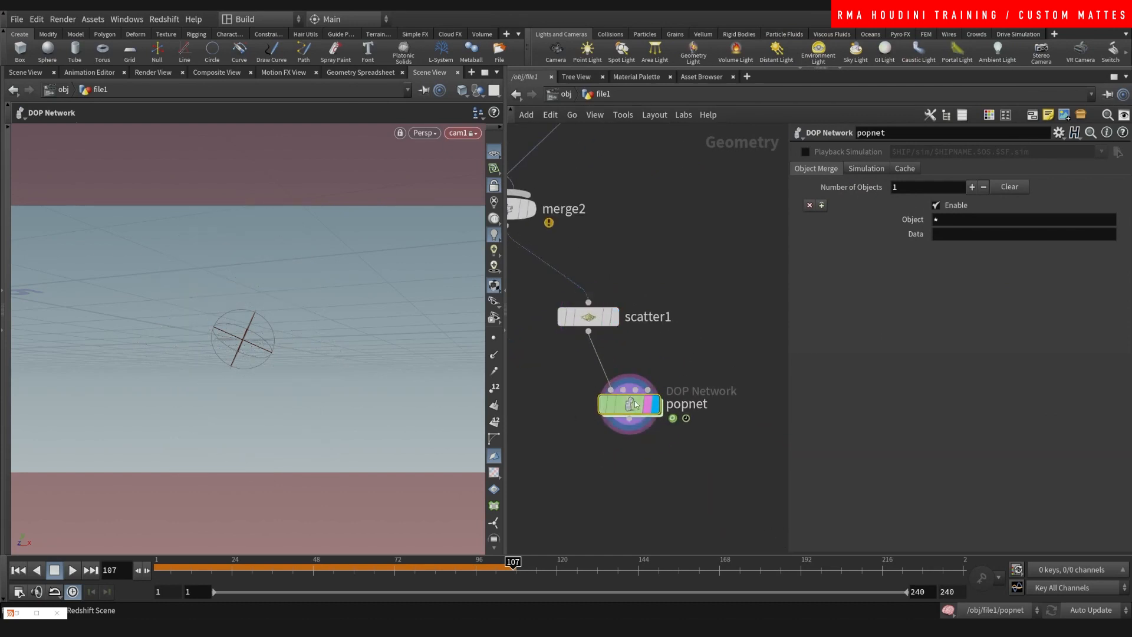
double_click(627, 405)
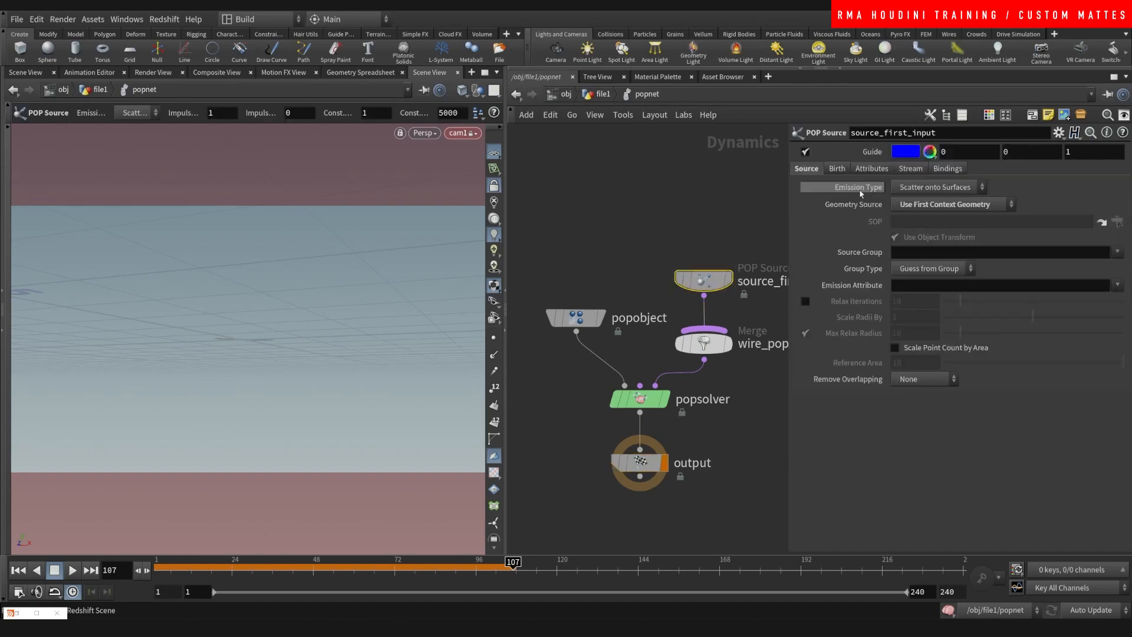
left_click(938, 187)
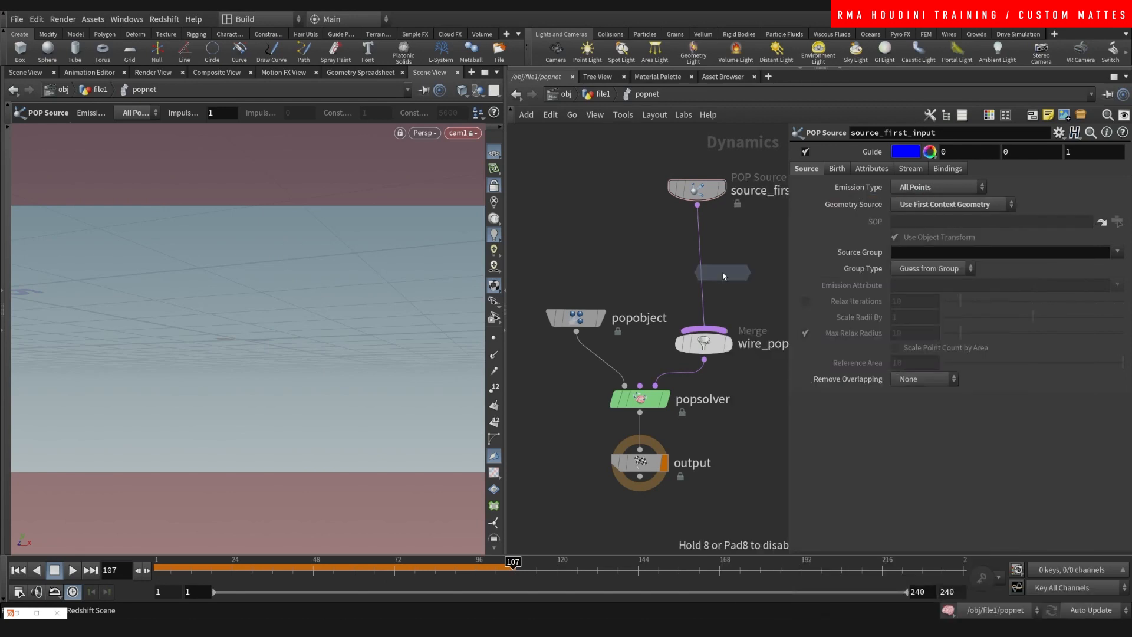
left_click(696, 269)
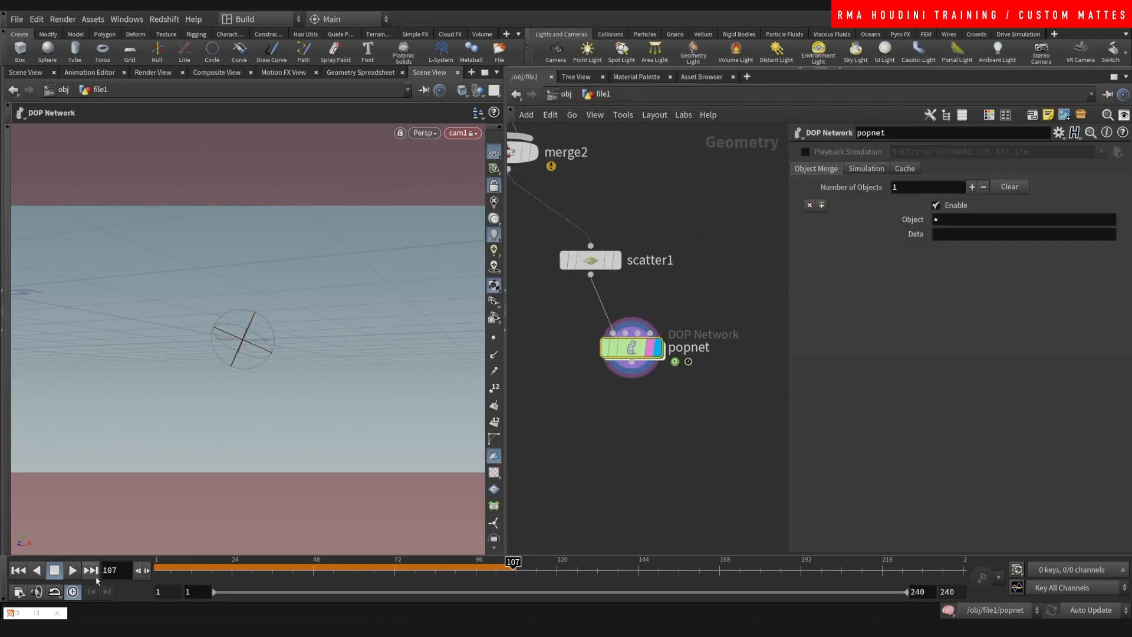
Play the particle simulation to see the head-shaped cloud, then pause playback.
left_click(72, 570)
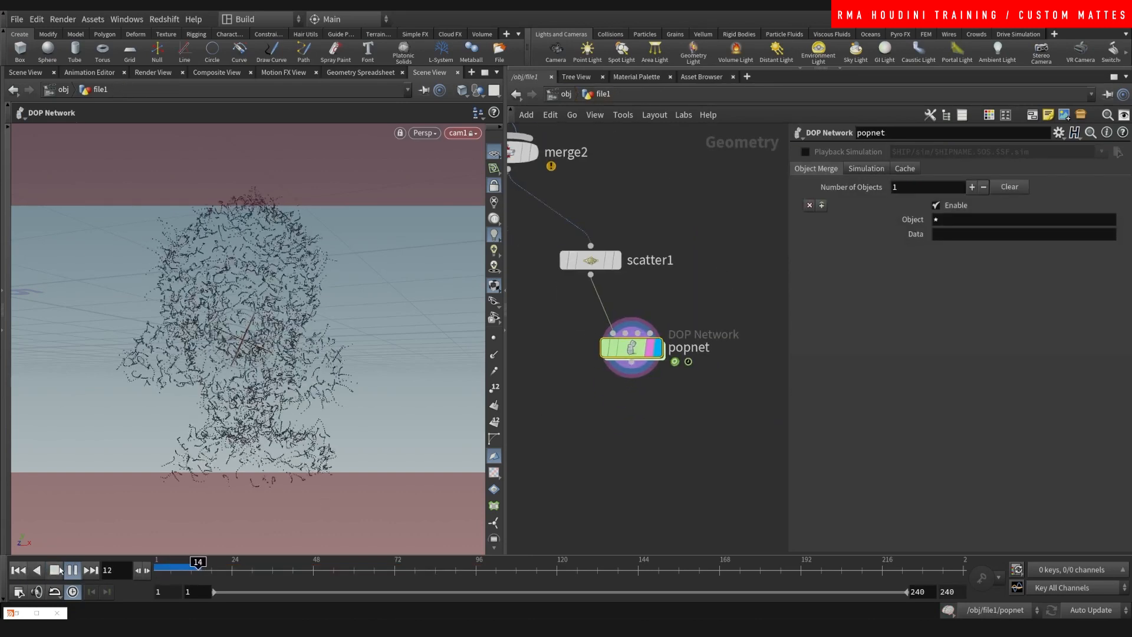
left_click(72, 571)
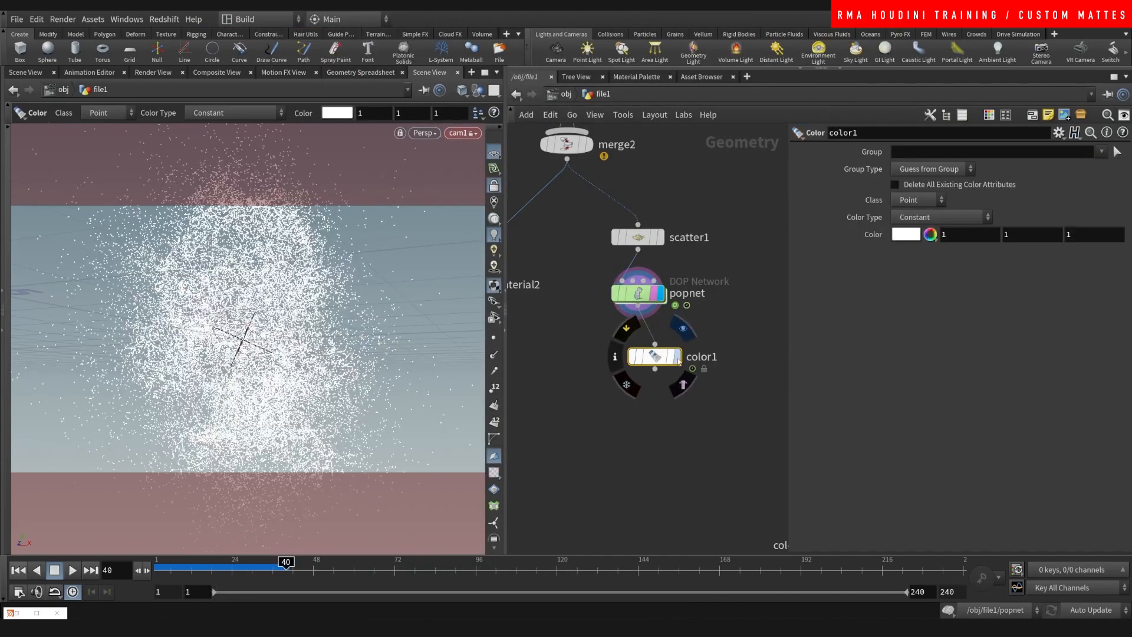
Set color1 to Ramp from Attribute on velocity v with a red-to-green ramp.
left_click(941, 217)
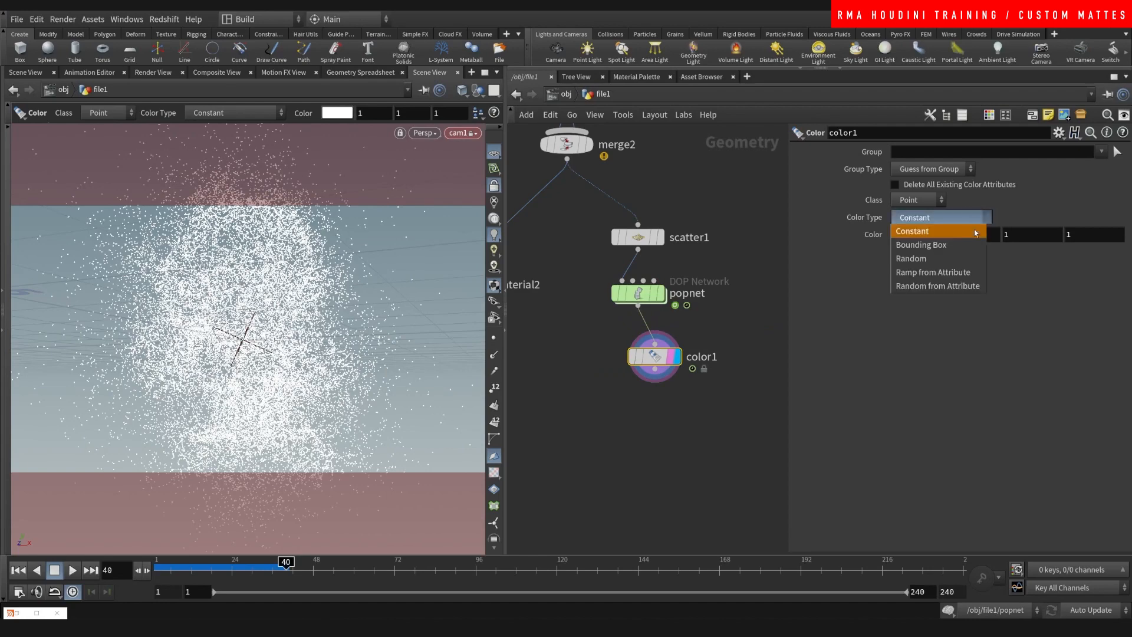
left_click(933, 272)
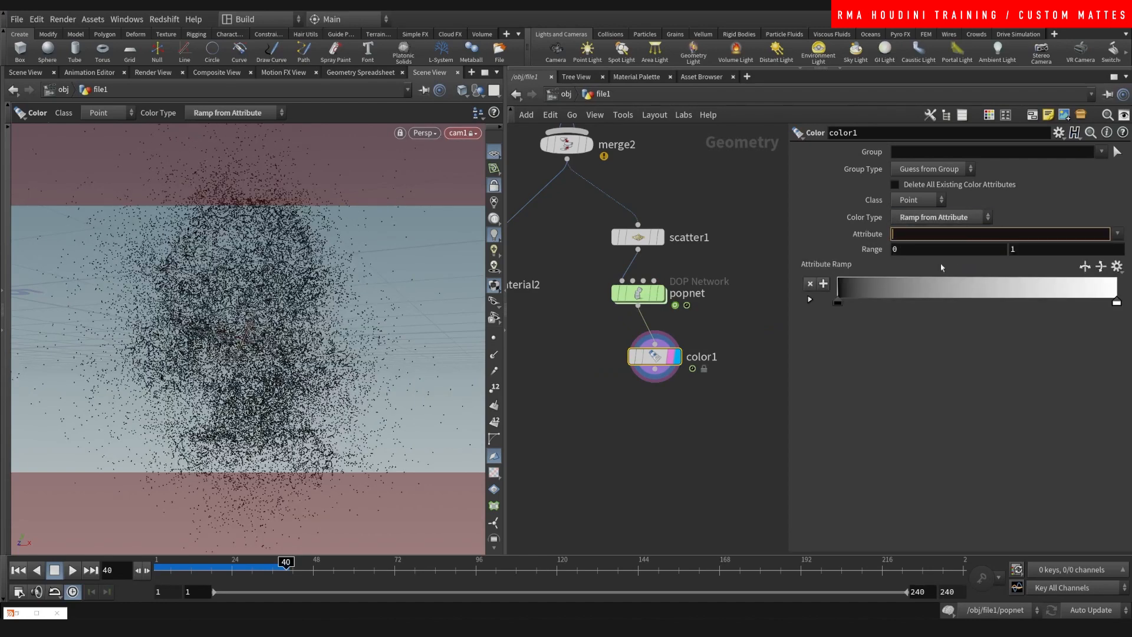
type("v")
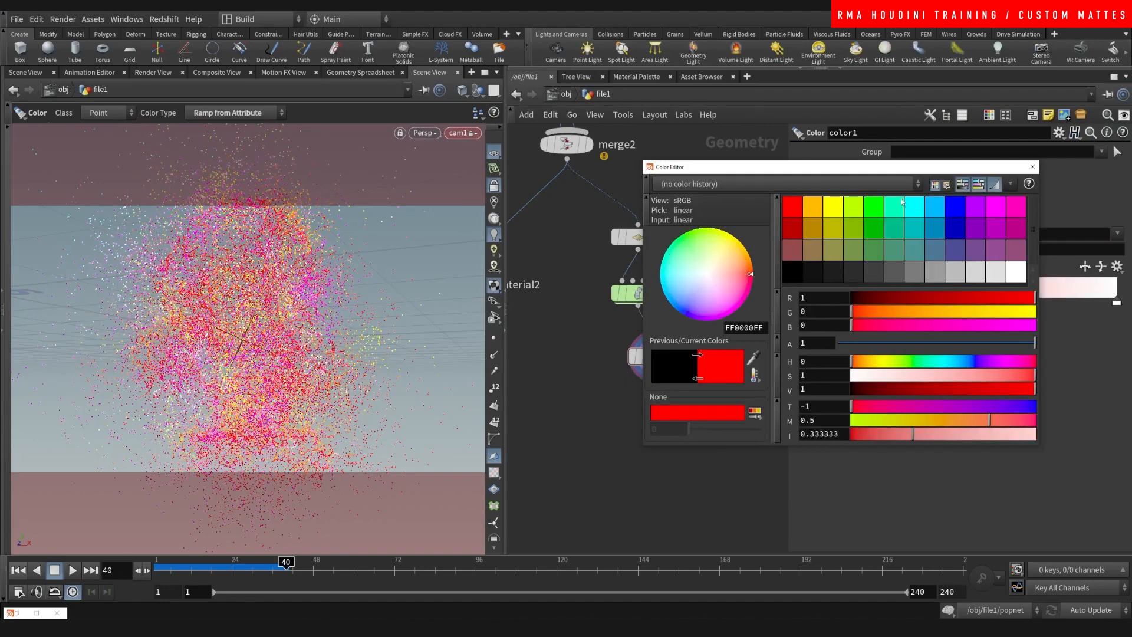
left_click(706, 273)
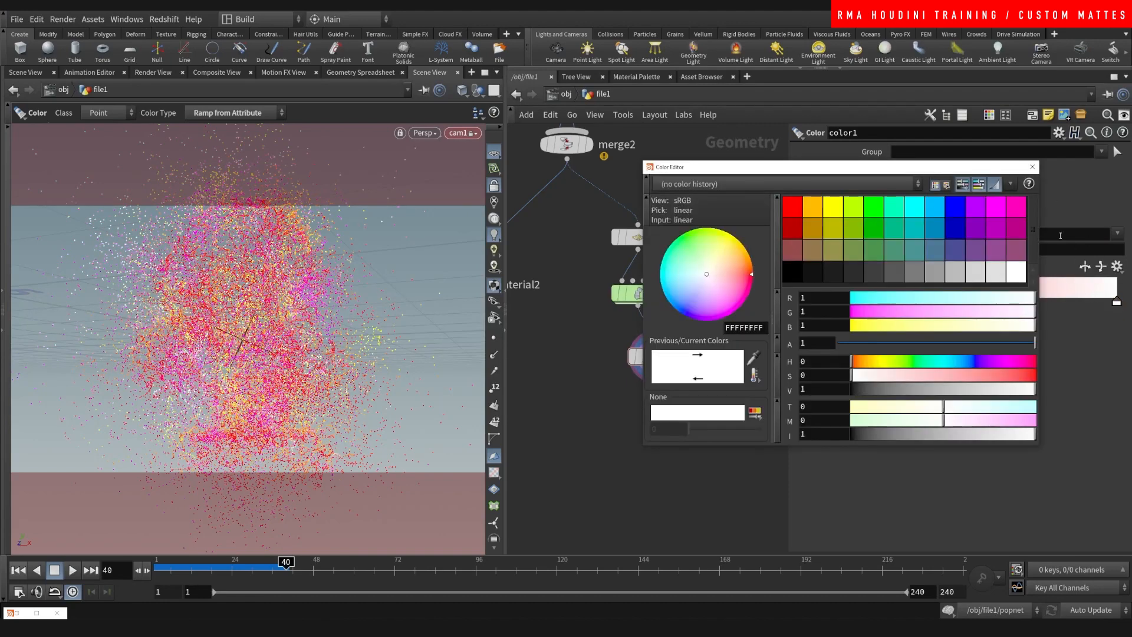
left_click(1031, 166)
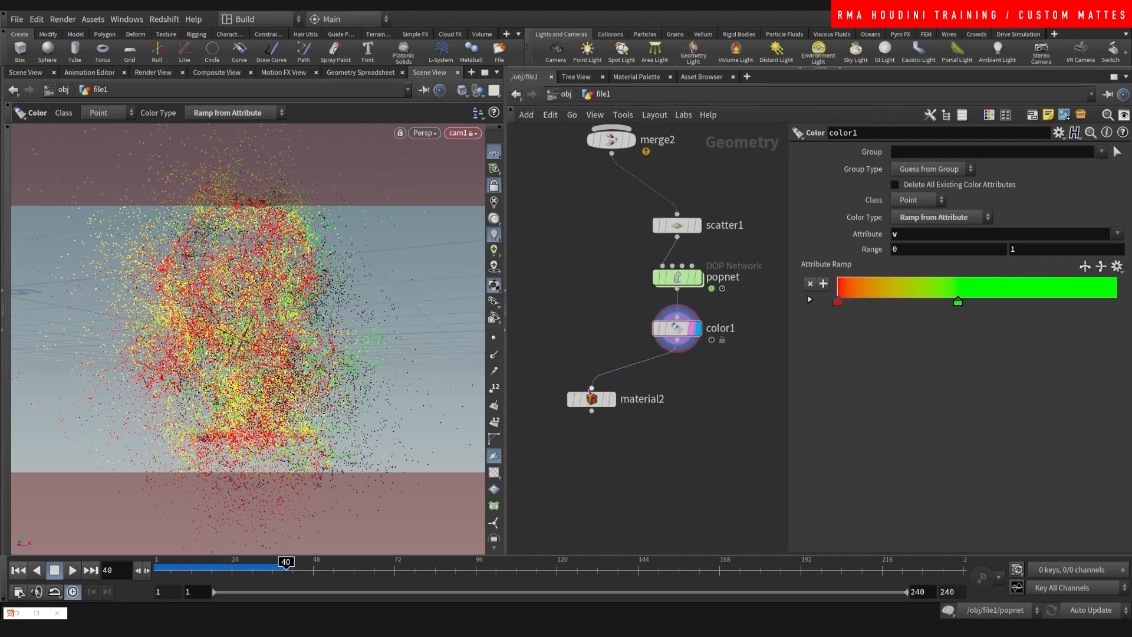
Inspect color1's point attributes, then jump from material2 into the ear_rings material network.
left_click(591, 399)
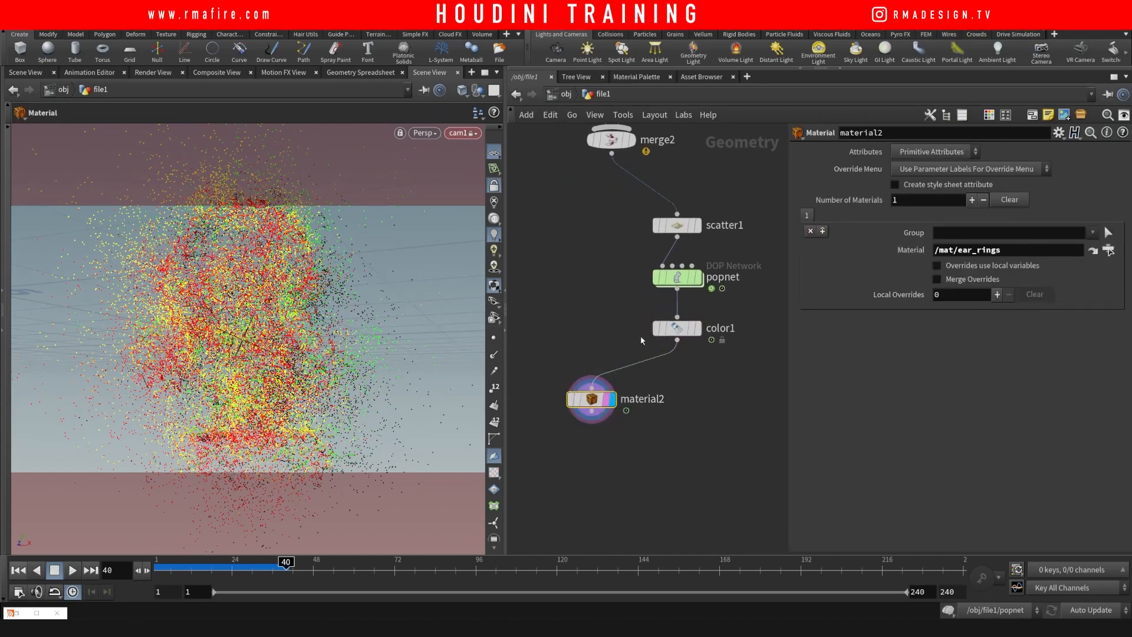
left_click(675, 328)
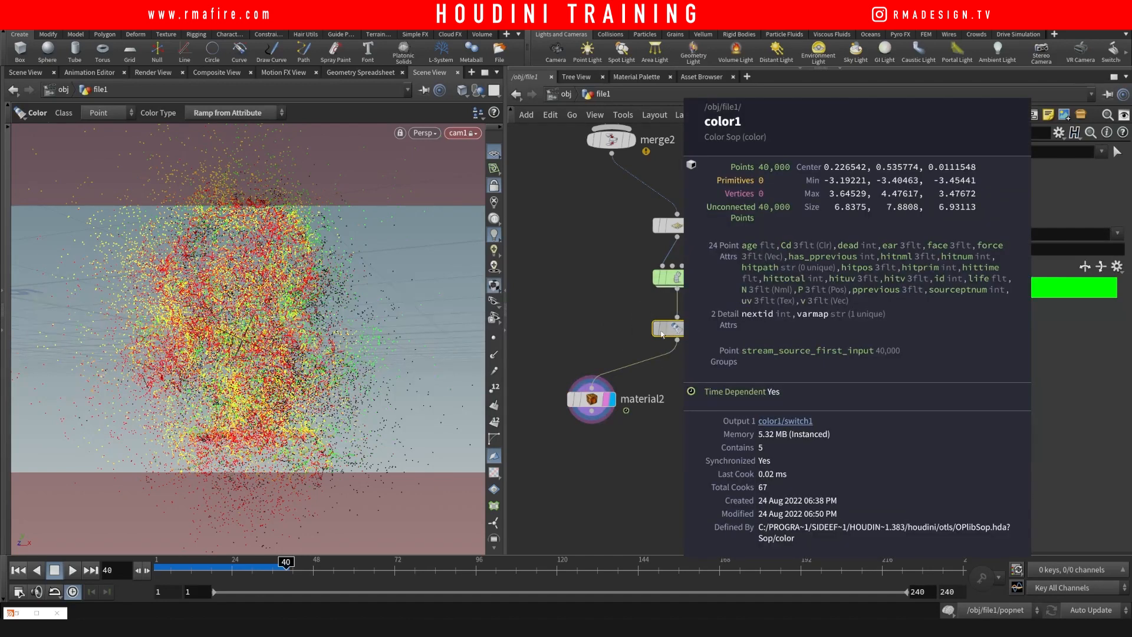
left_click(676, 328)
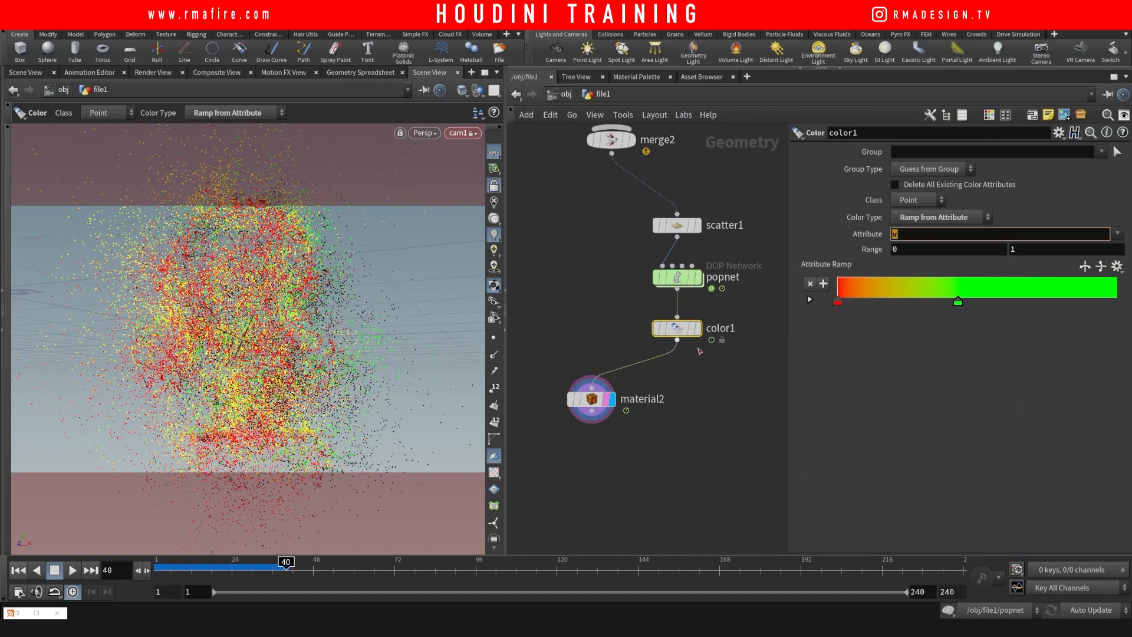
left_click(592, 398)
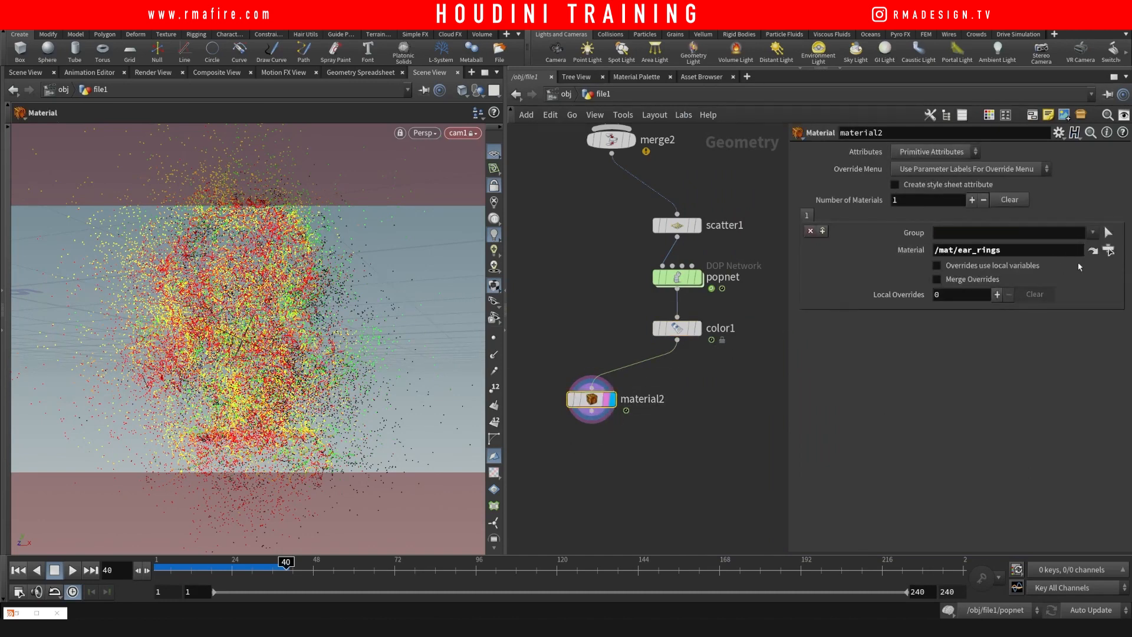
left_click(1091, 250)
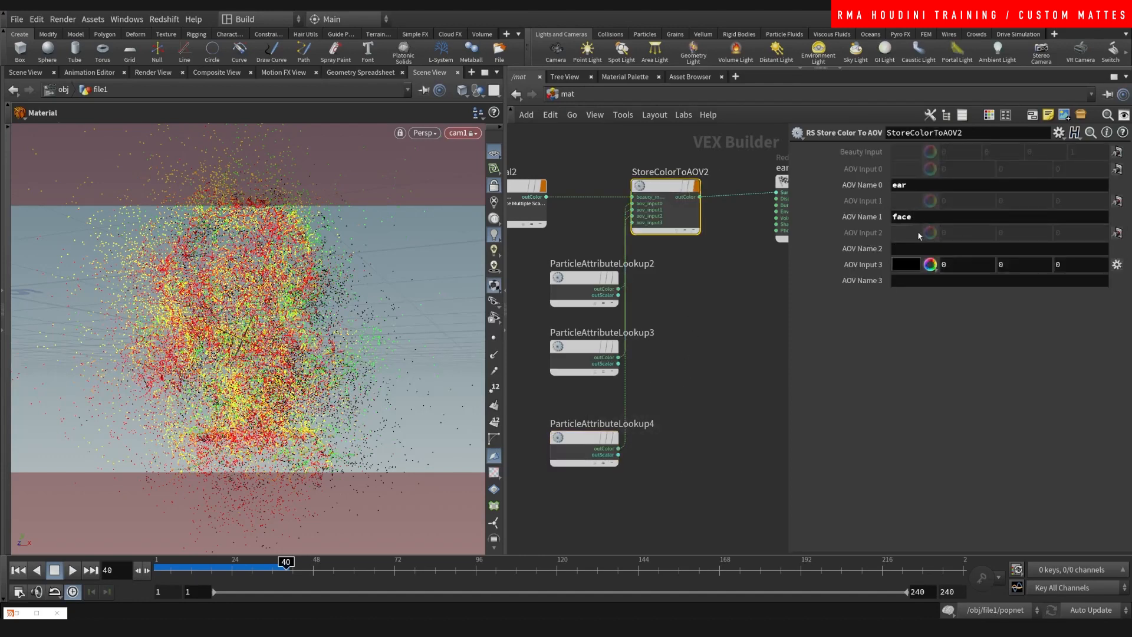
Name the shader's third stored AOV Cd.
type("Cd")
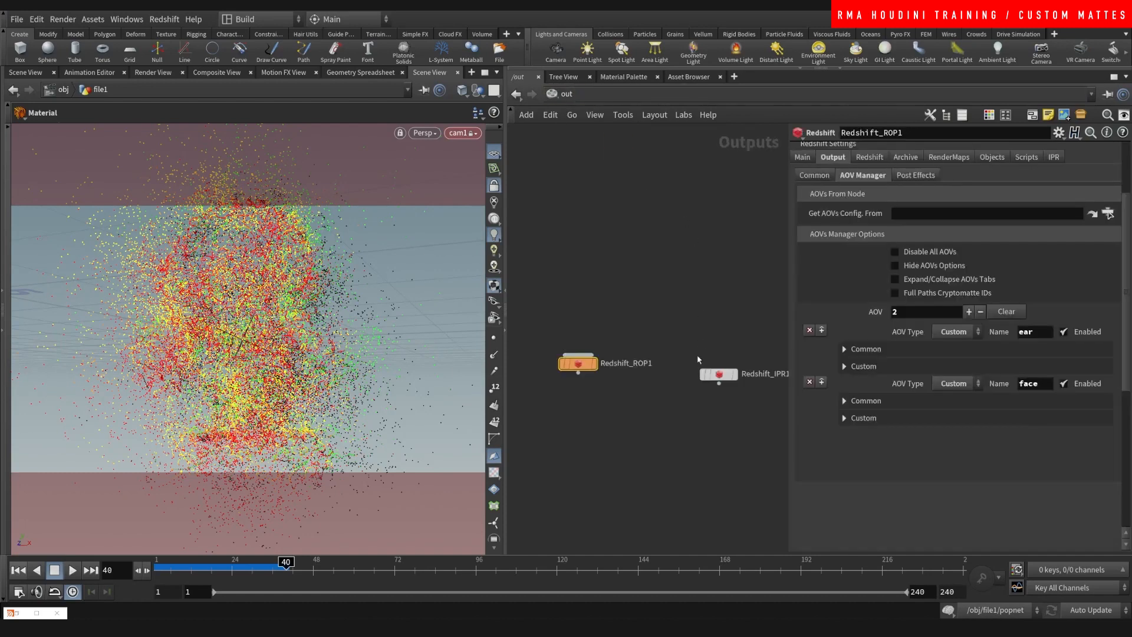
Add a third AOV to Redshift_ROP1 of type Custom named Cd.
left_click(969, 311)
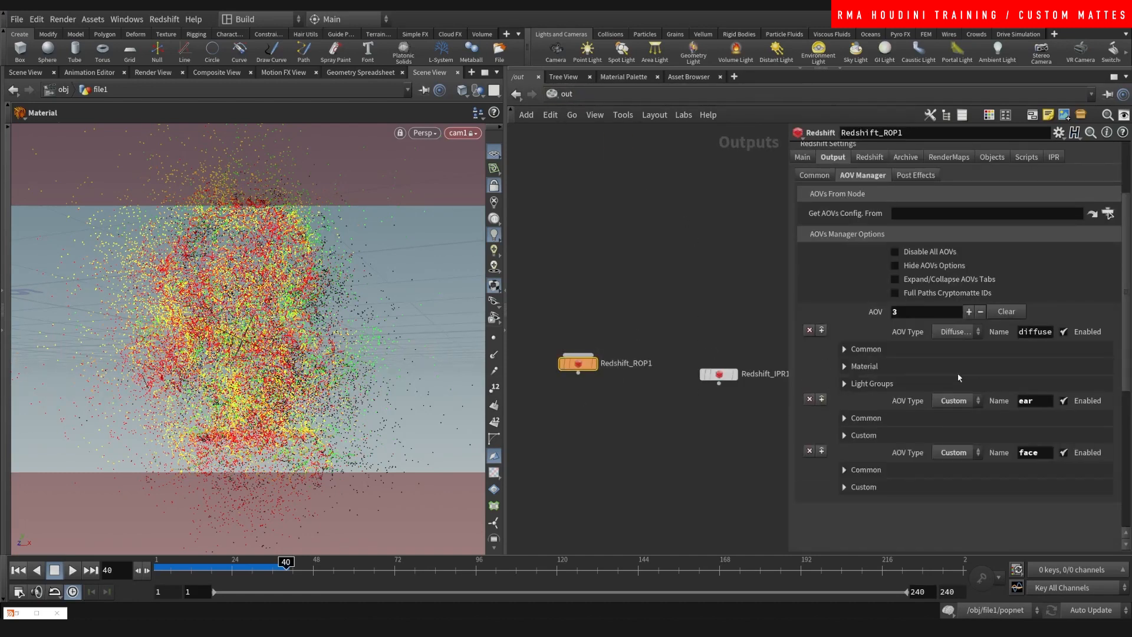
left_click(954, 331)
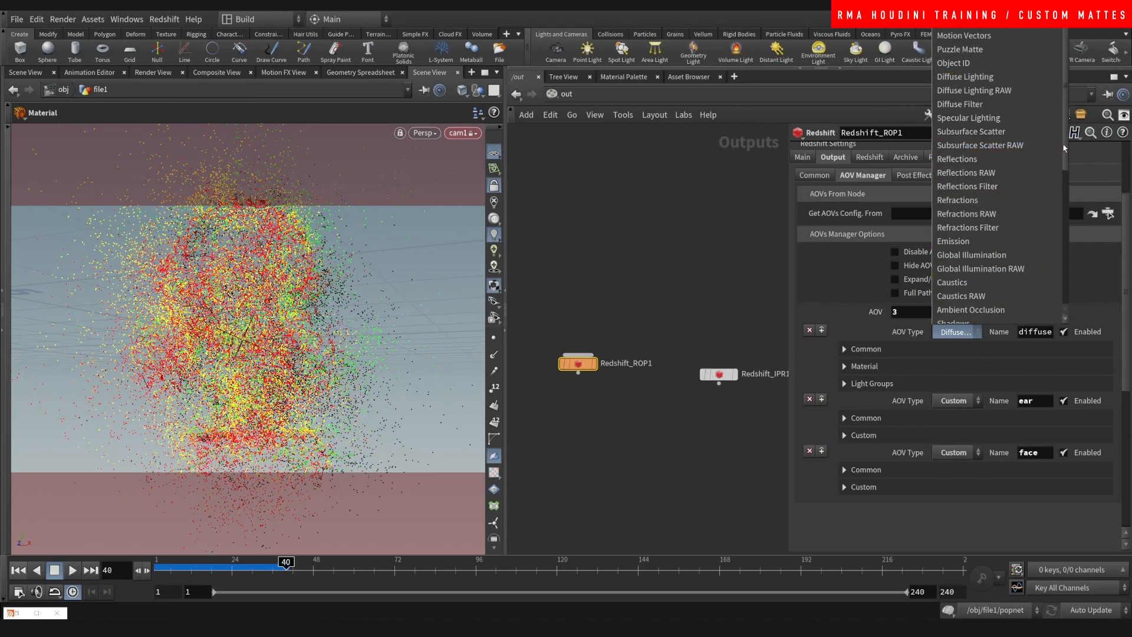
scroll("down", 3)
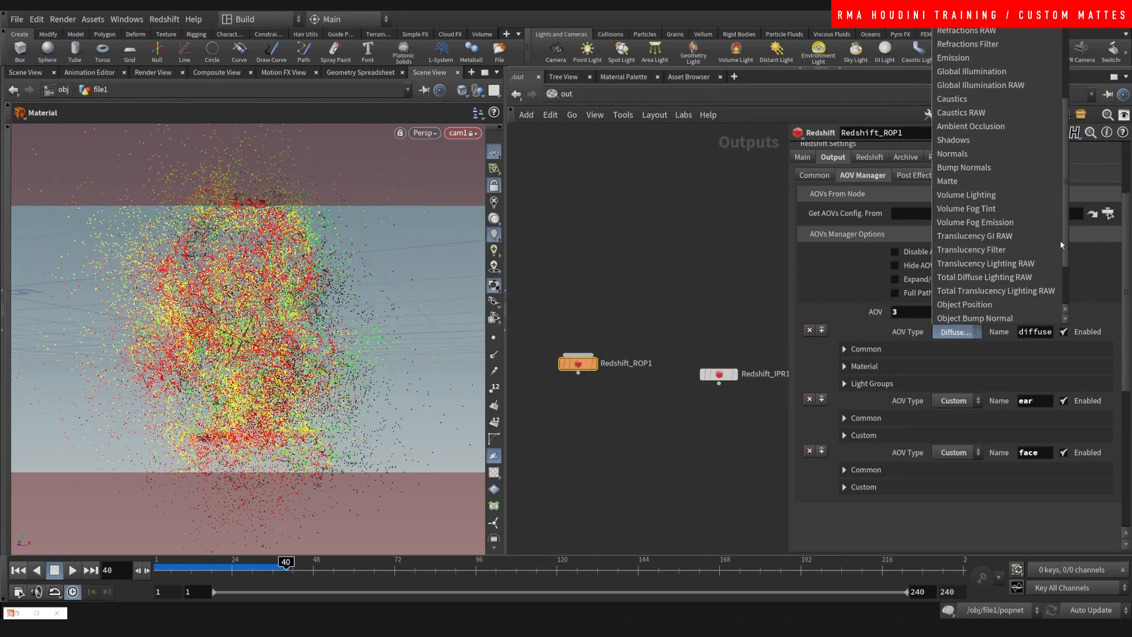
left_click(953, 332)
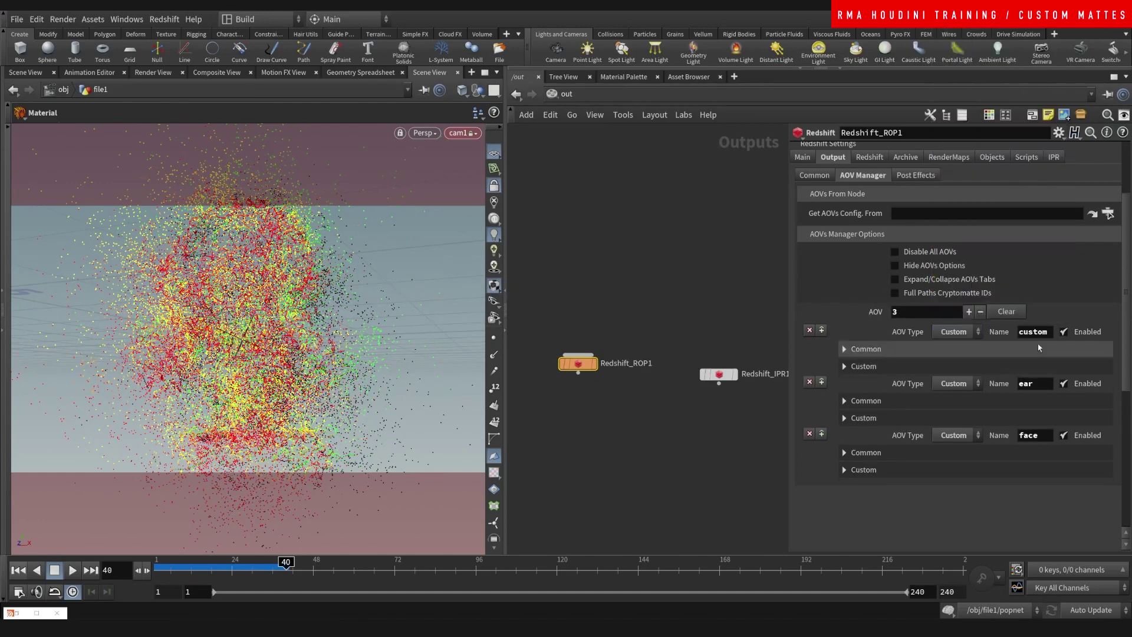
double_click(1033, 331)
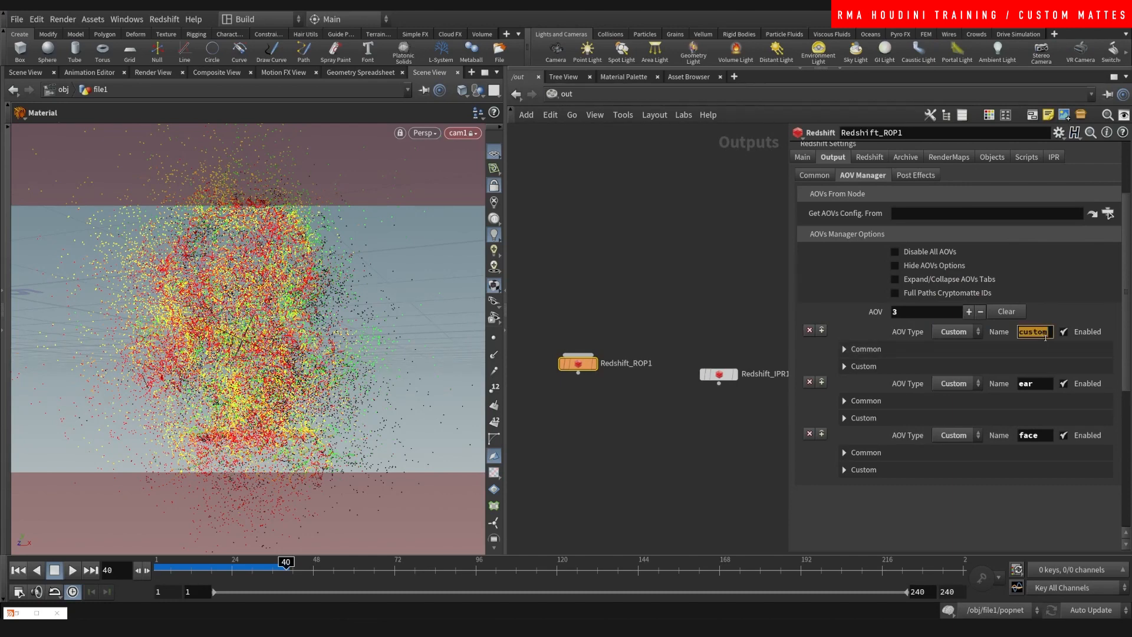
type("Cd")
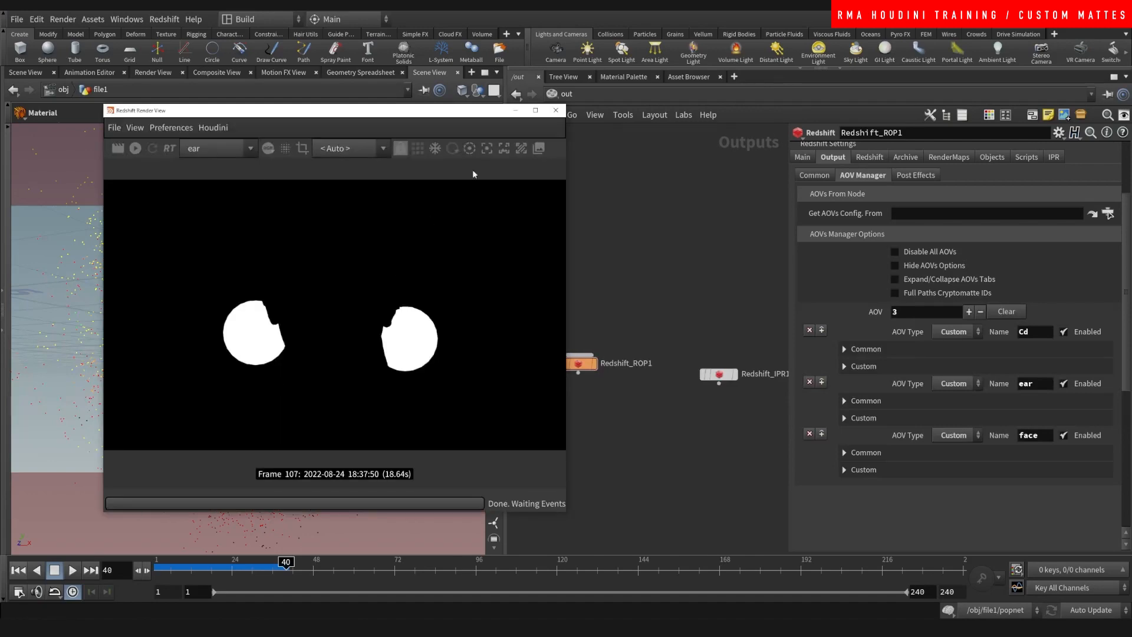
Go to /obj, review file1's Render and Redshift OBJ properties, and restart the IPR render of the particle cloud.
left_click(585, 94)
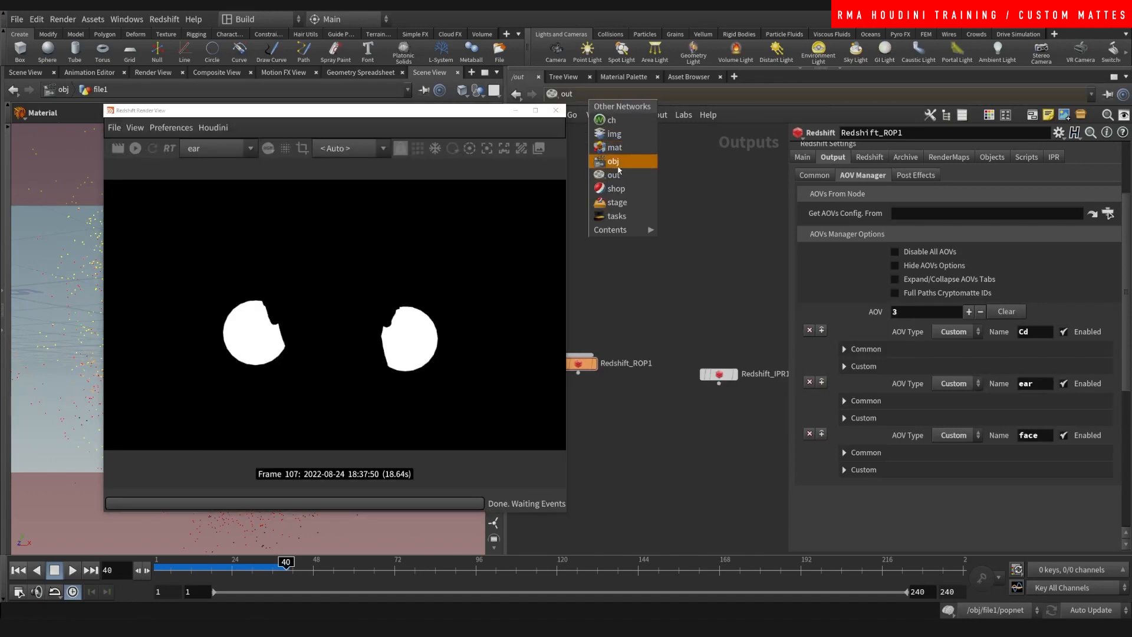
left_click(611, 160)
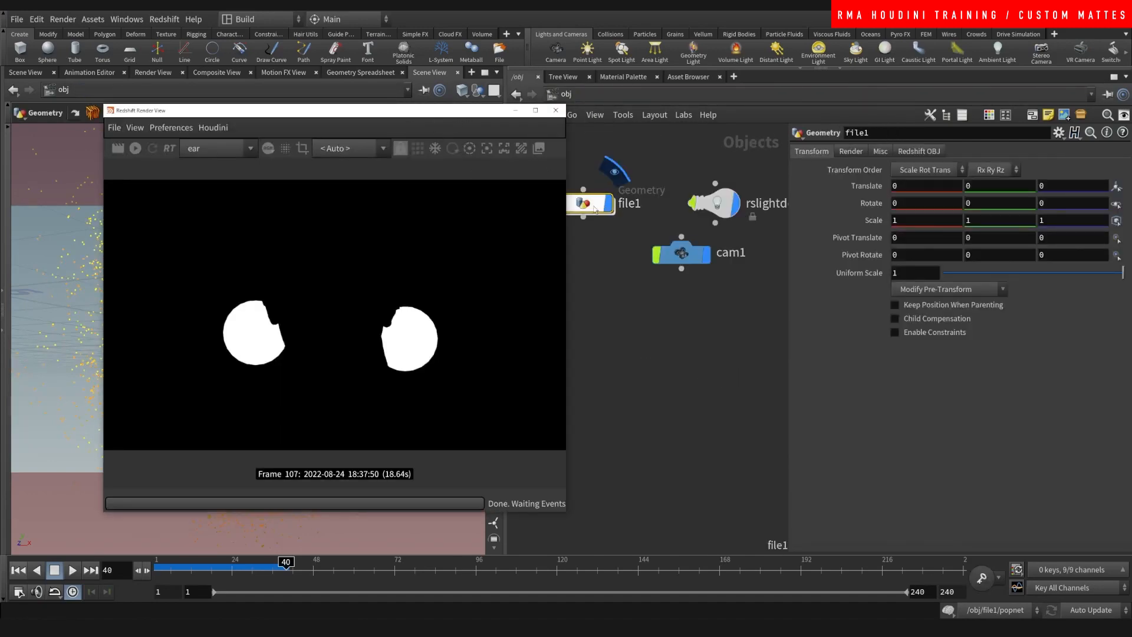
left_click(919, 151)
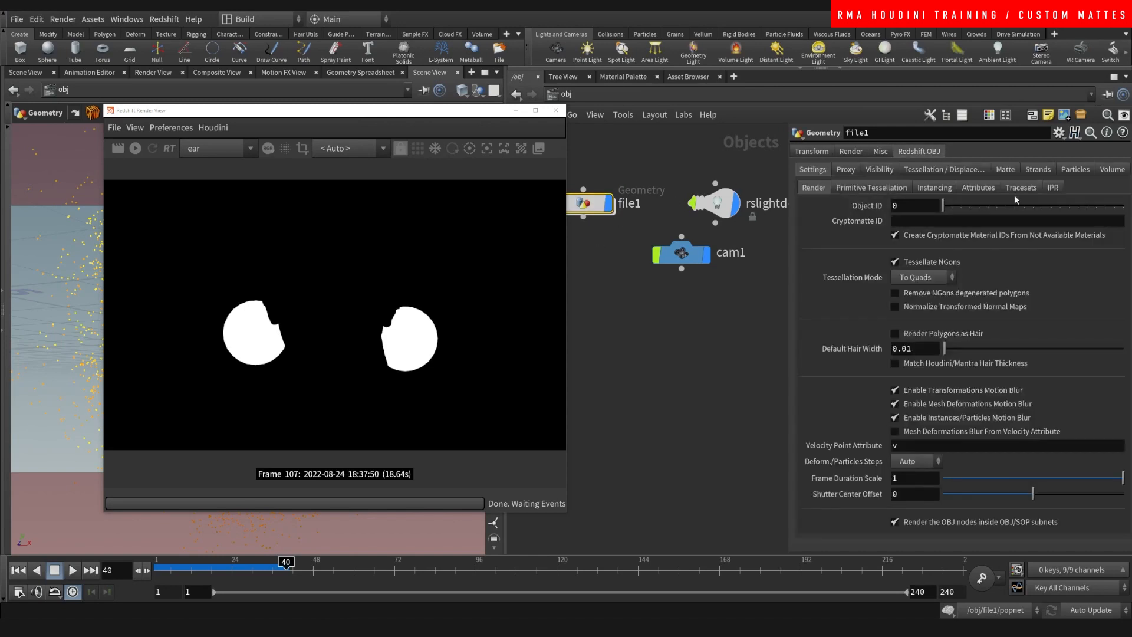
left_click(1074, 168)
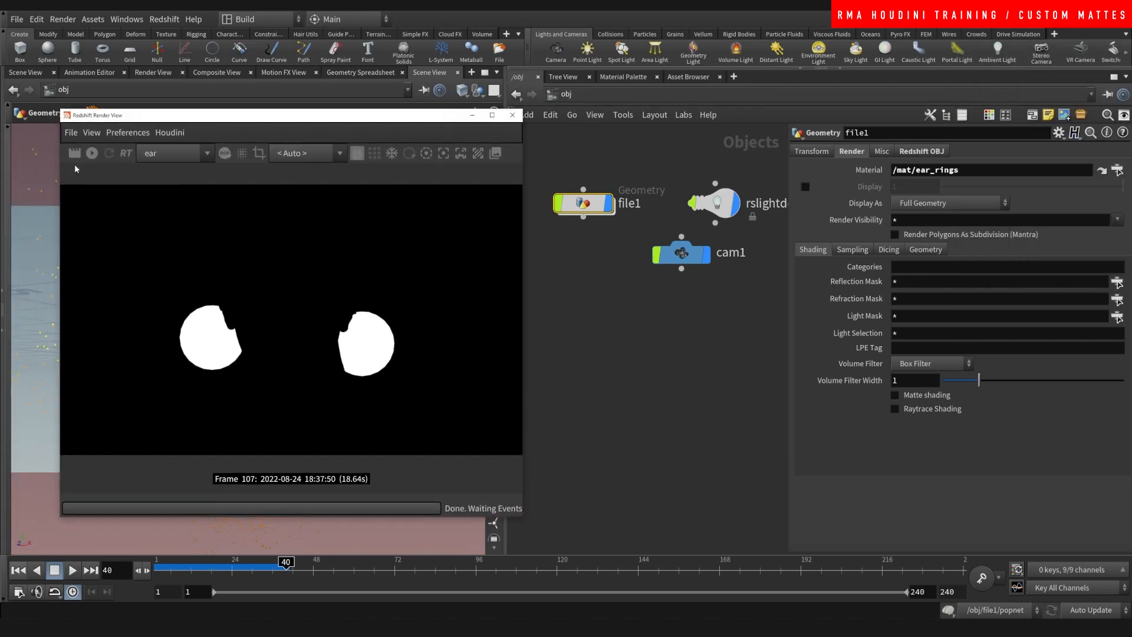
left_click(76, 152)
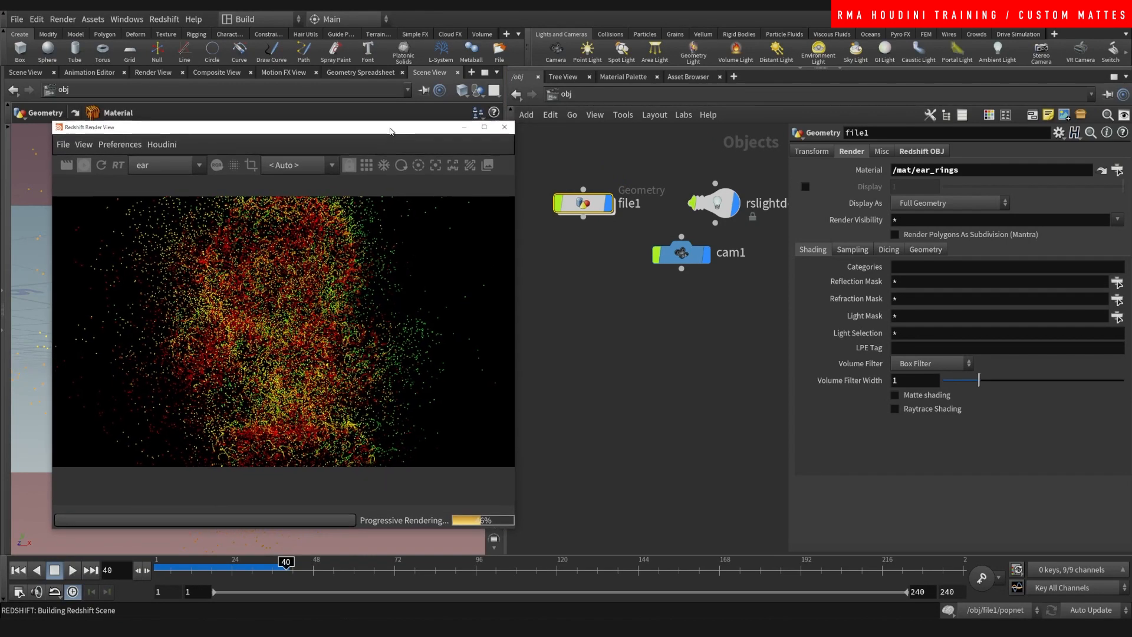
Compare the beauty pass and the Cd velocity-colour pass in the Redshift Render View AOV list.
left_click(167, 166)
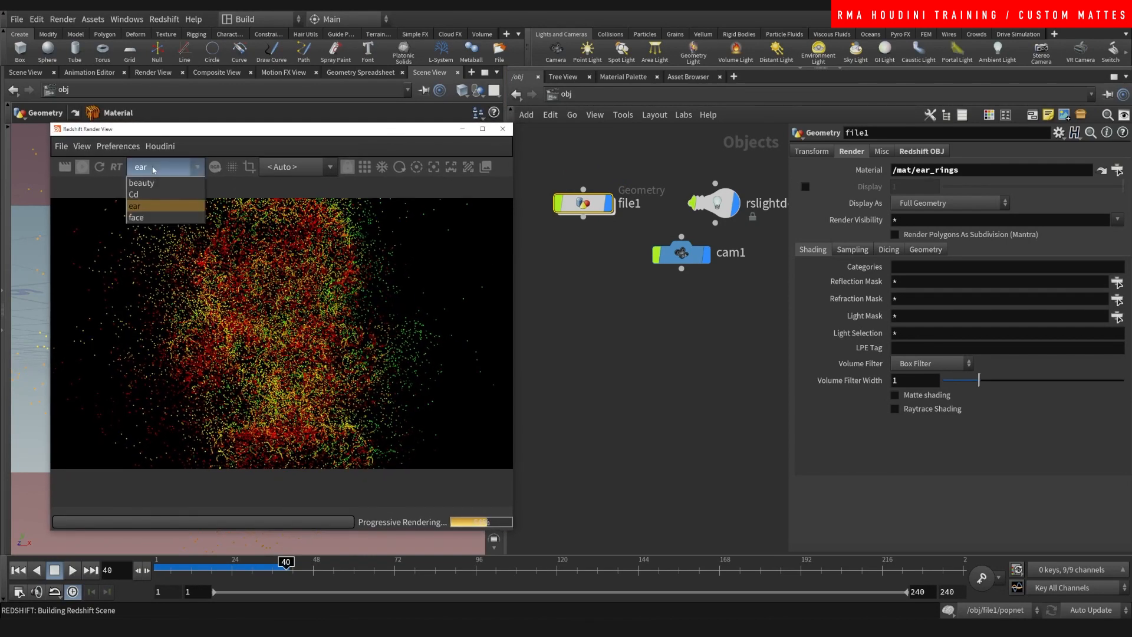
left_click(141, 181)
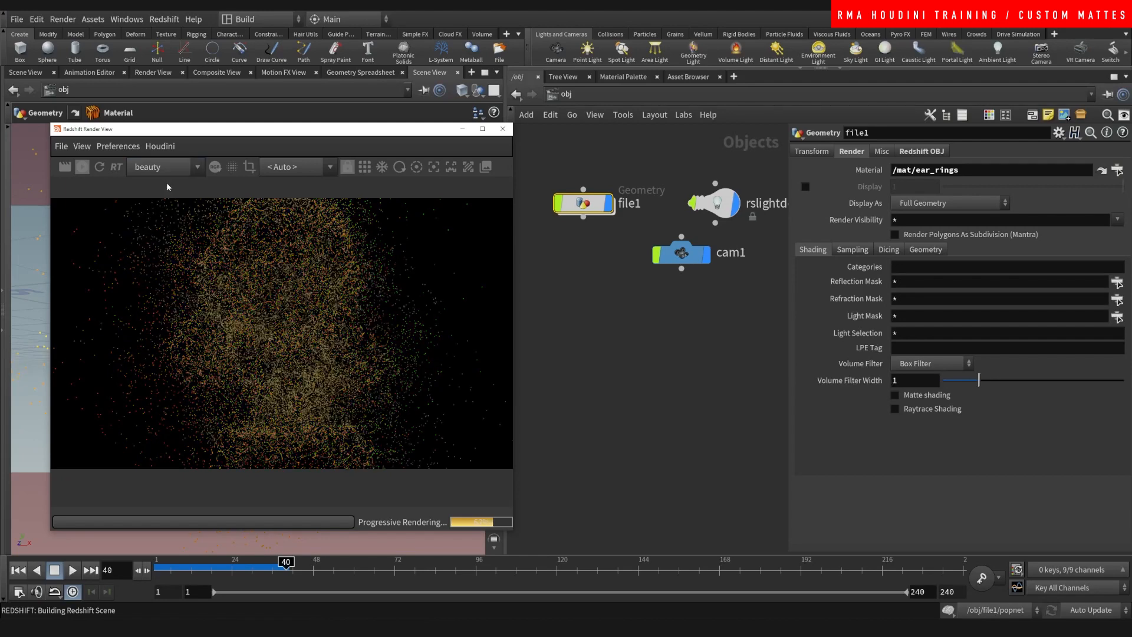
left_click(195, 166)
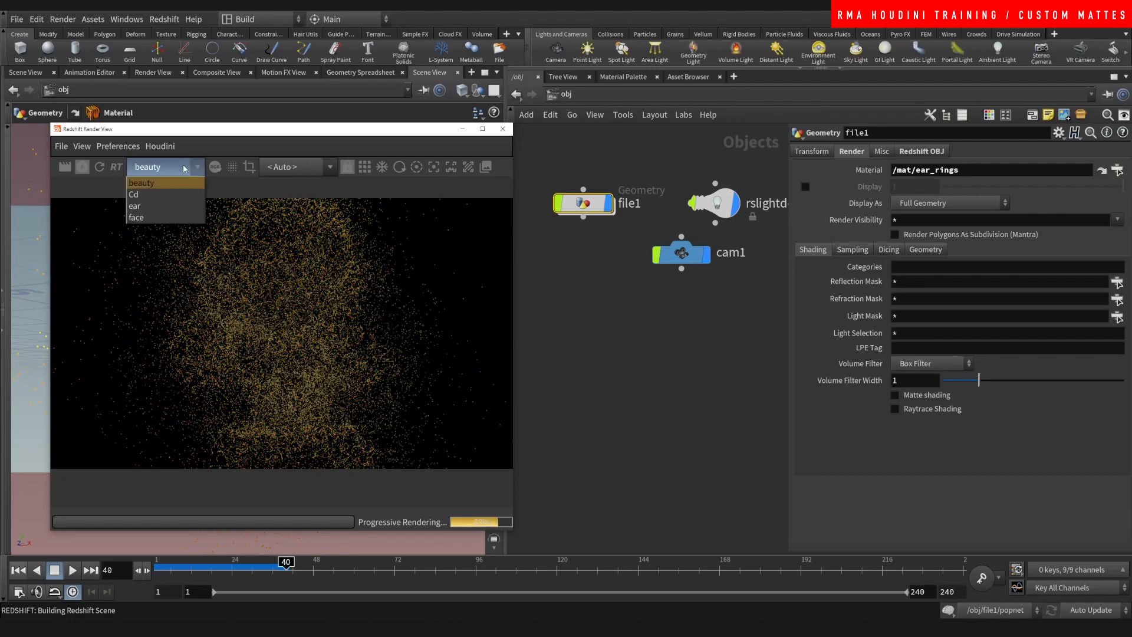
mouse_move(172, 189)
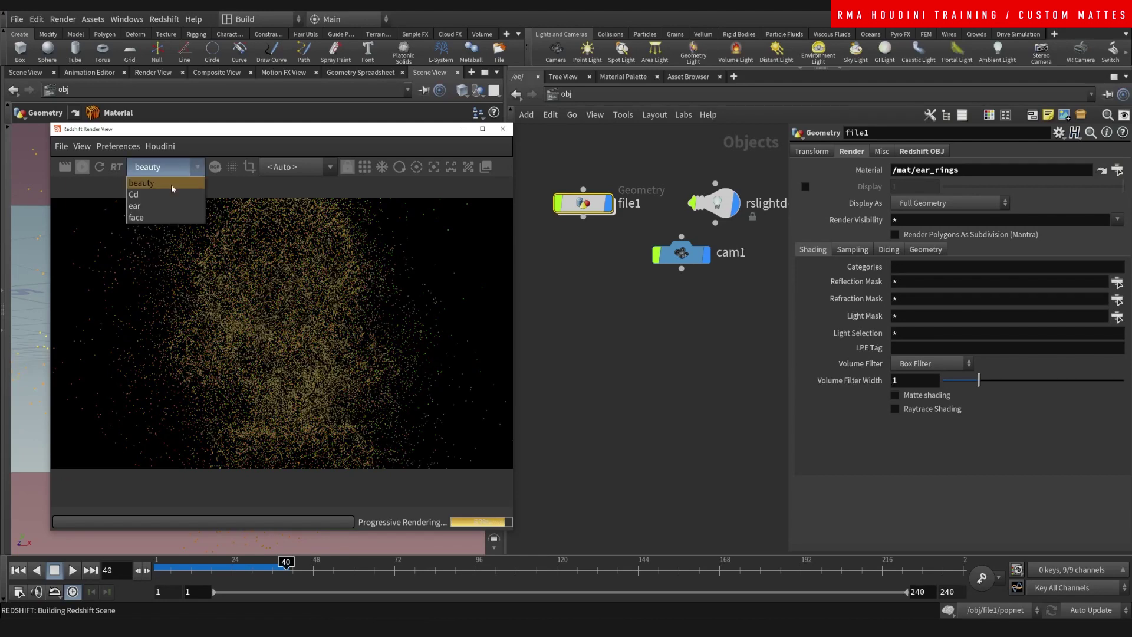
mouse_move(162, 210)
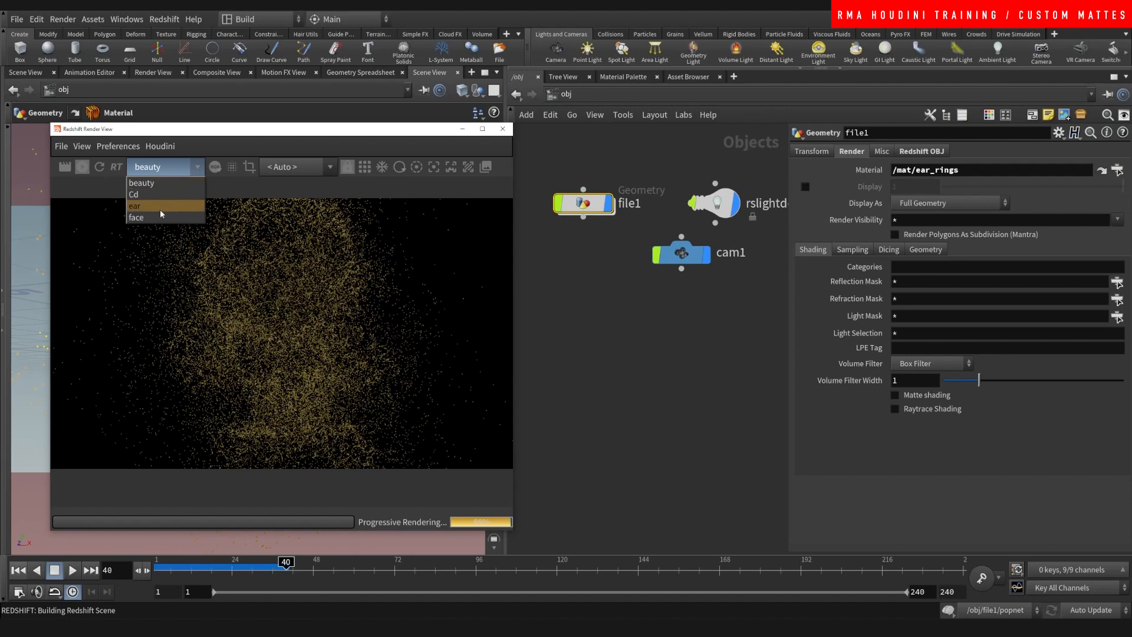
left_click(143, 195)
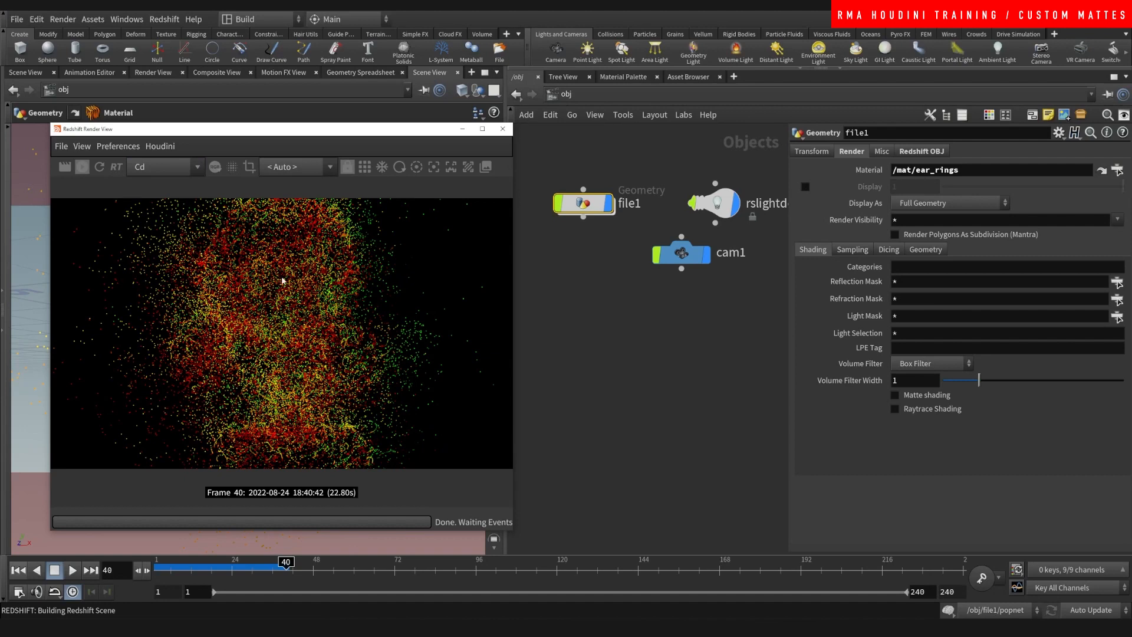
mouse_move(247, 346)
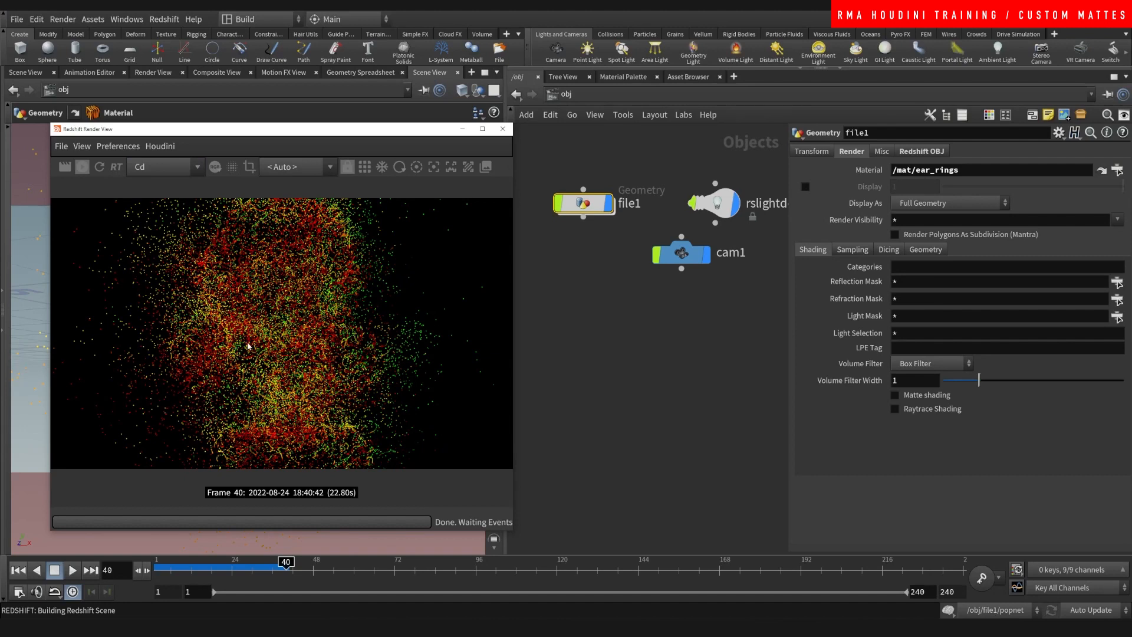
mouse_move(315, 381)
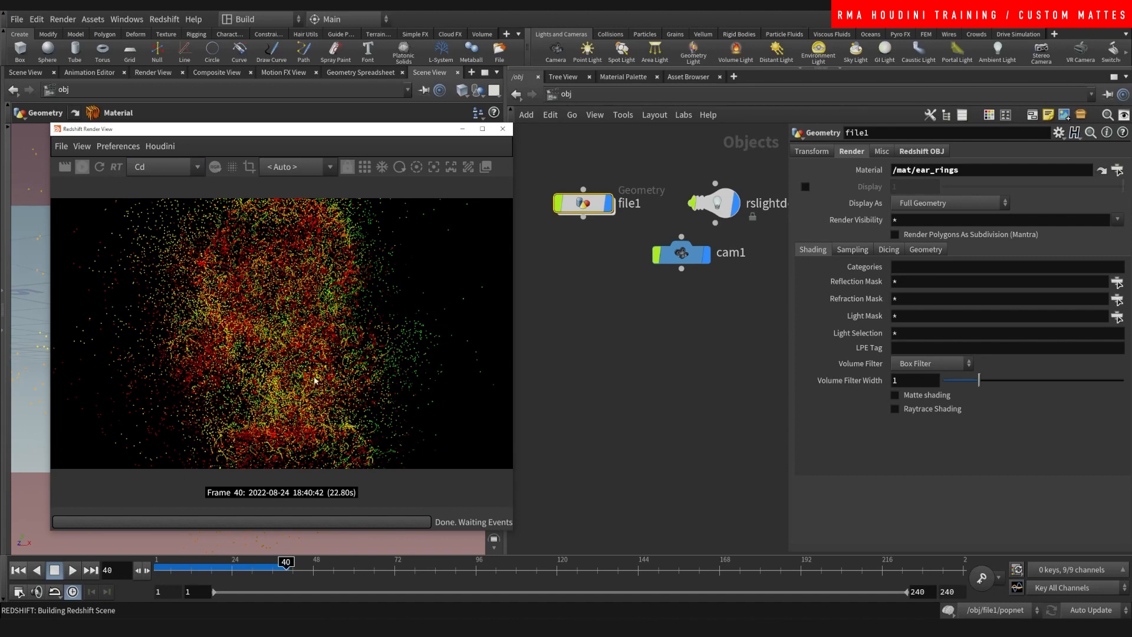
left_click(163, 166)
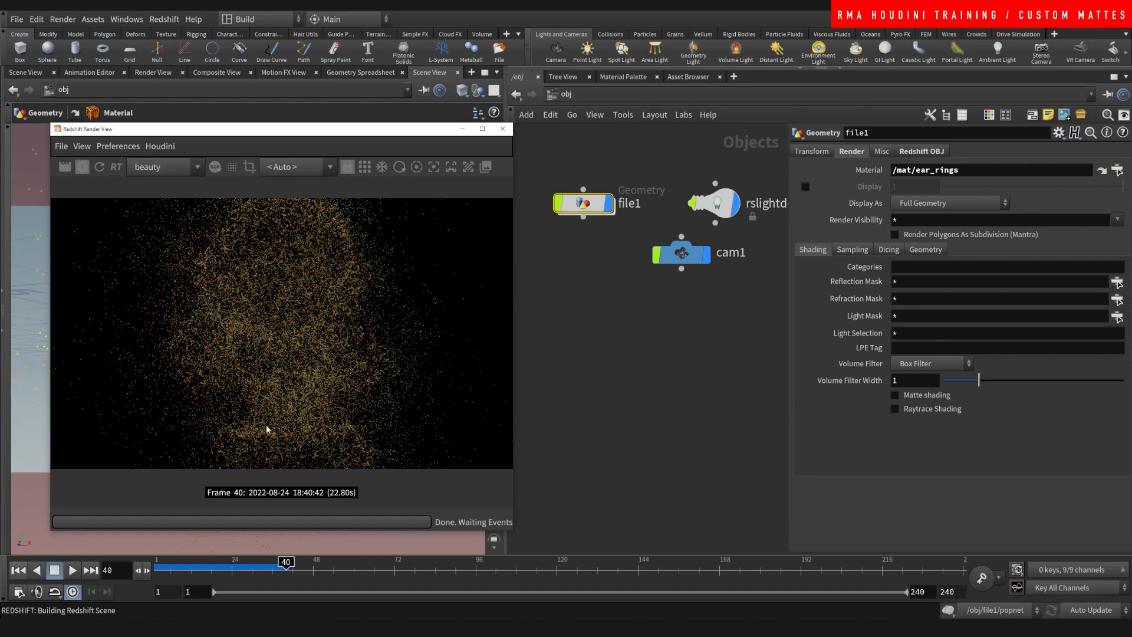
left_click(164, 166)
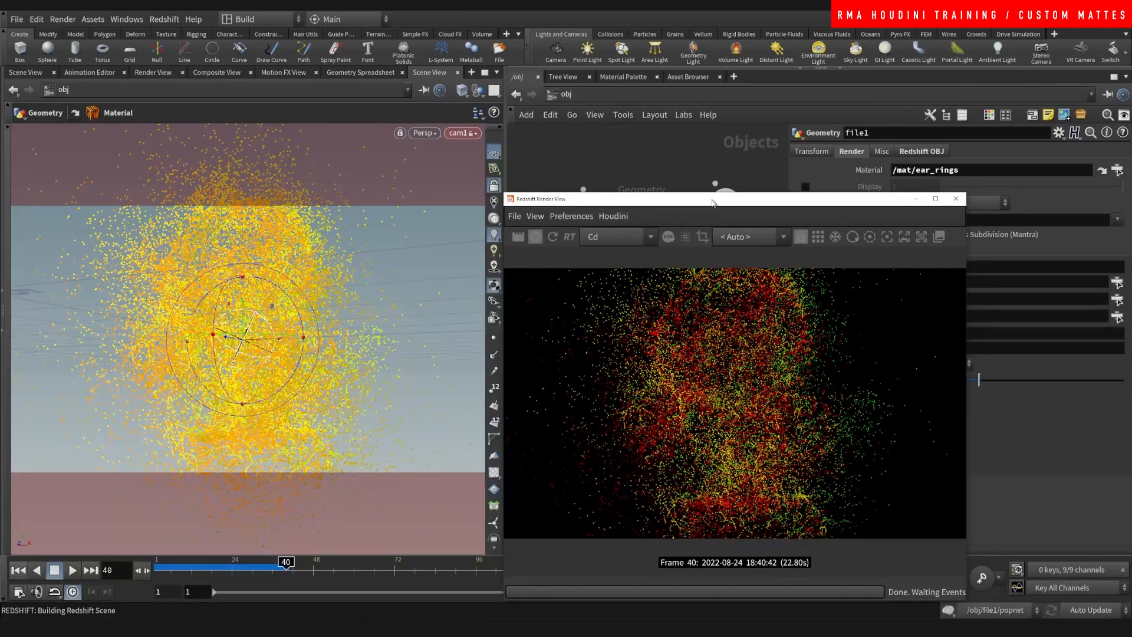
Move the render window aside to compare with the viewport, then close it.
left_click_drag(711, 198, 244, 131)
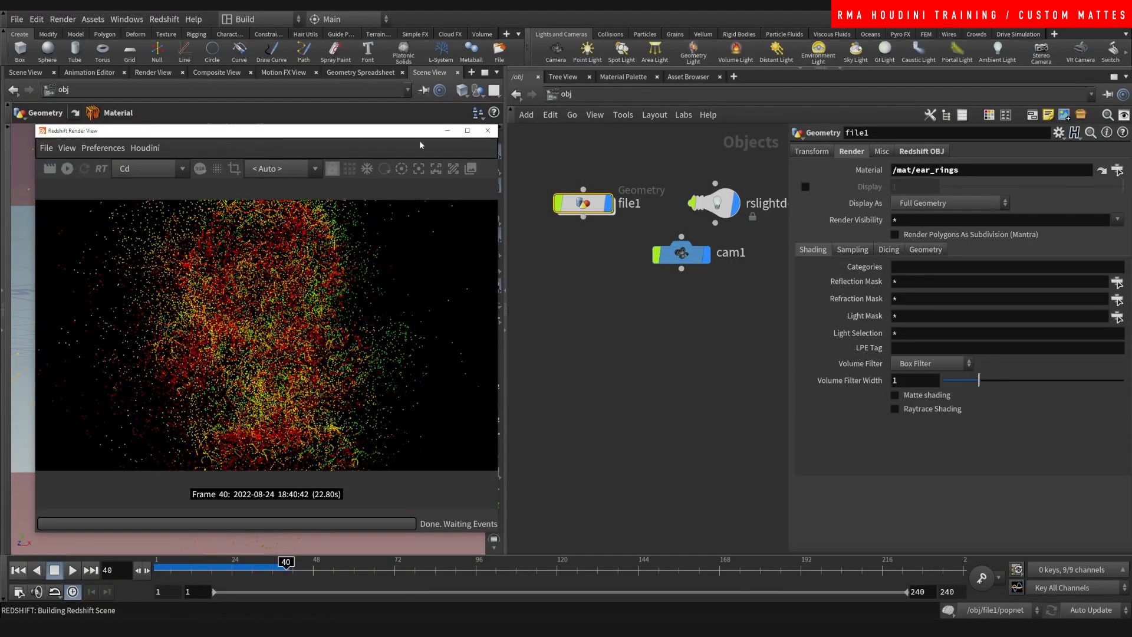
left_click(487, 131)
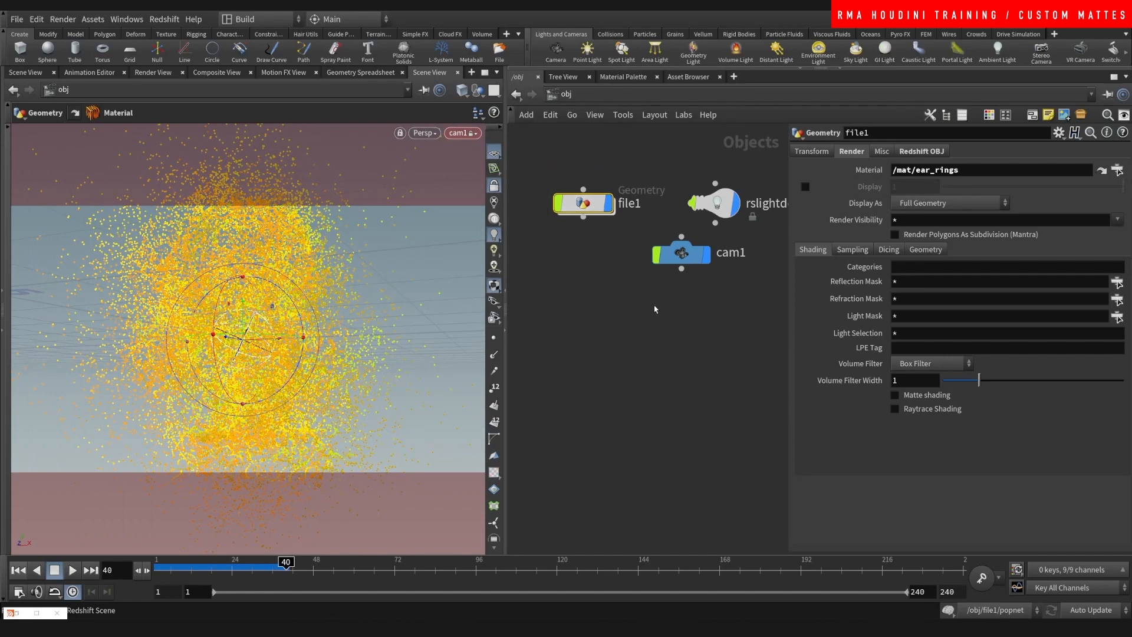
Dive into the file1 geometry network and scrub the particle animation to frame 27.
double_click(584, 203)
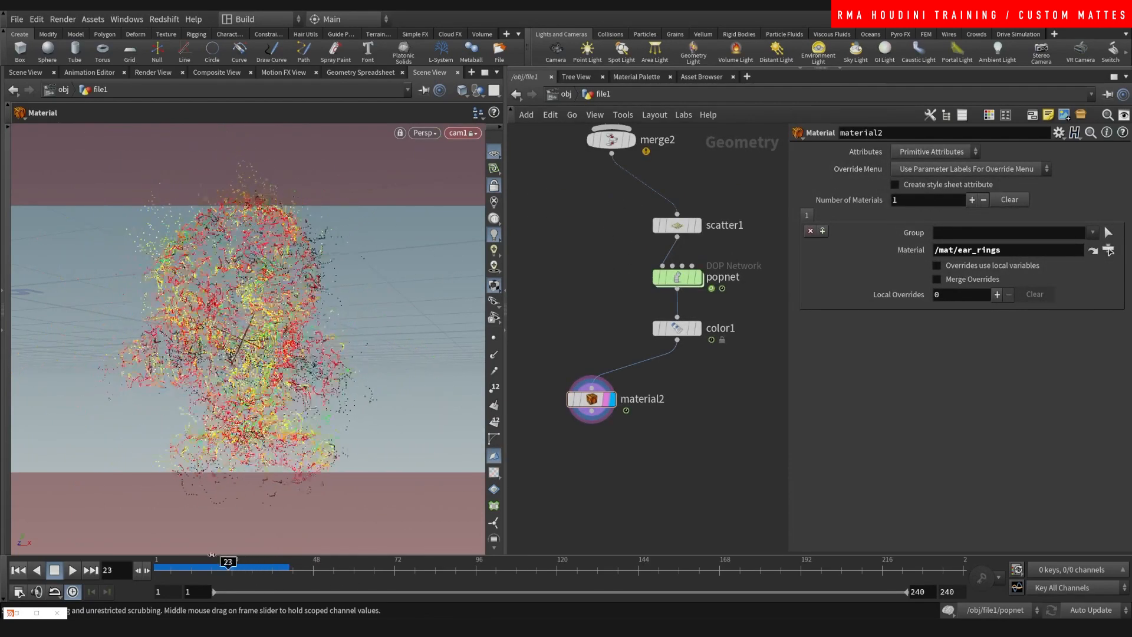
left_click(72, 569)
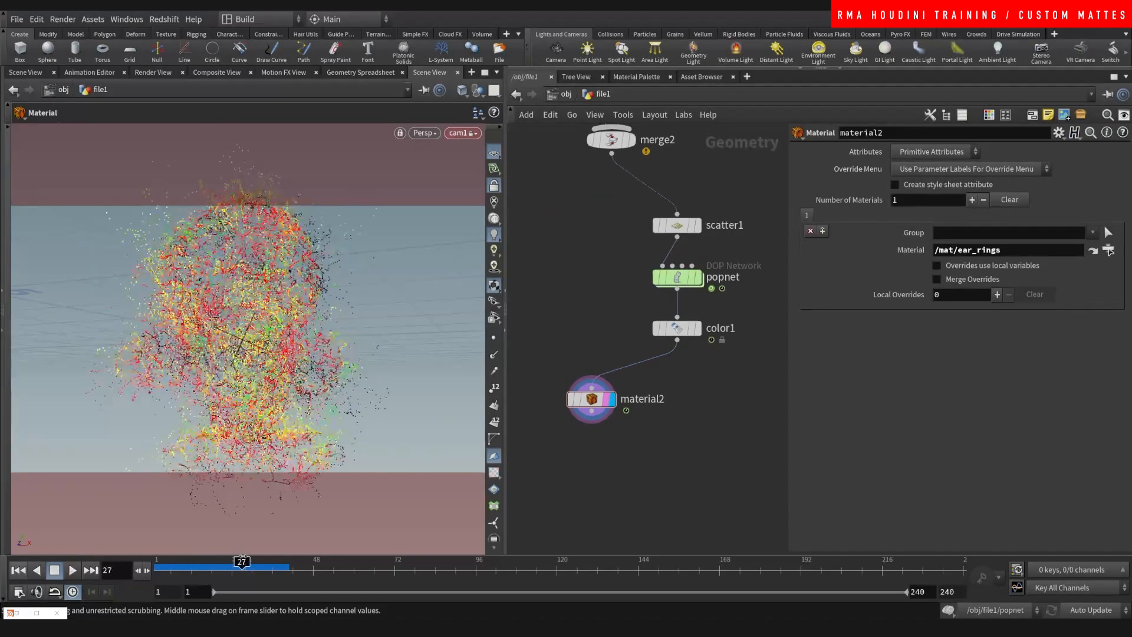